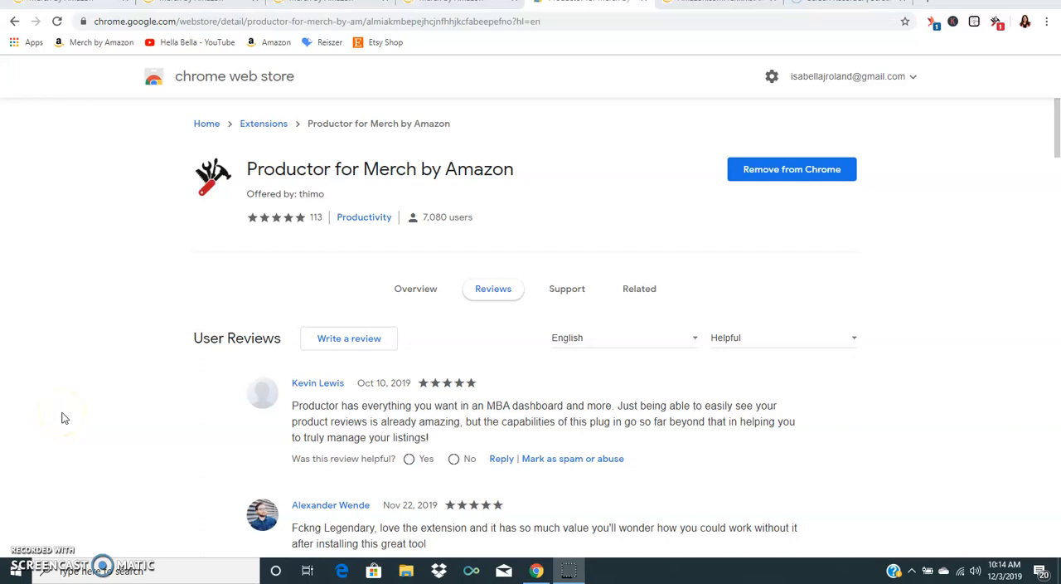
mouse_move(65, 418)
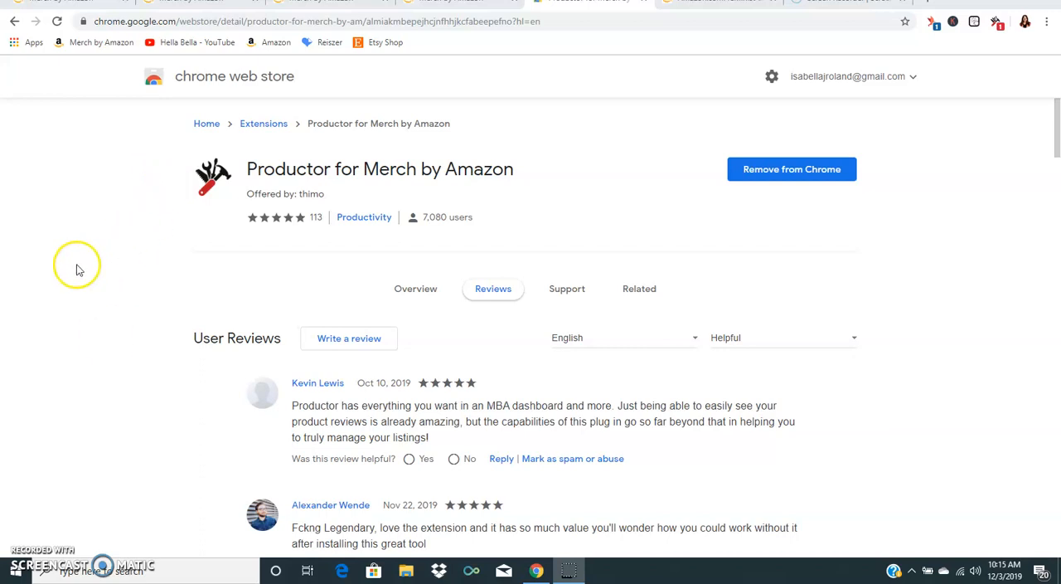
mouse_move(40, 302)
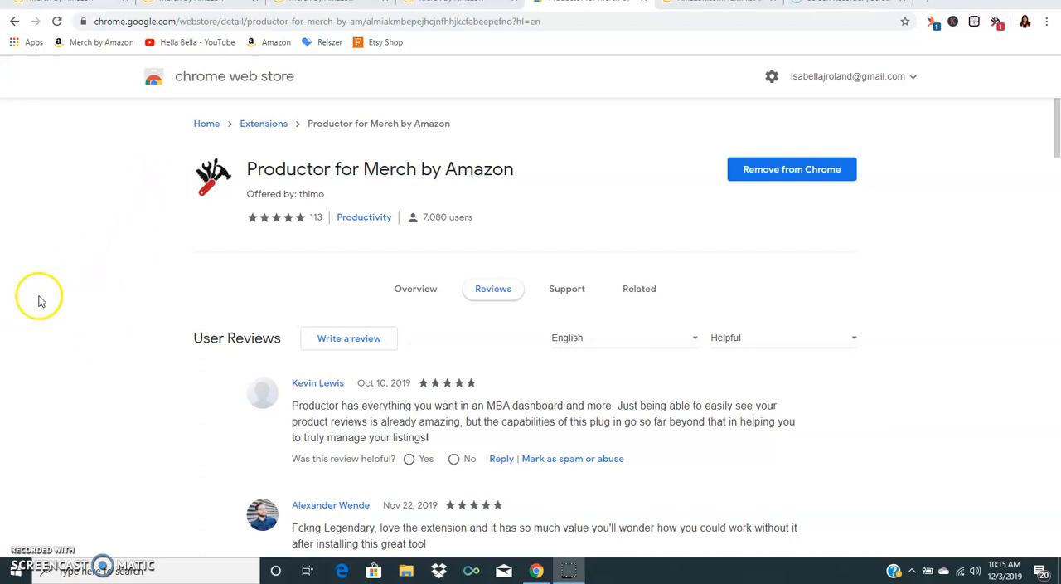
mouse_move(184, 282)
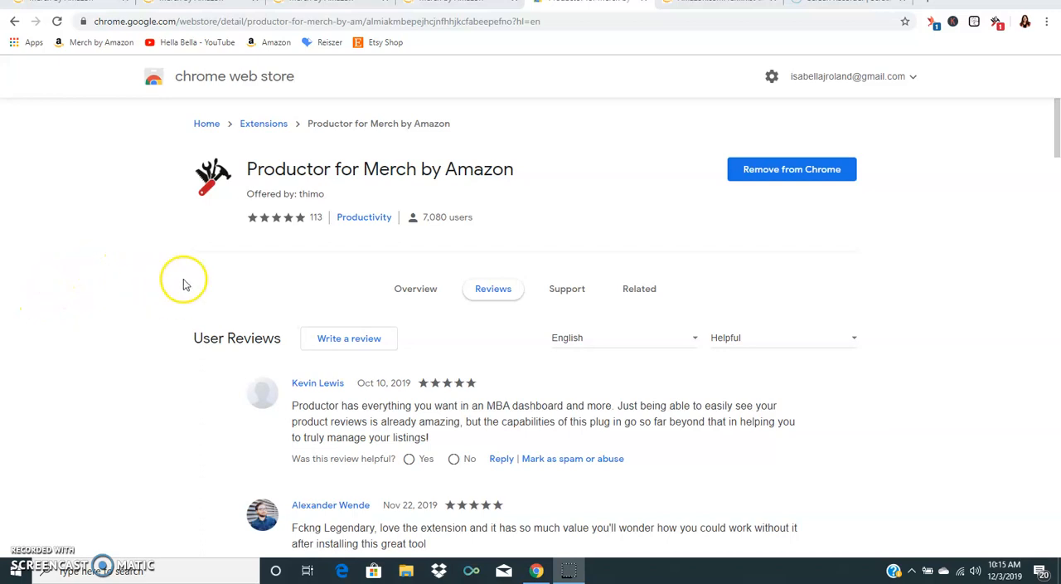
mouse_move(129, 265)
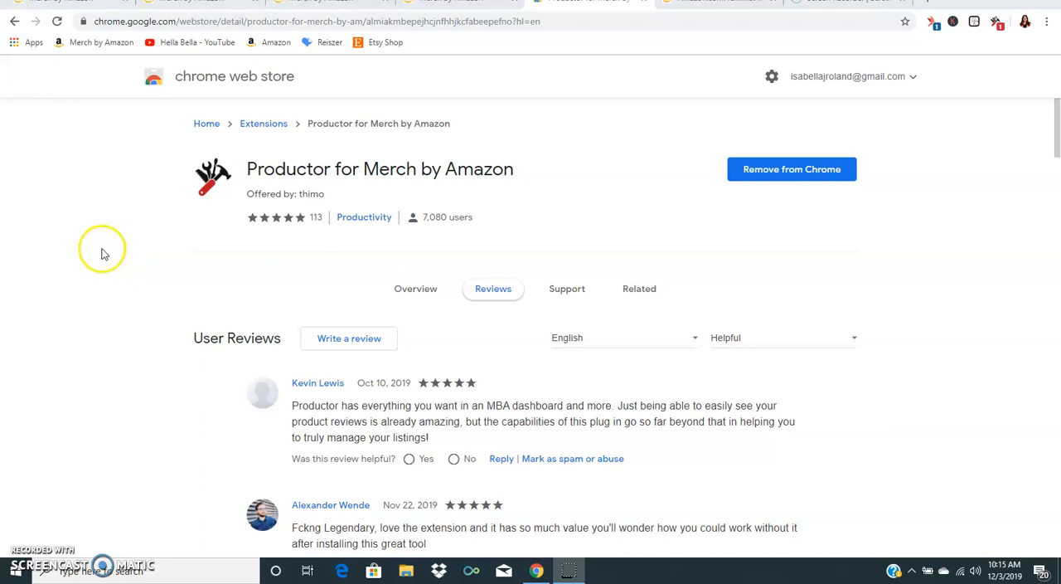
mouse_move(348, 312)
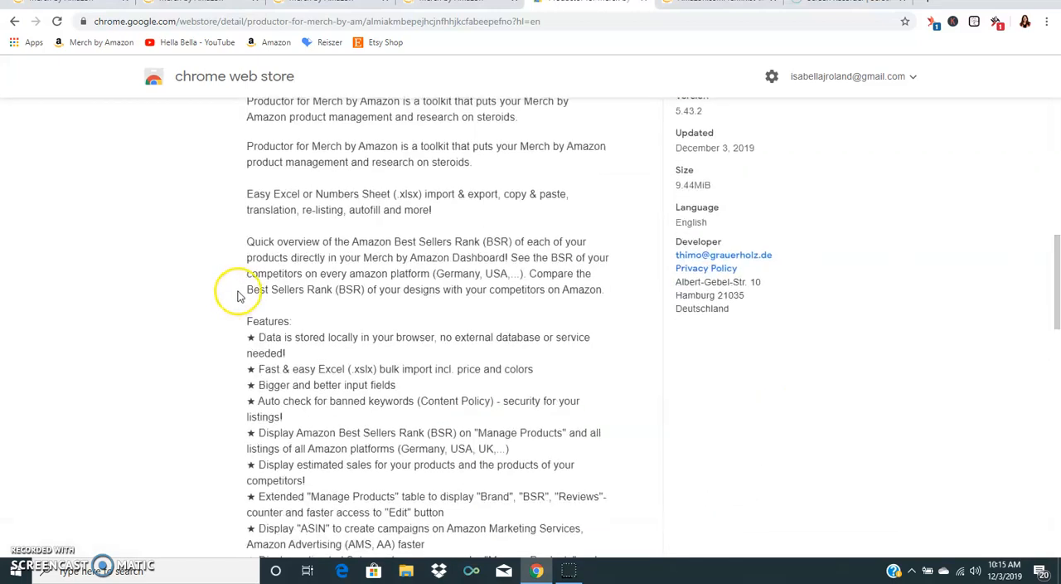
- Scroll through the Productor Manage dashboard panels, then move to the Merch Create products tab
scroll(down, 3)
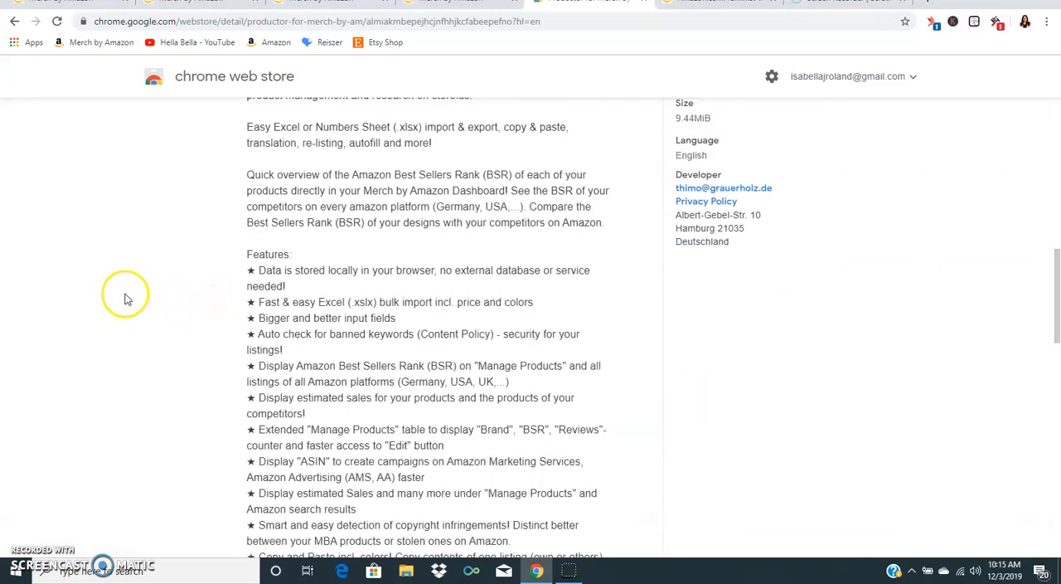
scroll(down, 3)
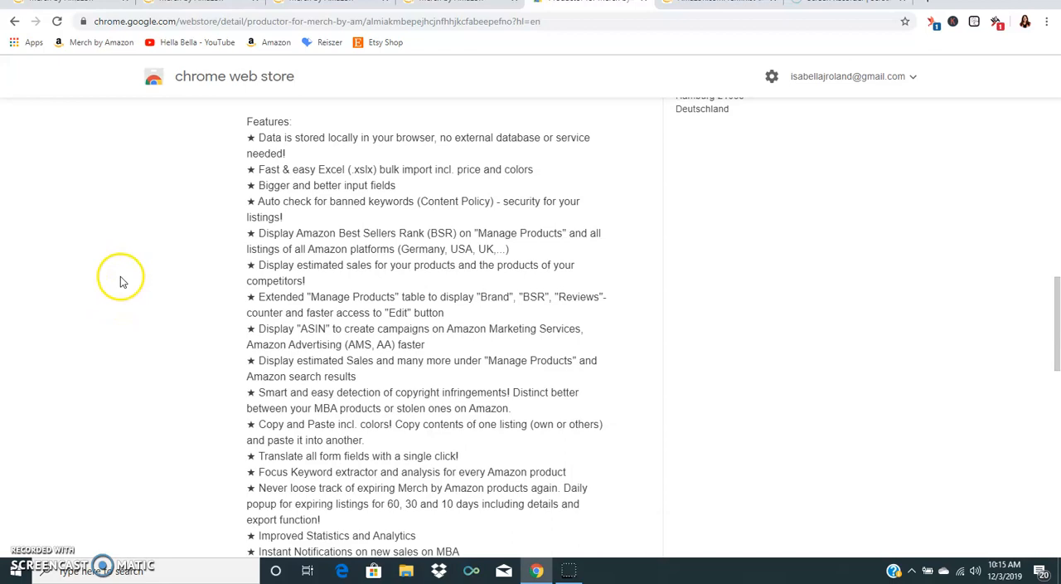
mouse_move(60, 290)
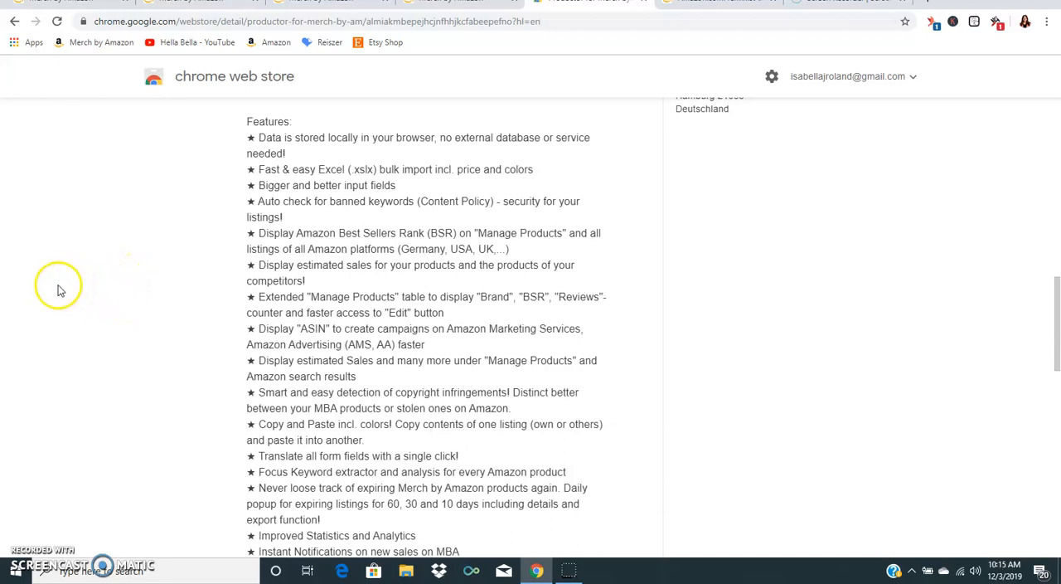
scroll(down, 3)
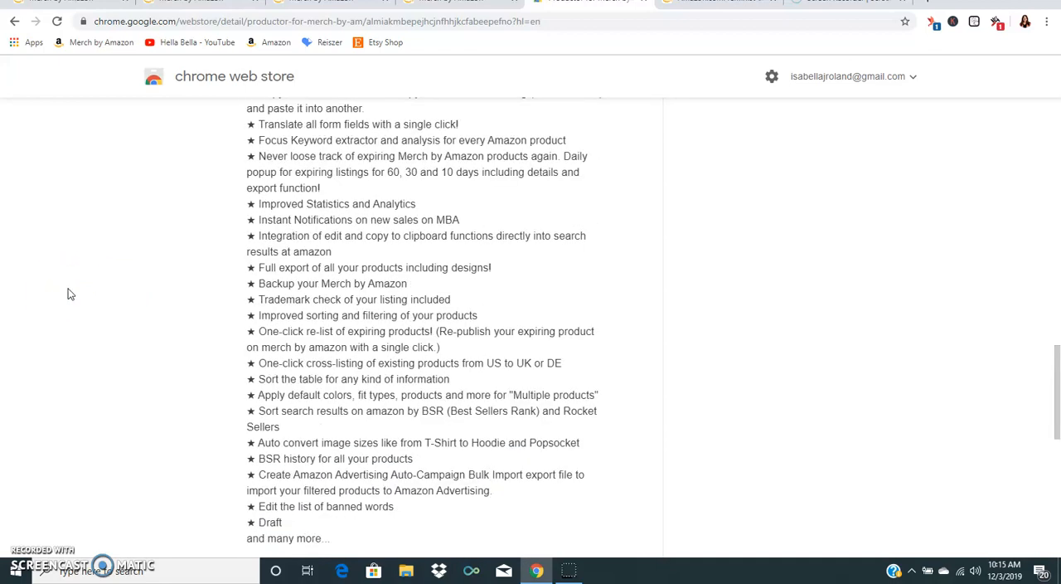
scroll(down, 3)
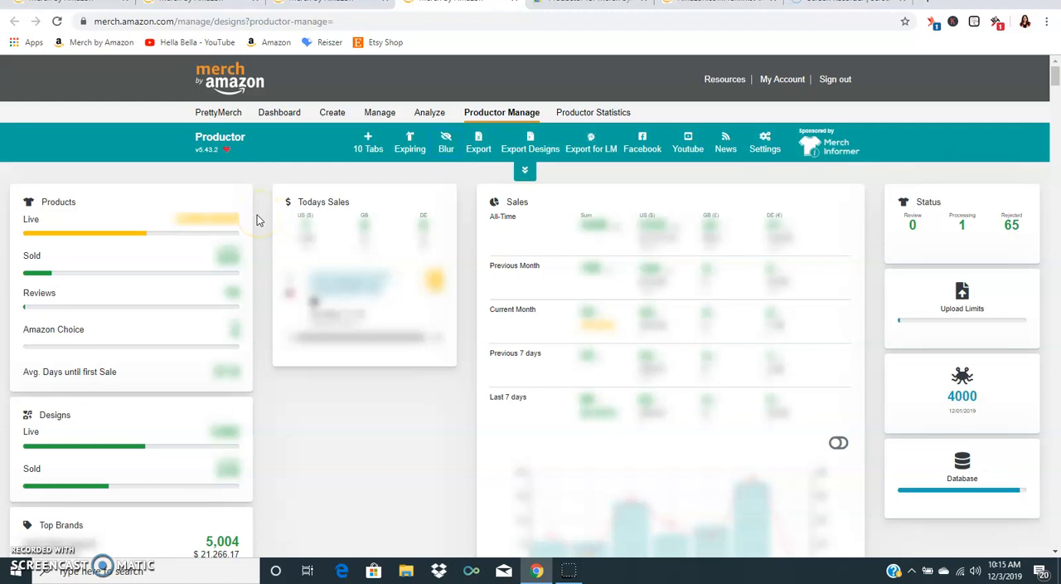
scroll(down, 3)
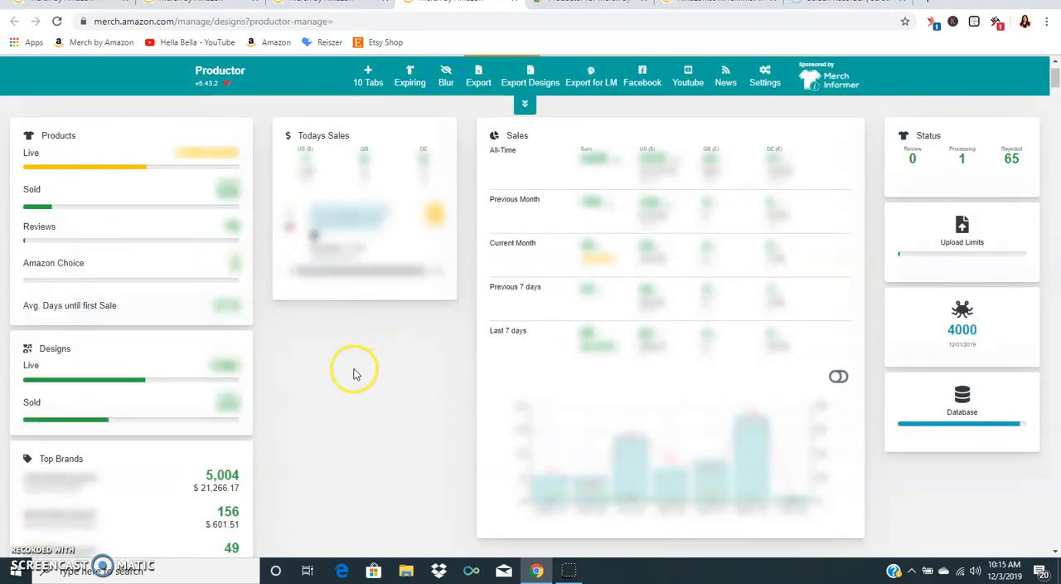
scroll(down, 3)
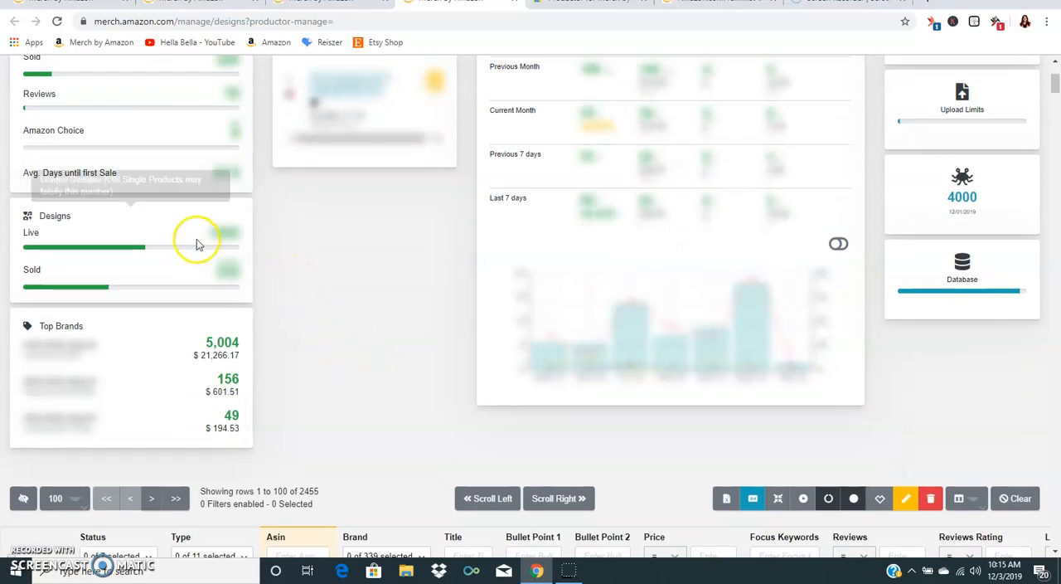
mouse_move(318, 295)
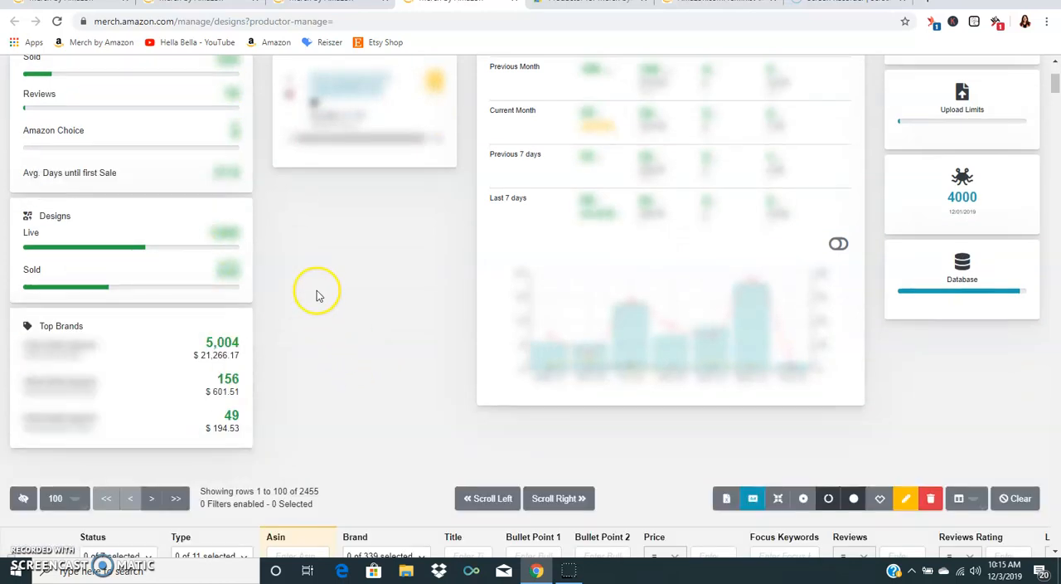
scroll(down, 3)
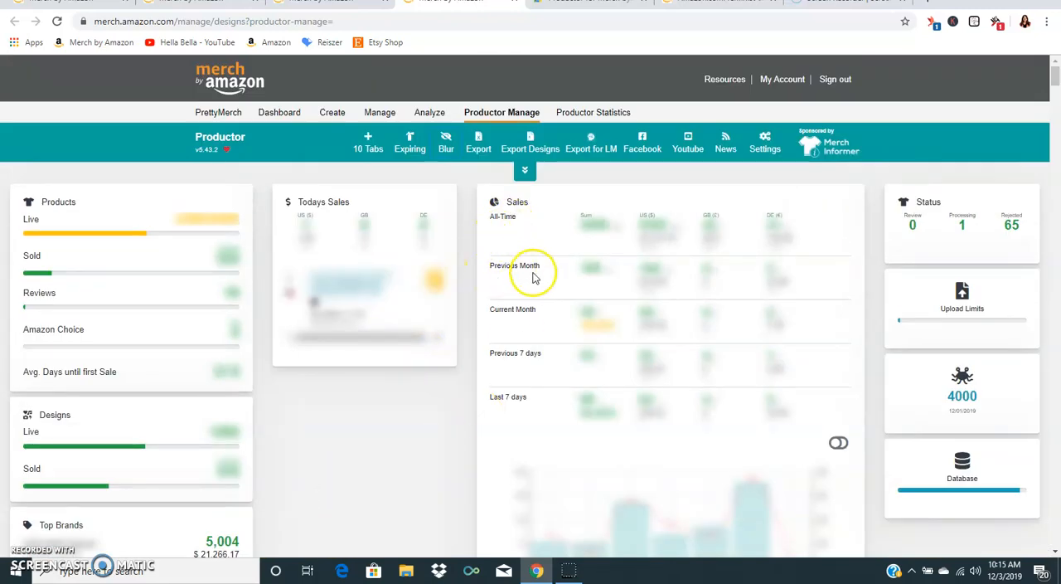
mouse_move(506, 418)
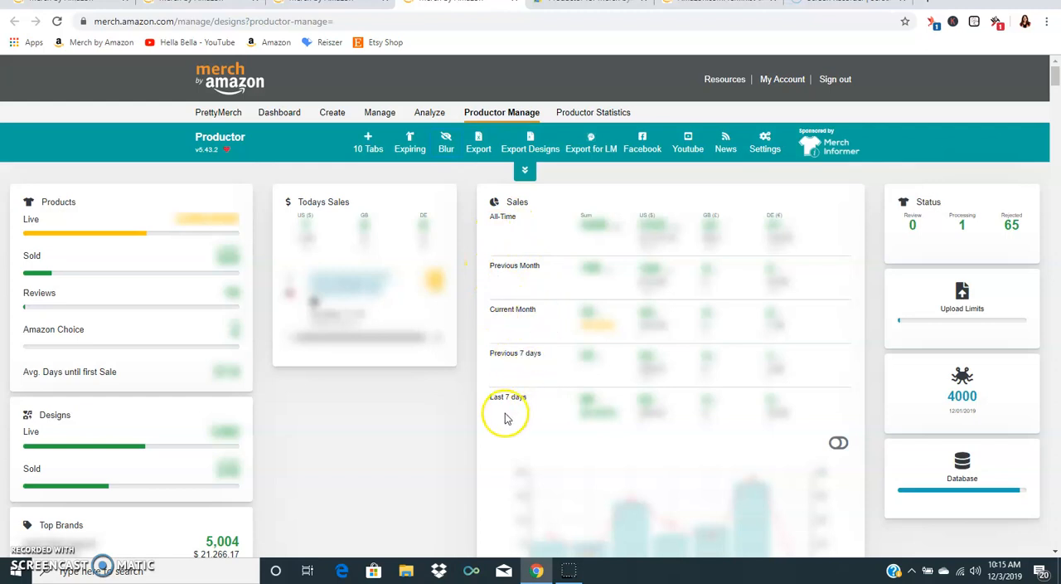
mouse_move(431, 451)
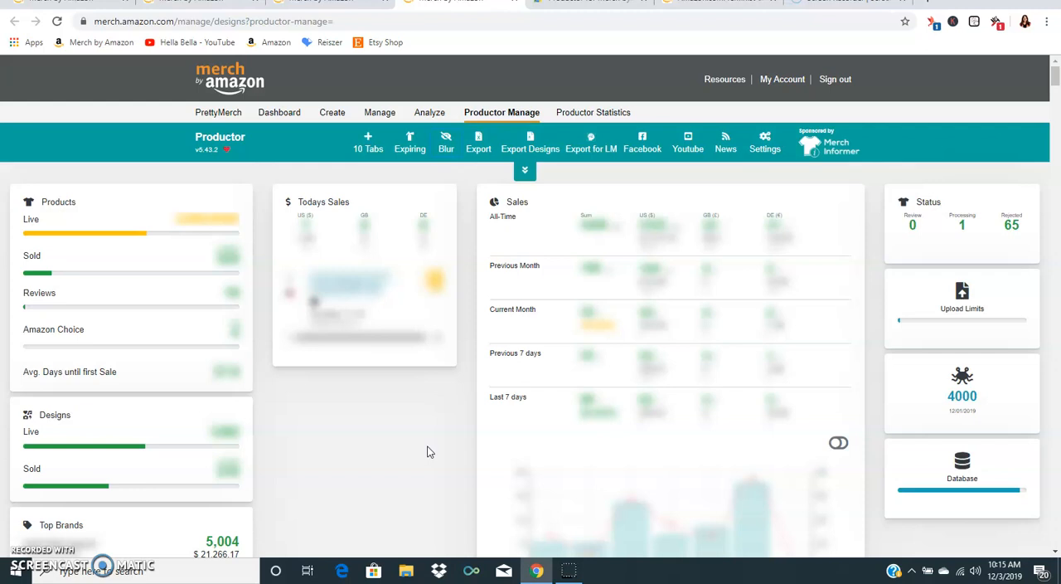
mouse_move(988, 189)
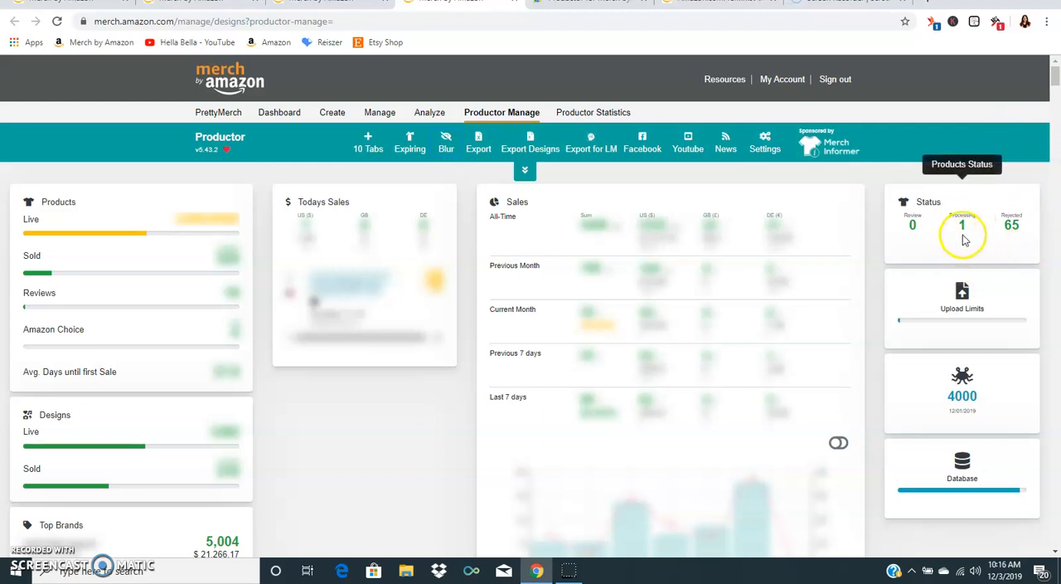
mouse_move(962, 413)
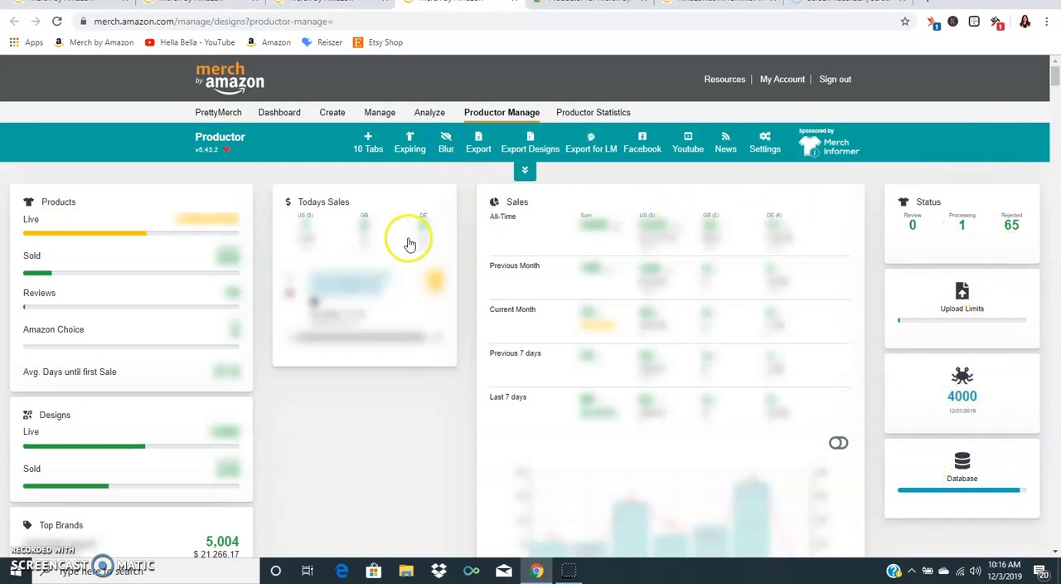
mouse_move(512, 7)
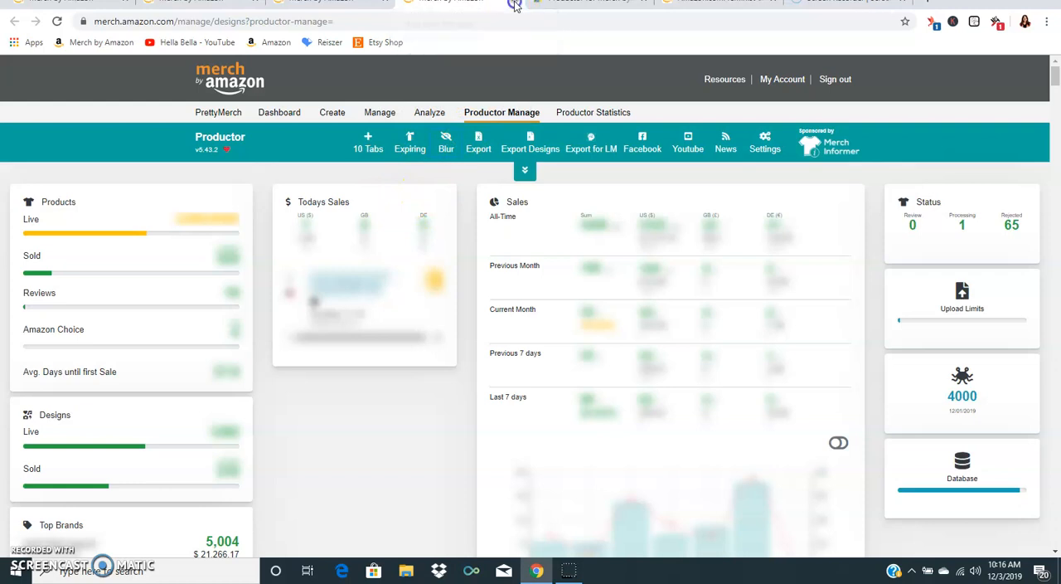
click(331, 113)
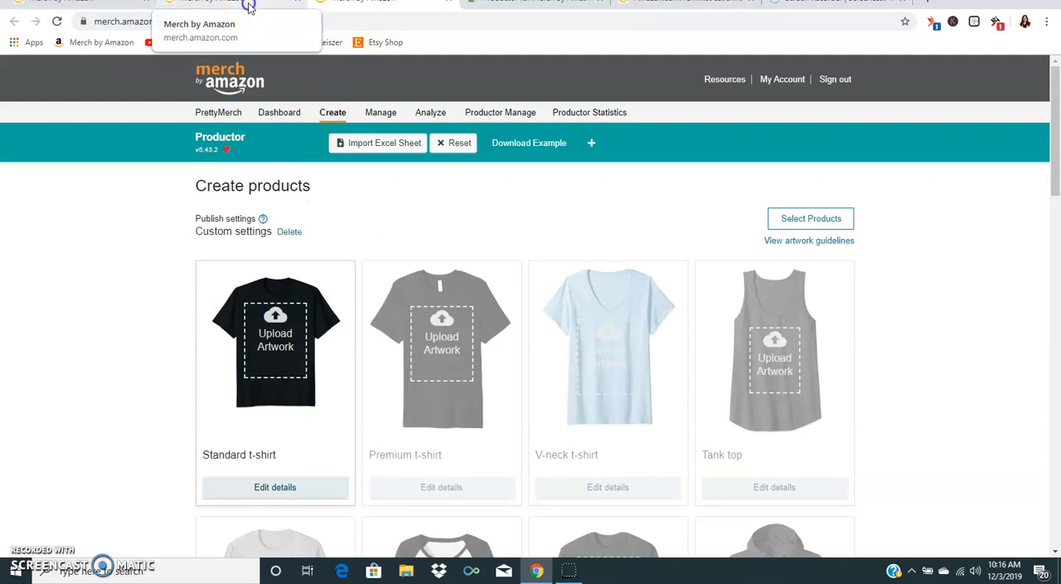
- View Productor Statistics for the last 7 days, scrolling from the daily sales chart down to the table
click(591, 113)
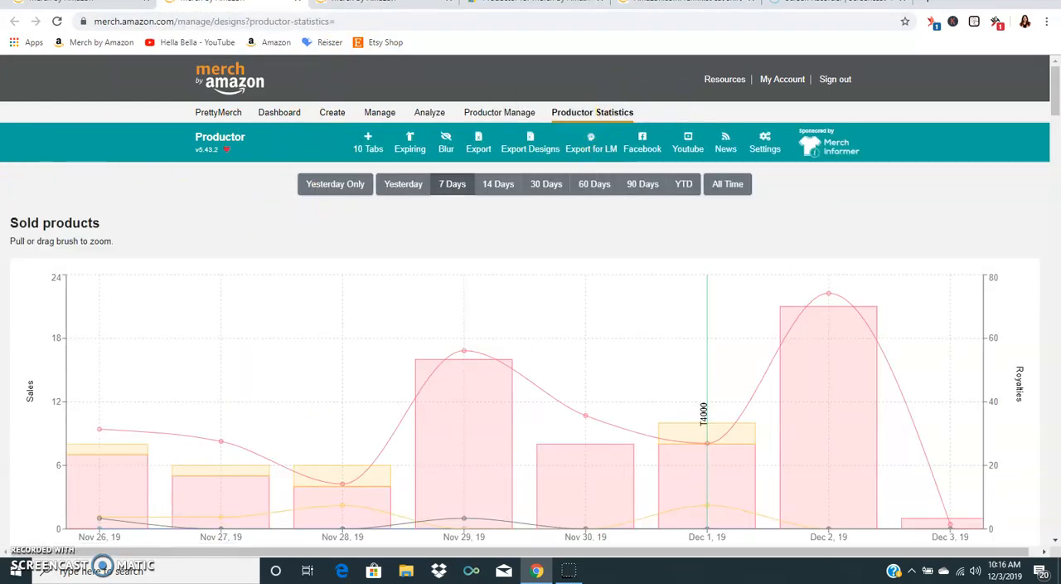
mouse_move(13, 219)
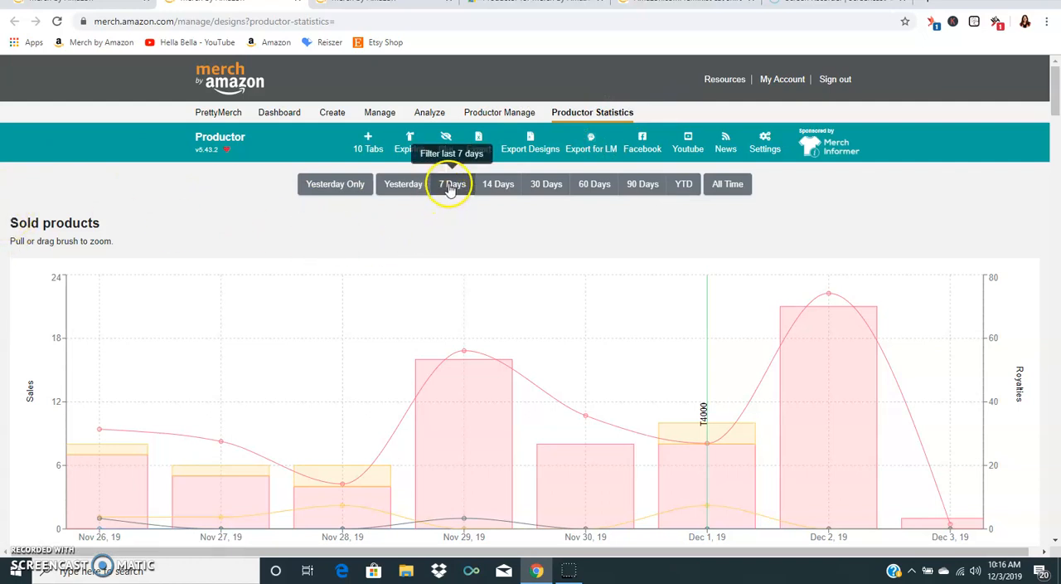
mouse_move(684, 183)
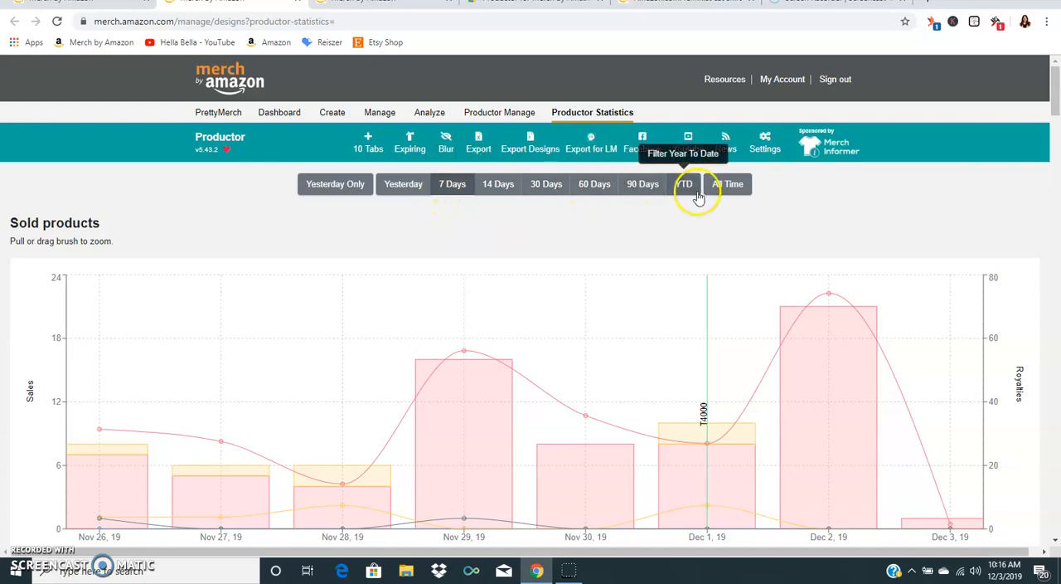
scroll(down, 3)
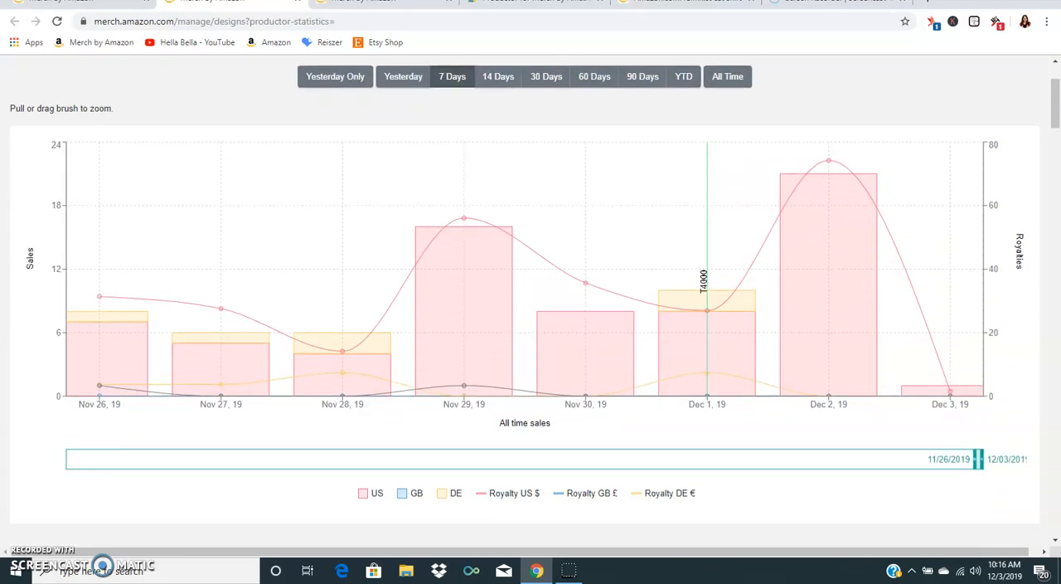
mouse_move(854, 252)
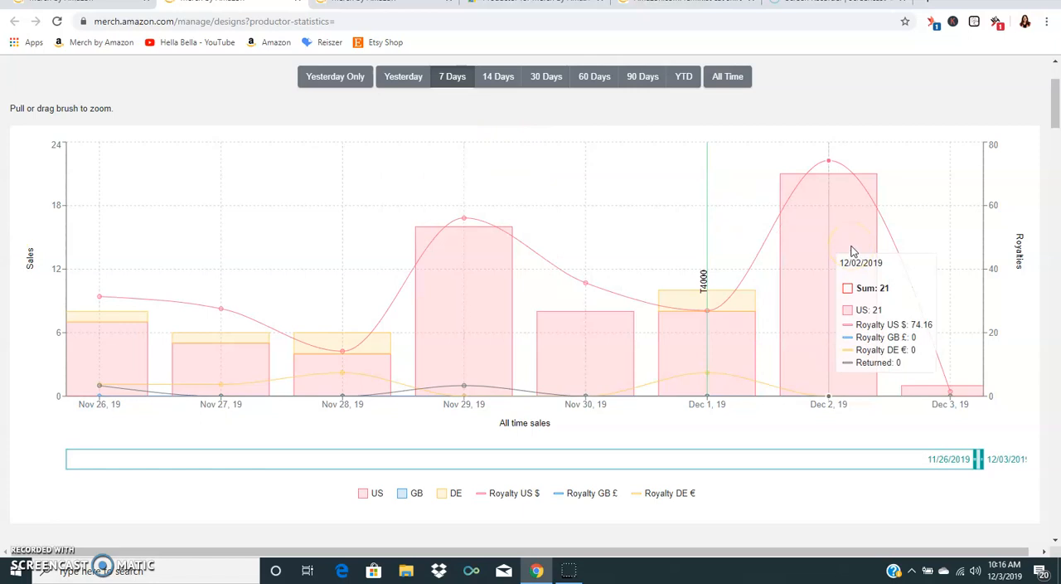
mouse_move(926, 415)
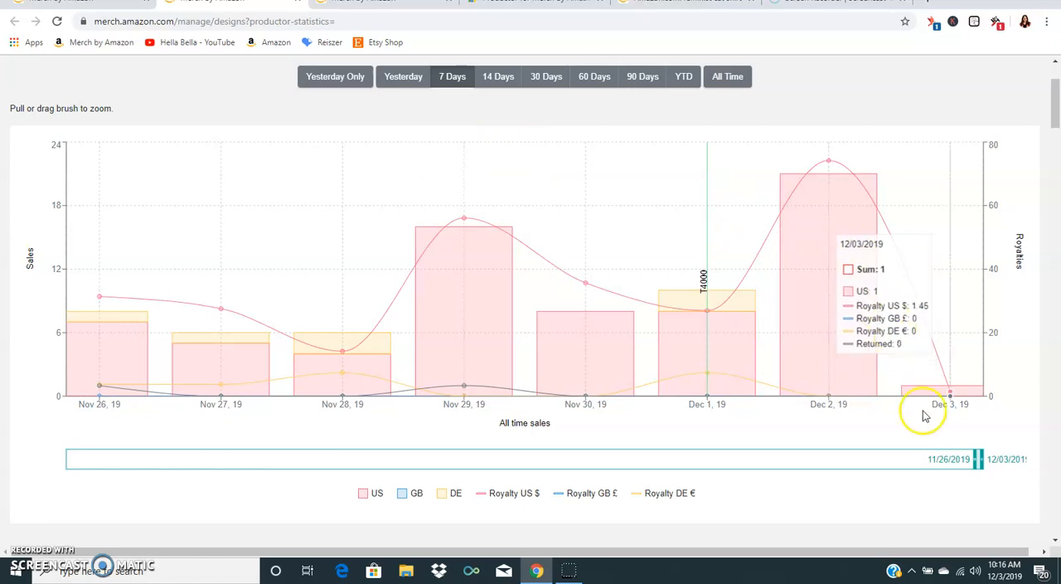
mouse_move(960, 391)
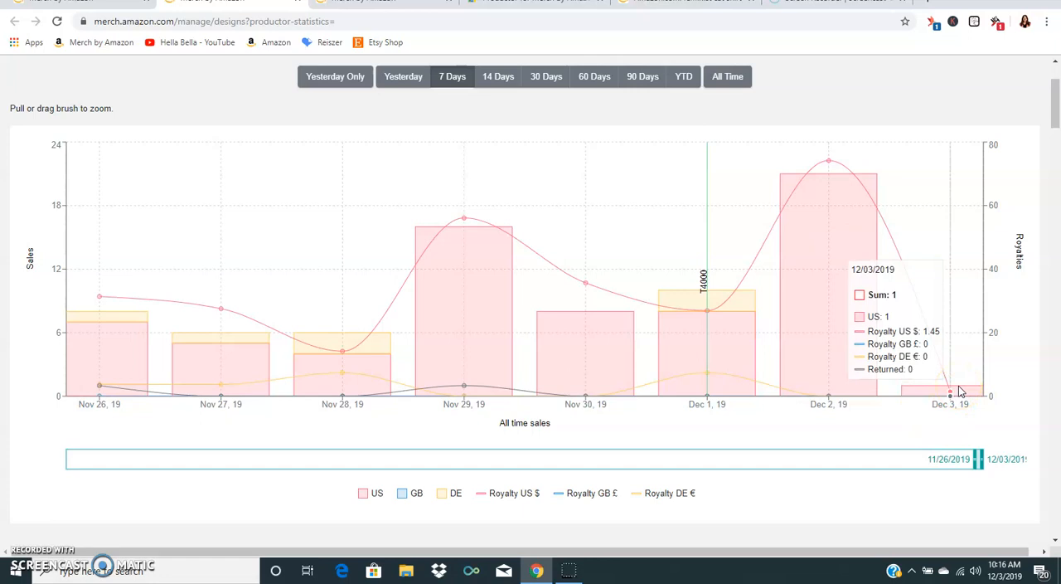
scroll(down, 3)
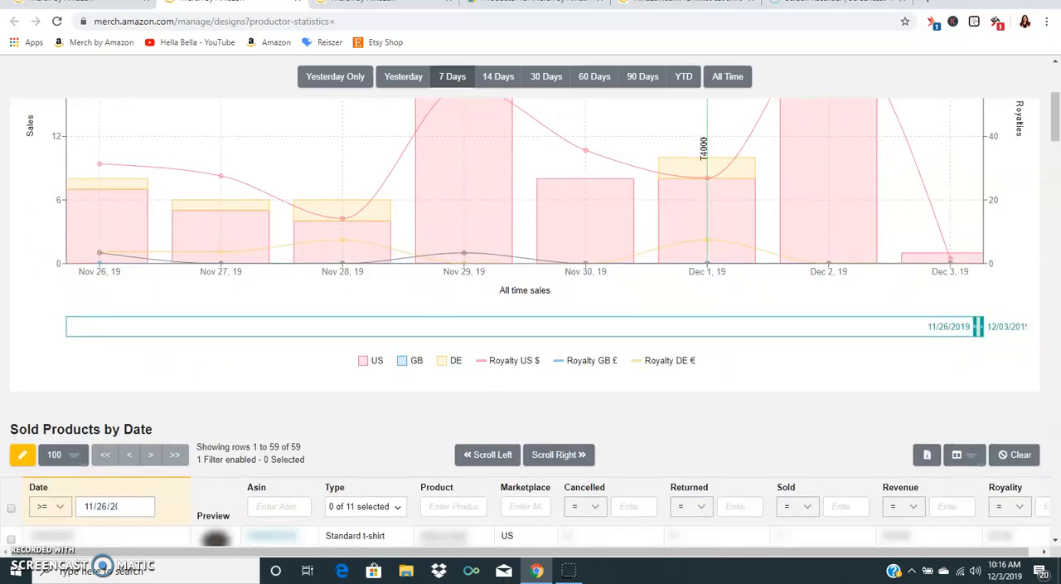
scroll(down, 3)
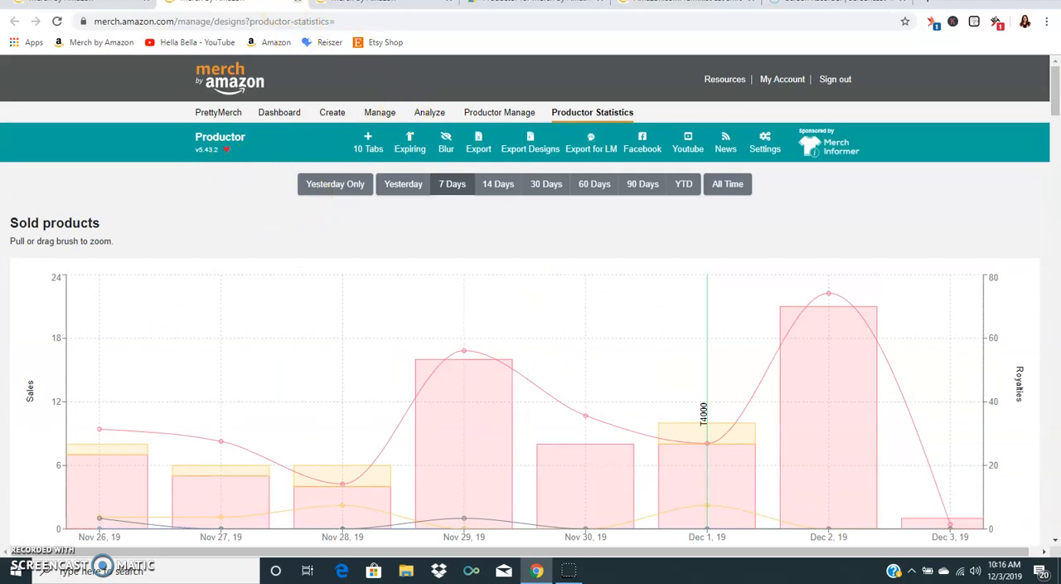
- In Select Products, tick Long sleeve t-shirt, Raglan and PopSockets grip for the .com marketplace
click(331, 113)
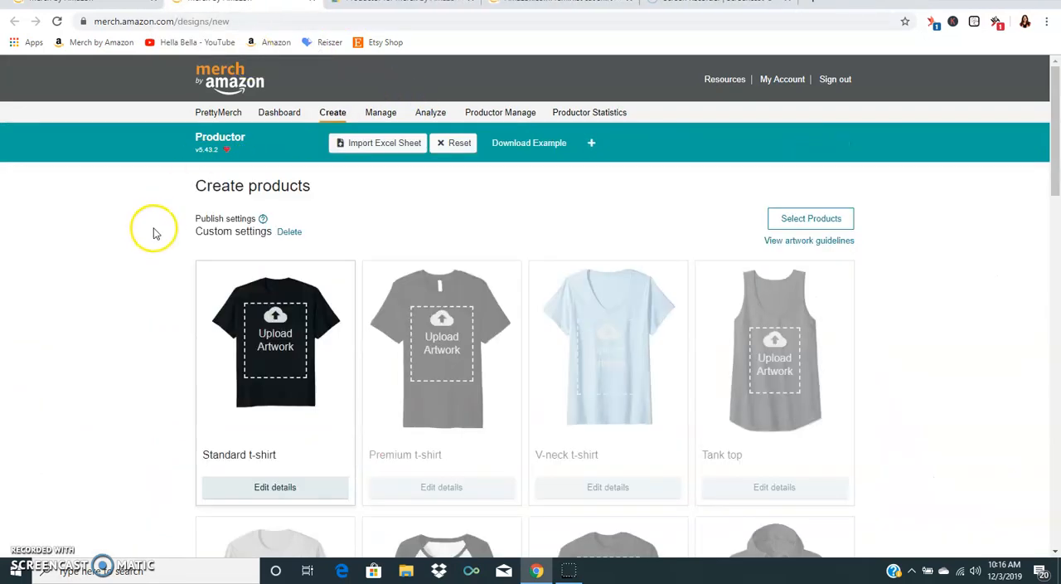
mouse_move(175, 222)
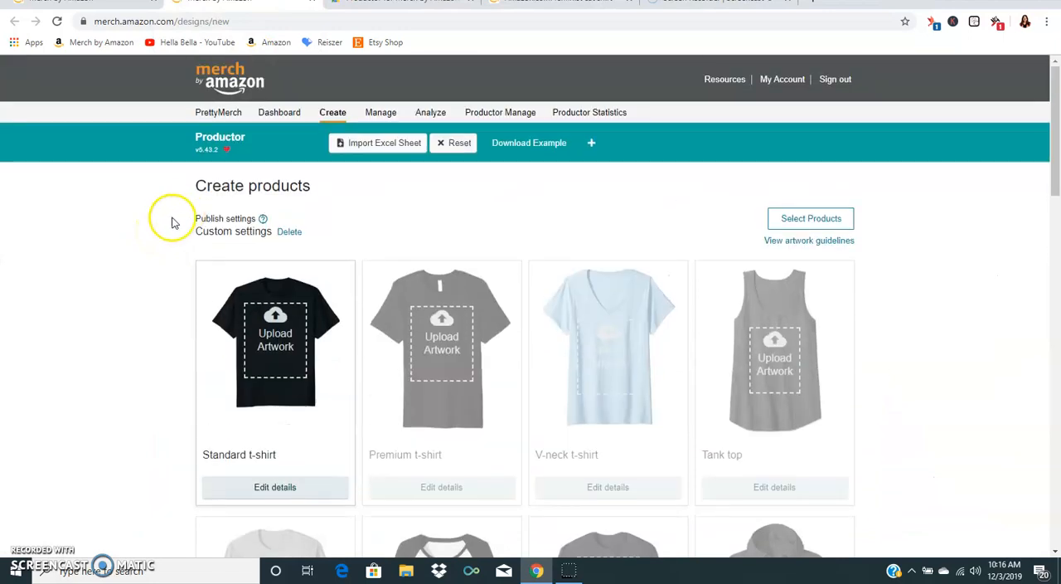
mouse_move(133, 236)
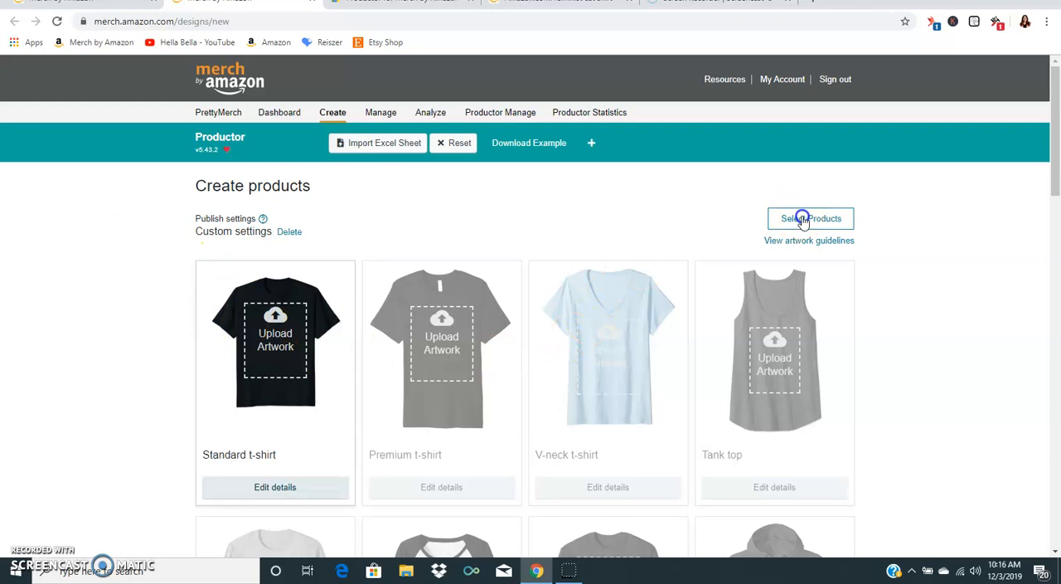
click(809, 218)
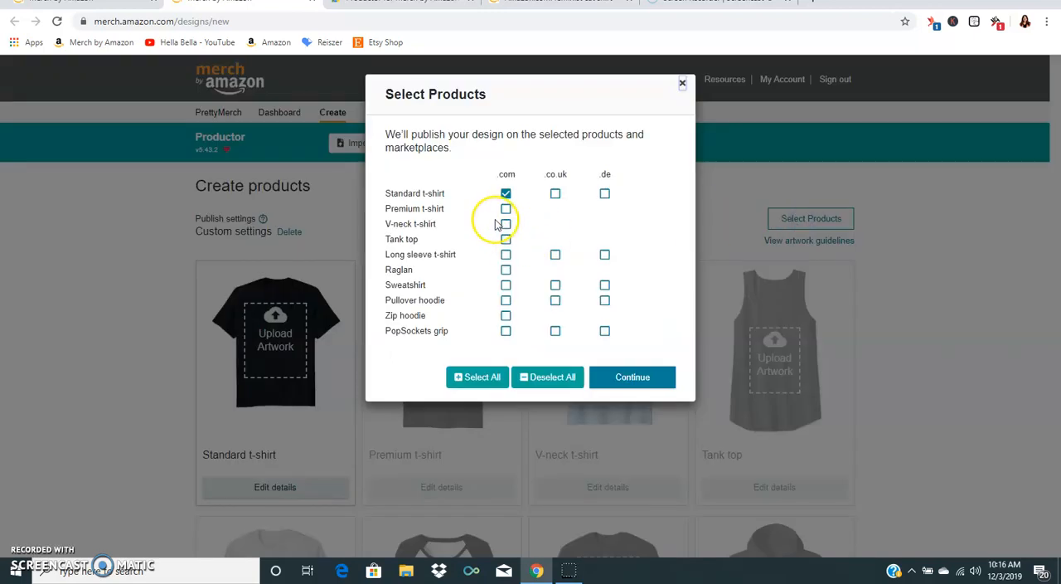
click(506, 256)
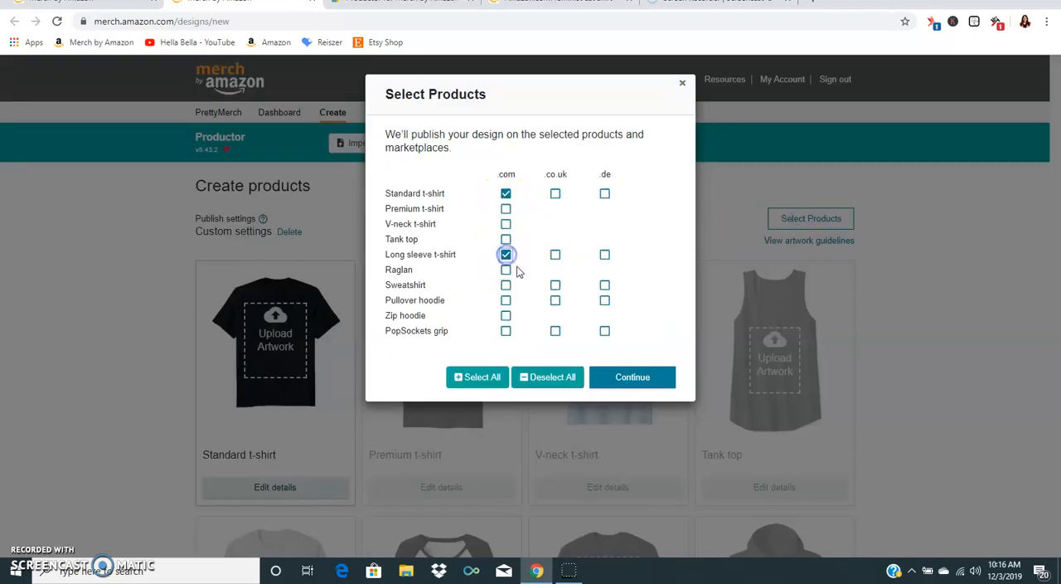
click(506, 331)
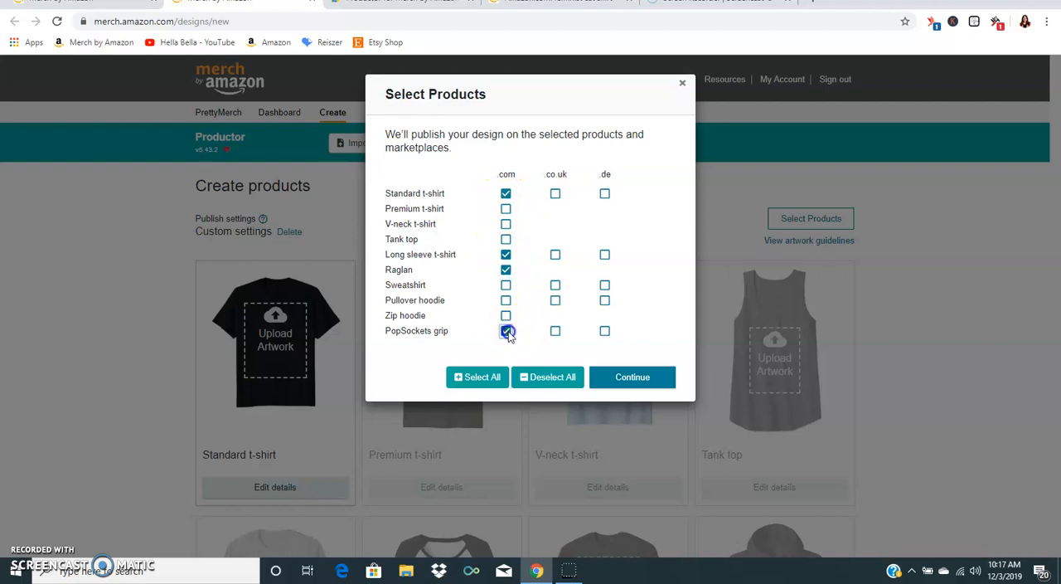
click(633, 377)
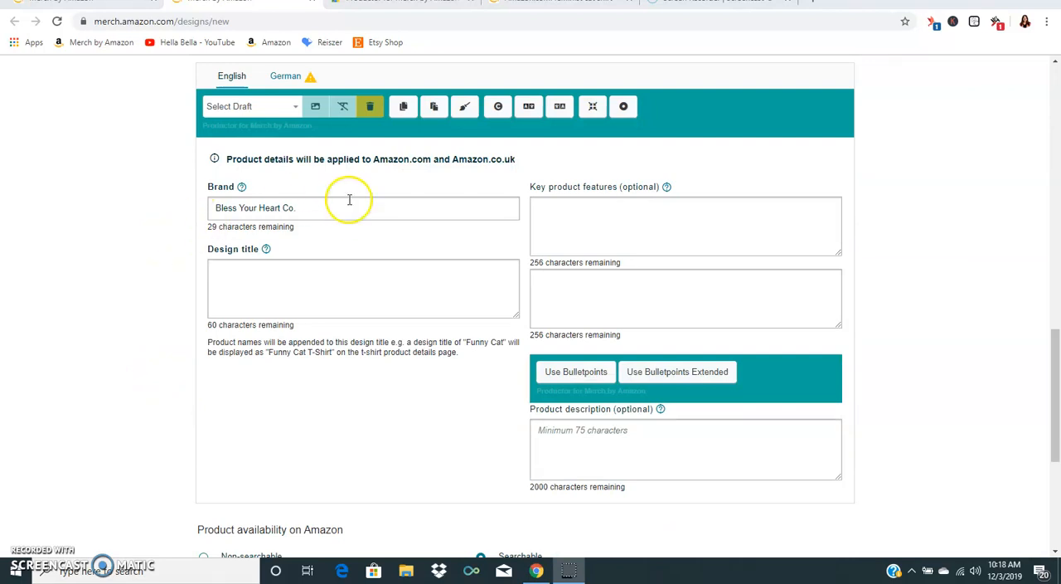
- Scroll through Product details and availability, then back to the product mockups while artwork loads
scroll(down, 3)
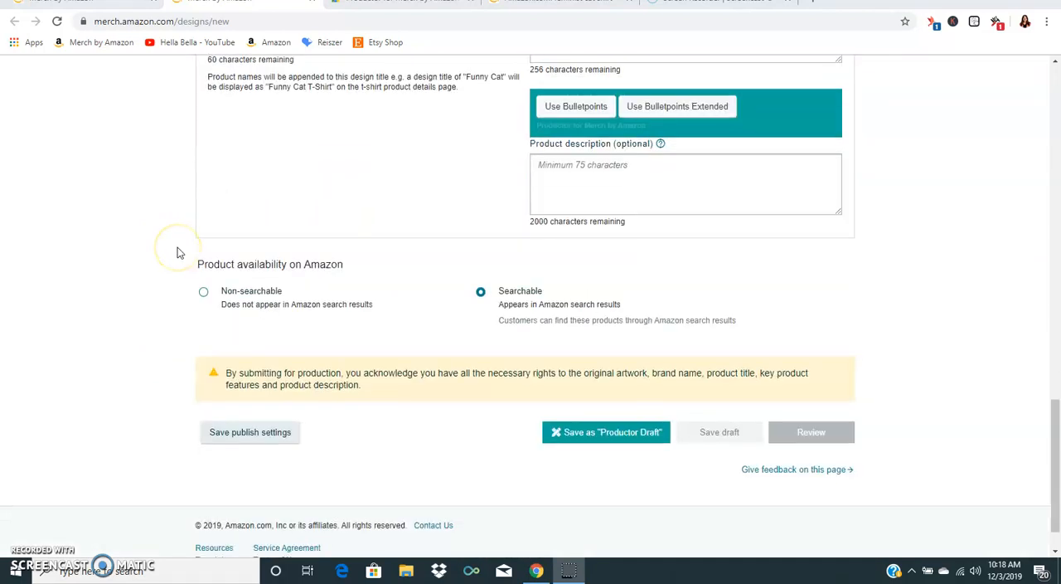
click(249, 431)
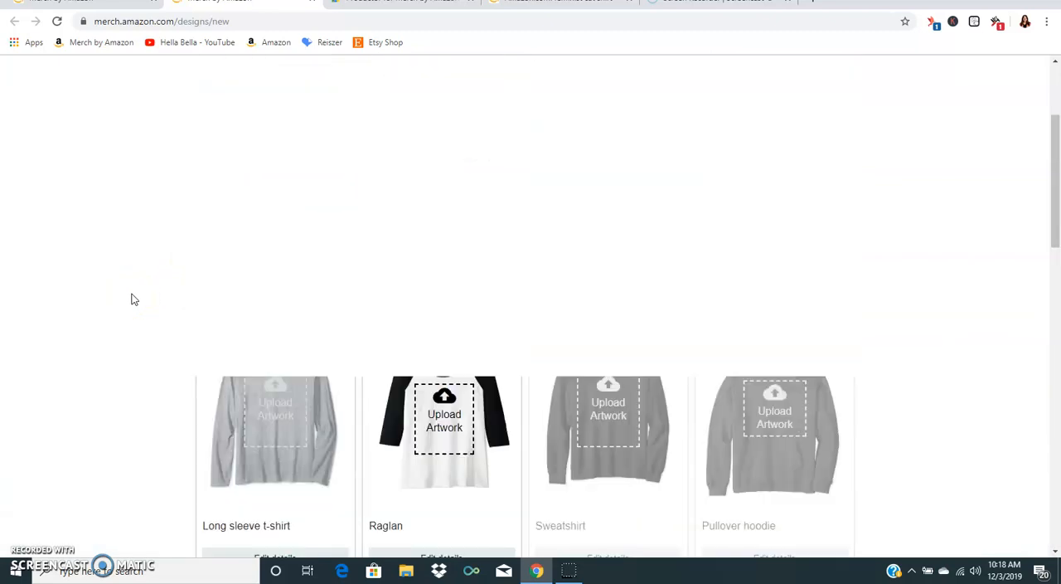
scroll(down, 3)
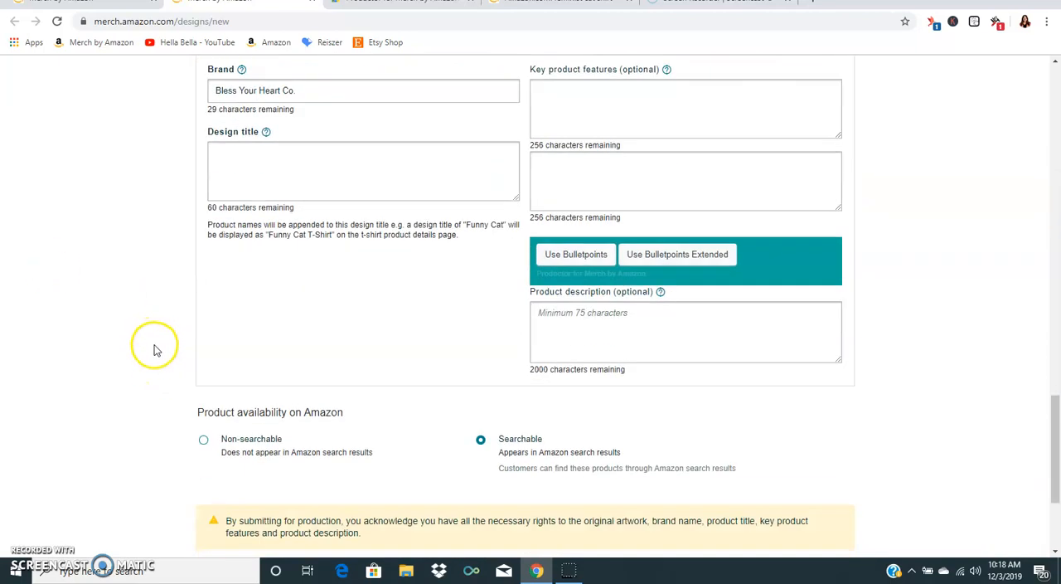
scroll(down, 3)
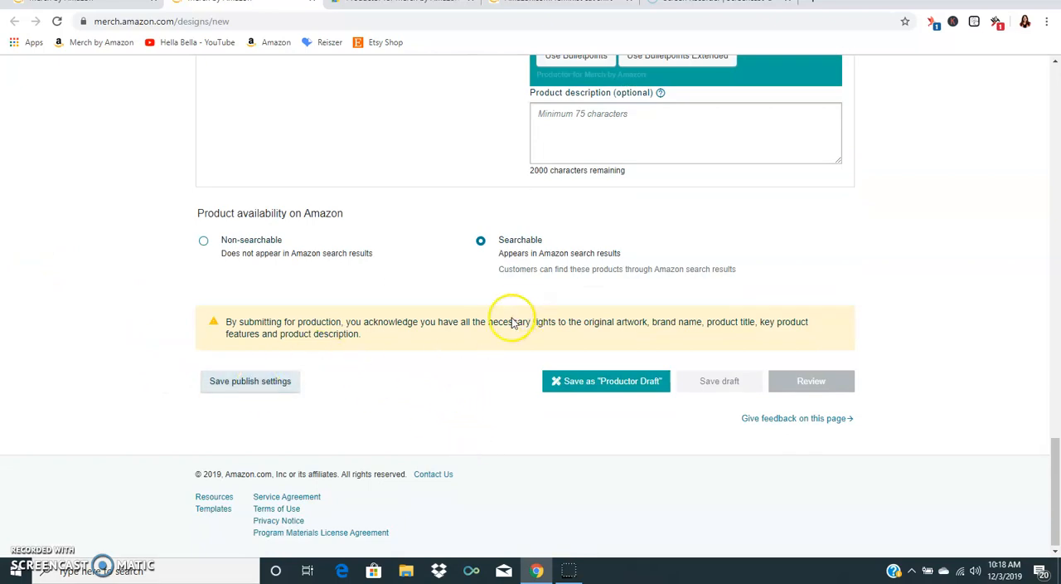
mouse_move(407, 338)
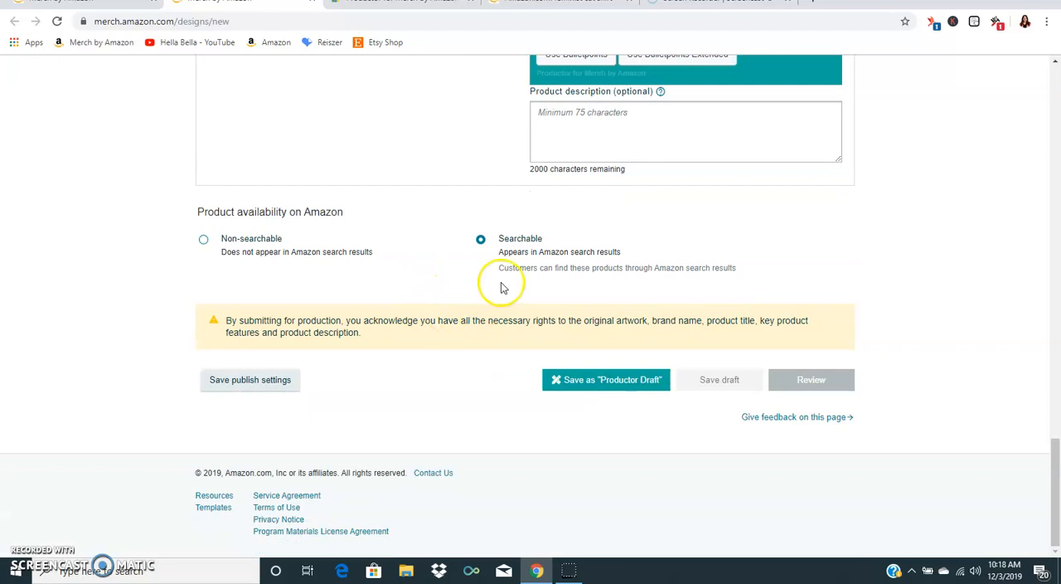
mouse_move(401, 282)
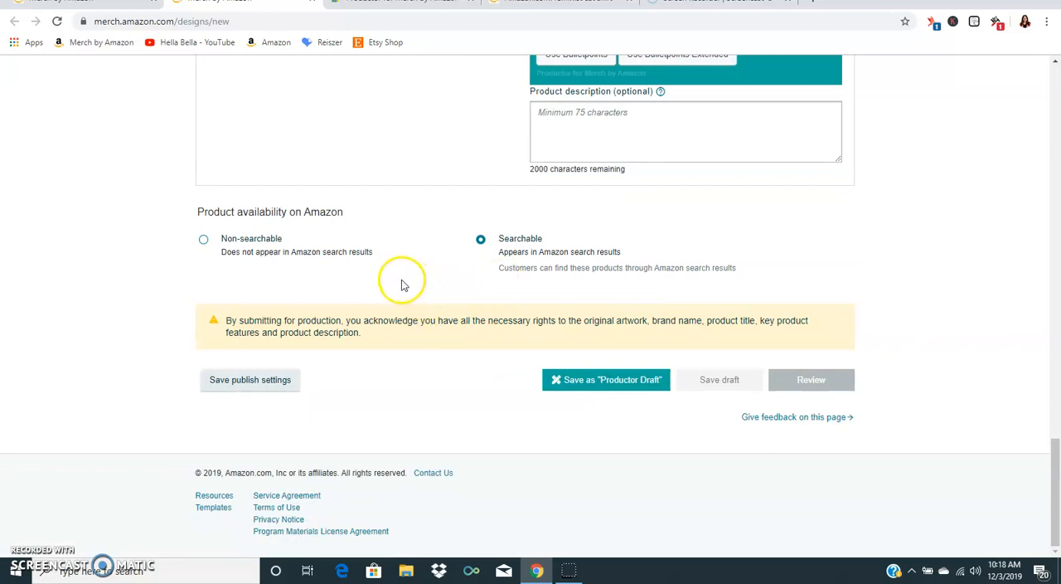
mouse_move(589, 385)
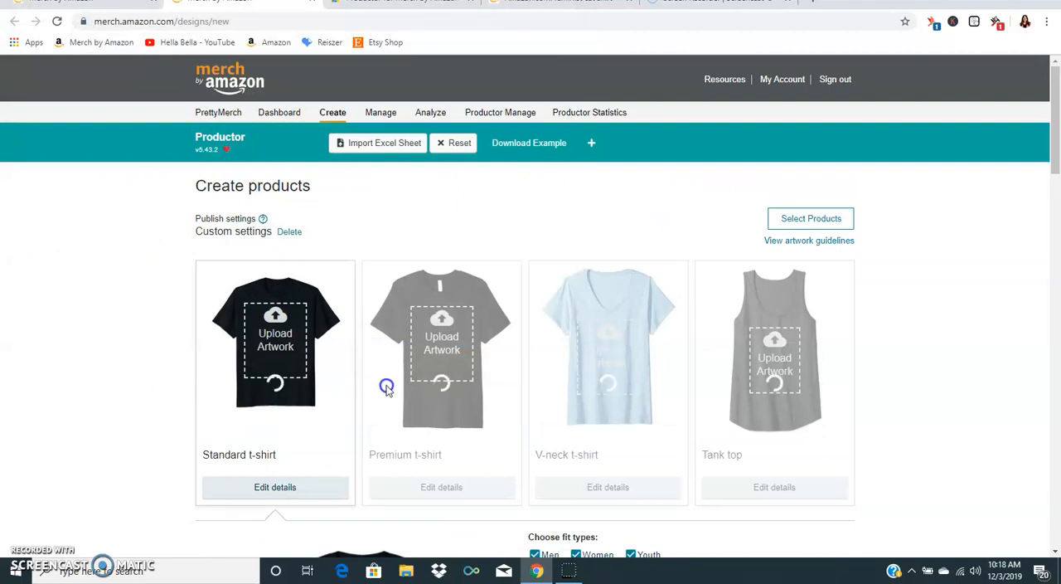
mouse_move(188, 435)
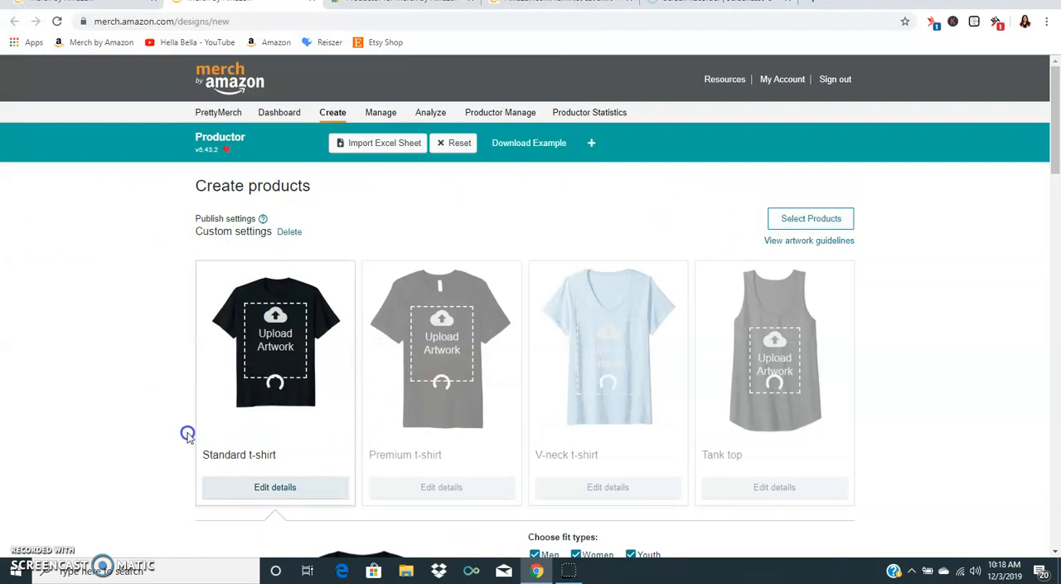
- Give the standard t-shirt Asphalt, another grey and Heather Blue colours, drop Youth, and set list price 14.99
click(276, 488)
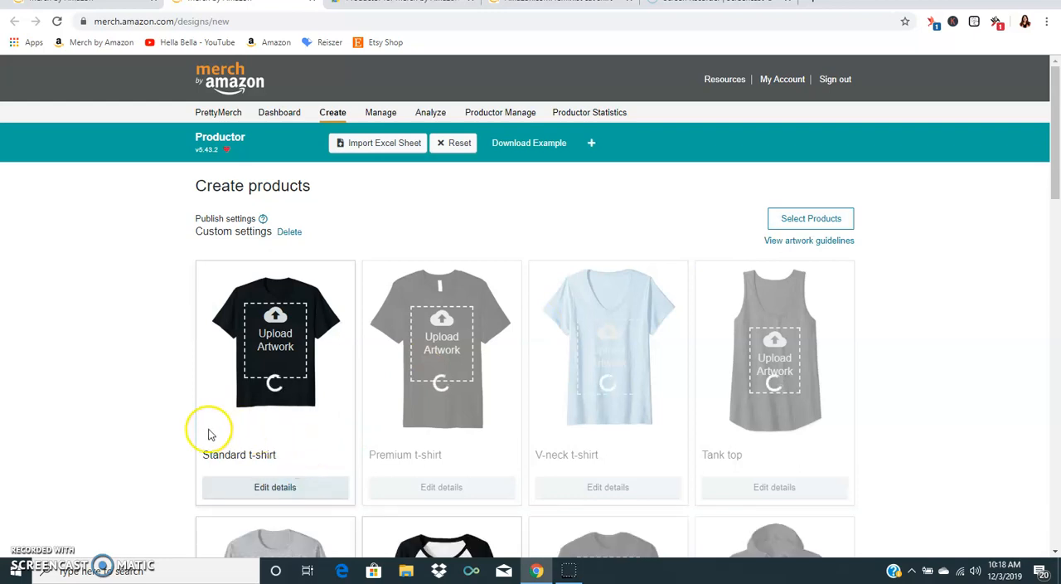
scroll(down, 3)
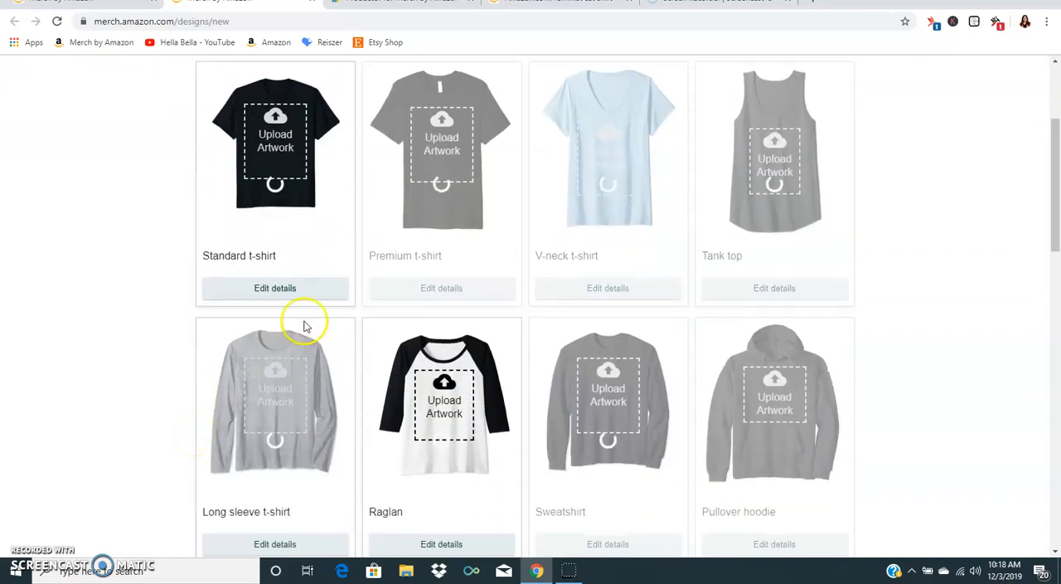
click(275, 289)
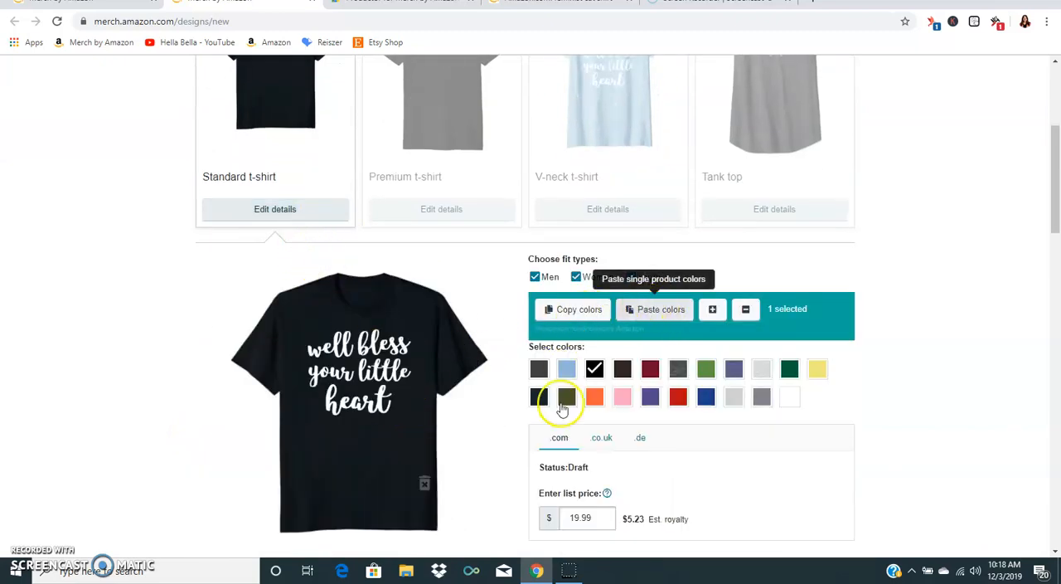
click(537, 369)
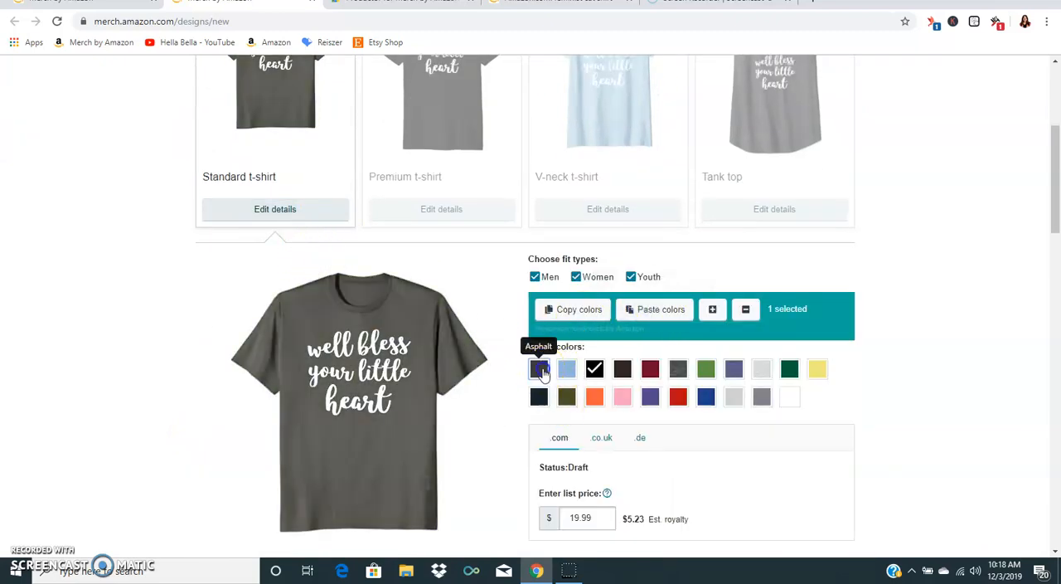
click(733, 368)
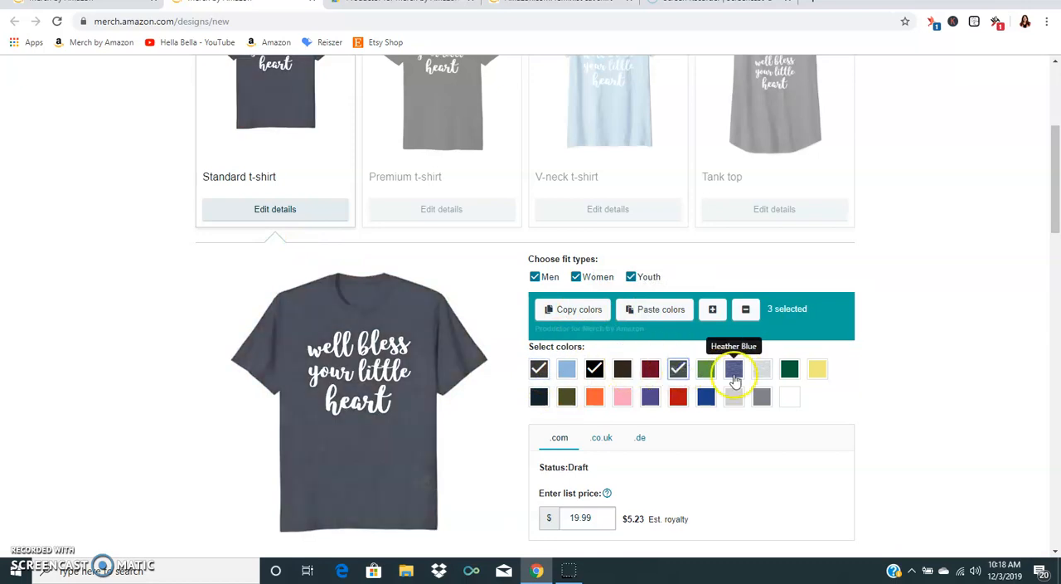
click(733, 369)
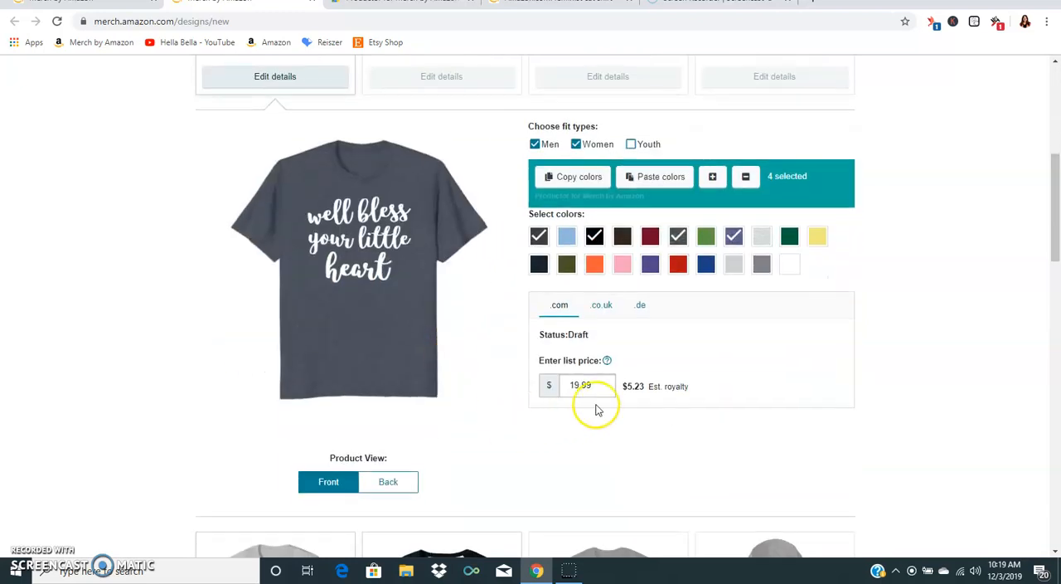
text(14.99)
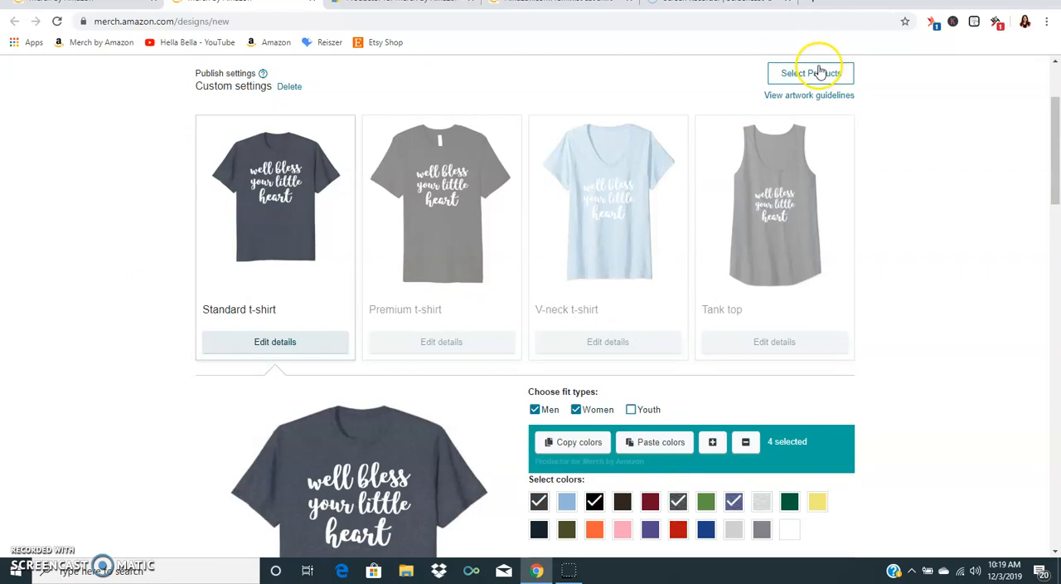
- Tick Pullover hoodie under .com in Select Products and confirm the choice
click(809, 73)
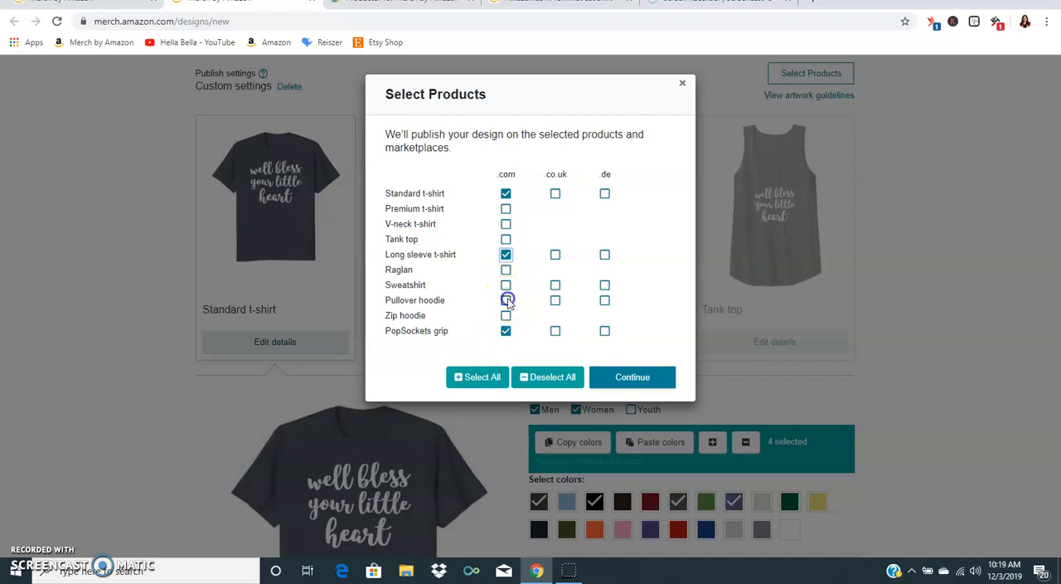
click(506, 300)
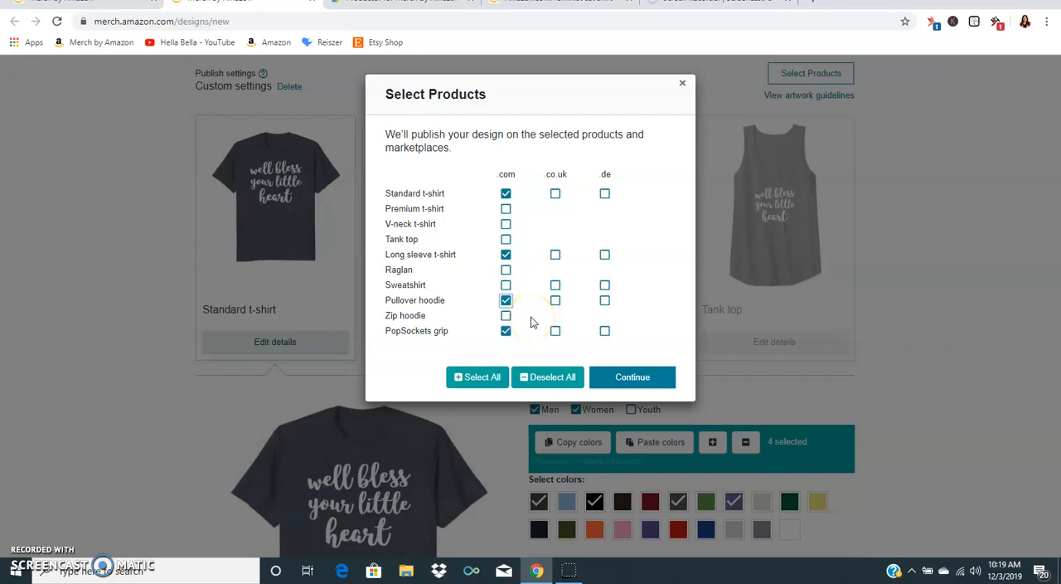
click(631, 377)
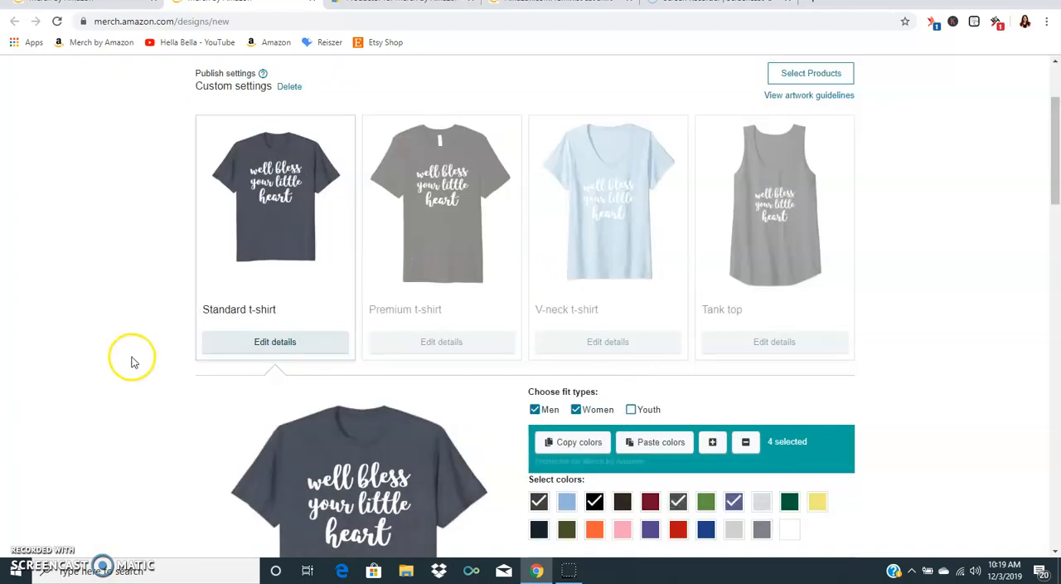
- Start and cancel a pullover hoodie artwork upload, then save the hoodie image as new hoodie.png in Pictures
scroll(down, 3)
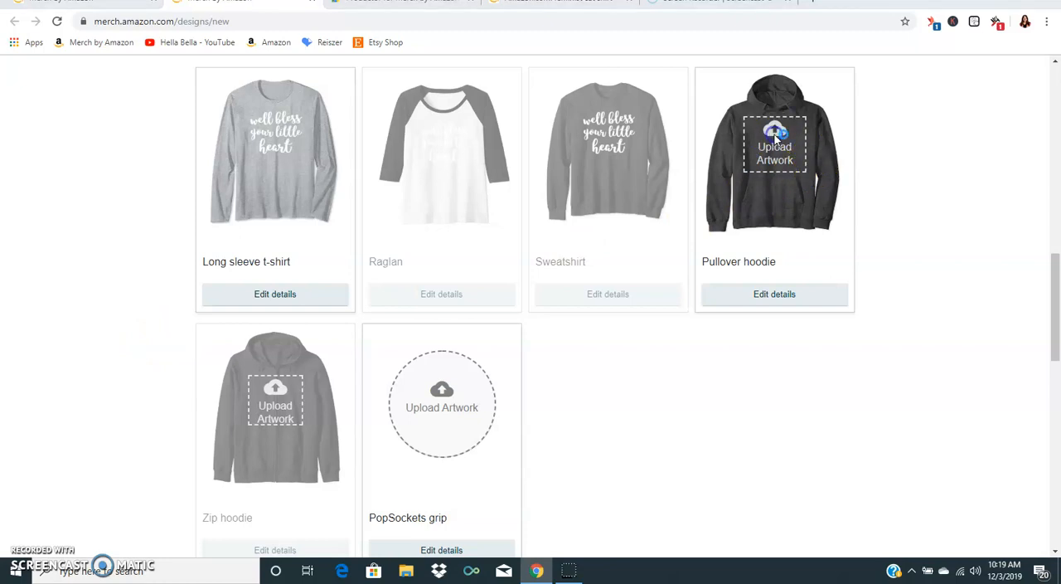
click(773, 146)
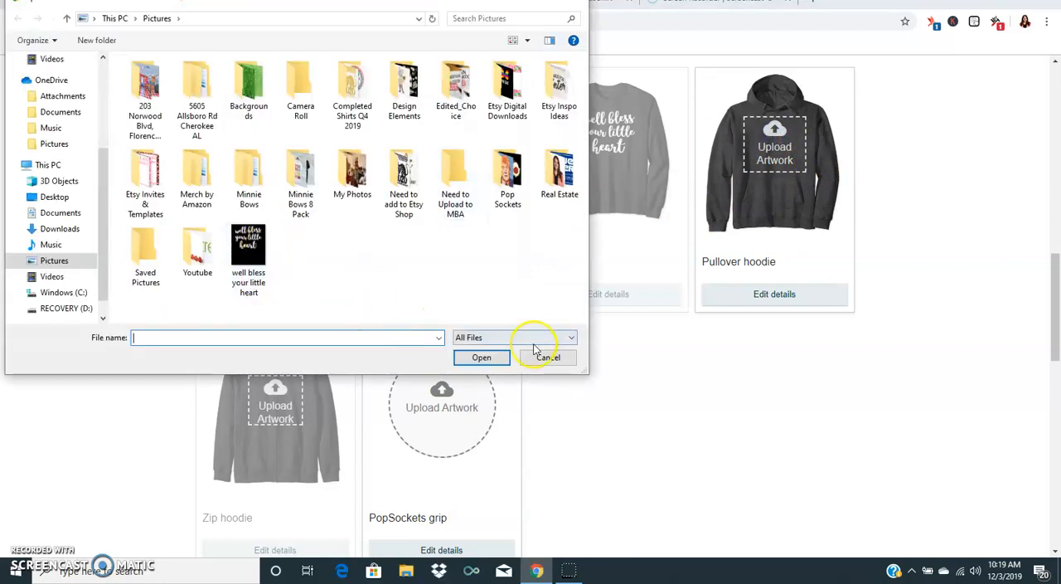
click(547, 356)
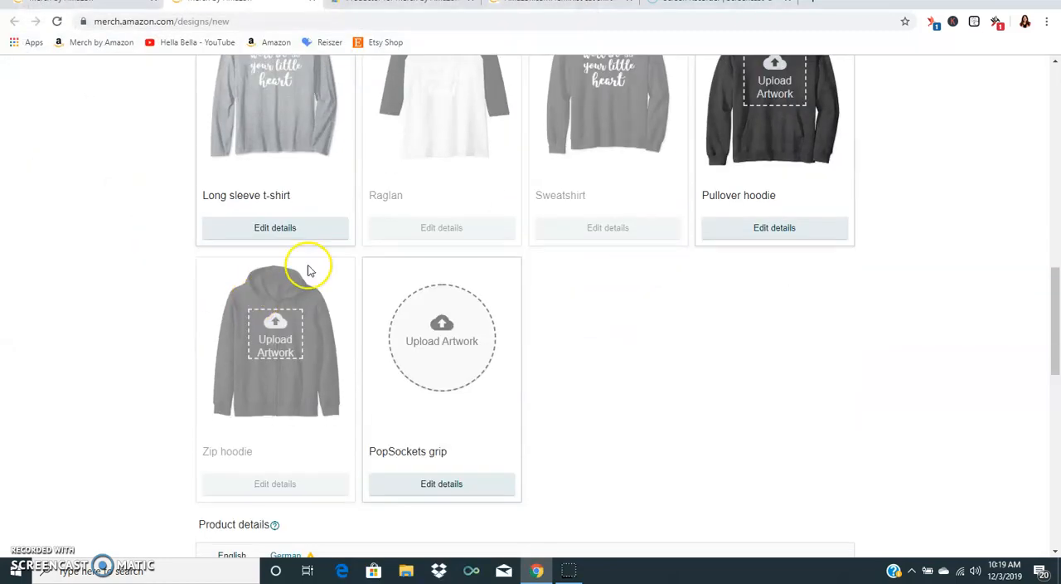
scroll(down, 3)
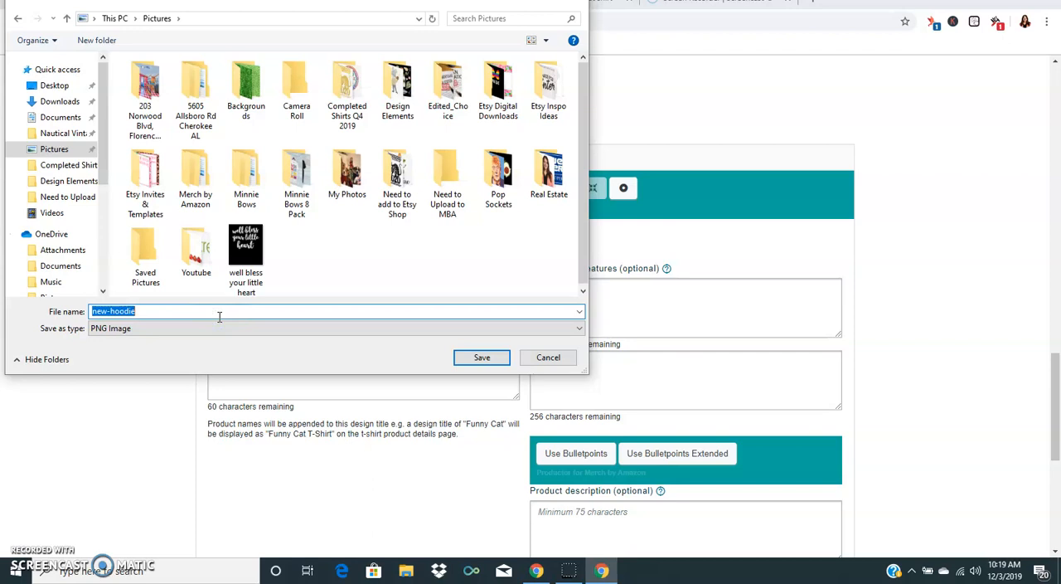
click(481, 358)
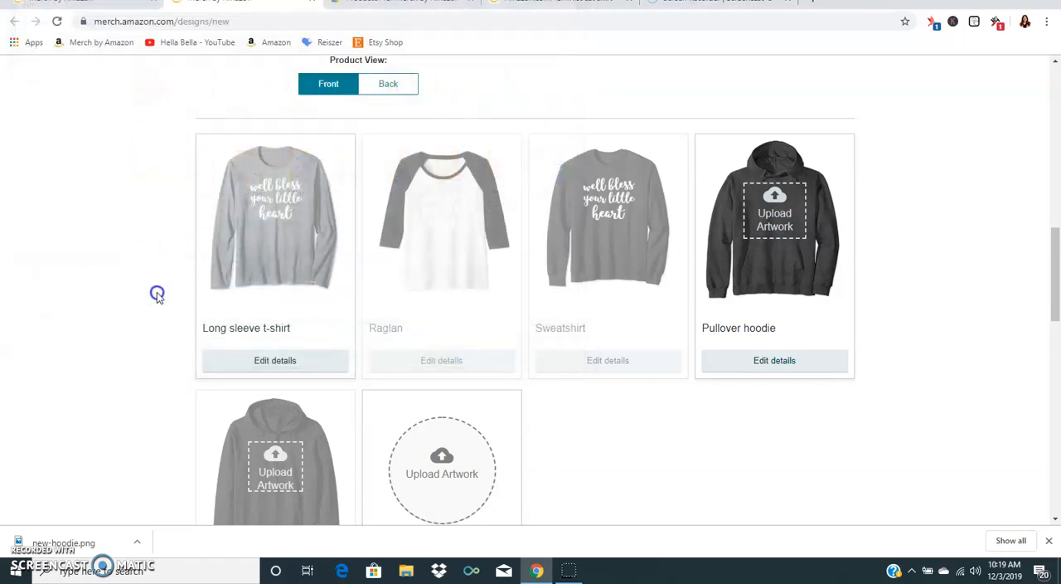
- Remove Heather Grey from the pullover hoodie so it keeps a single dark grey colour
click(775, 360)
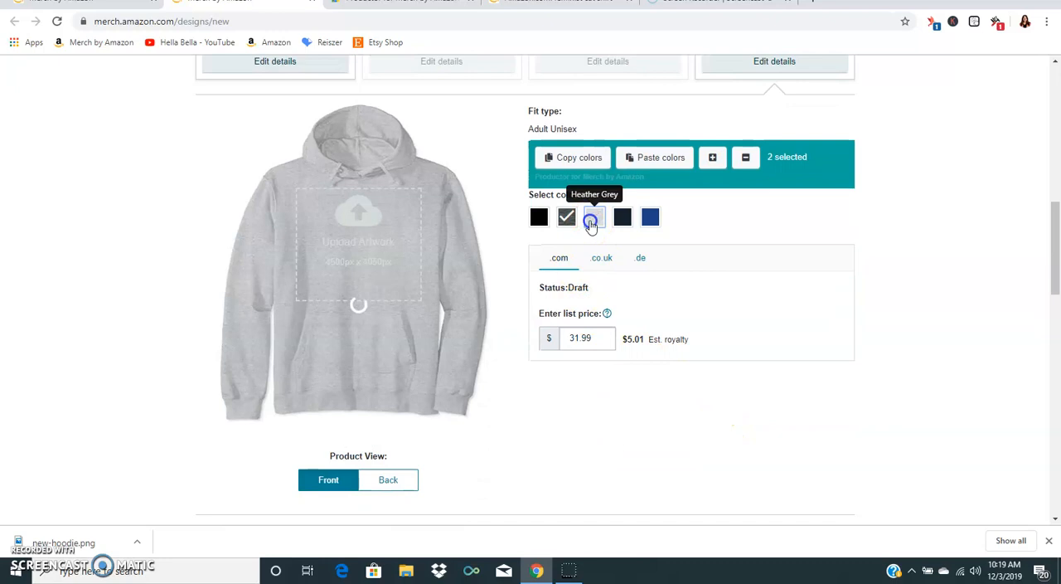
click(593, 216)
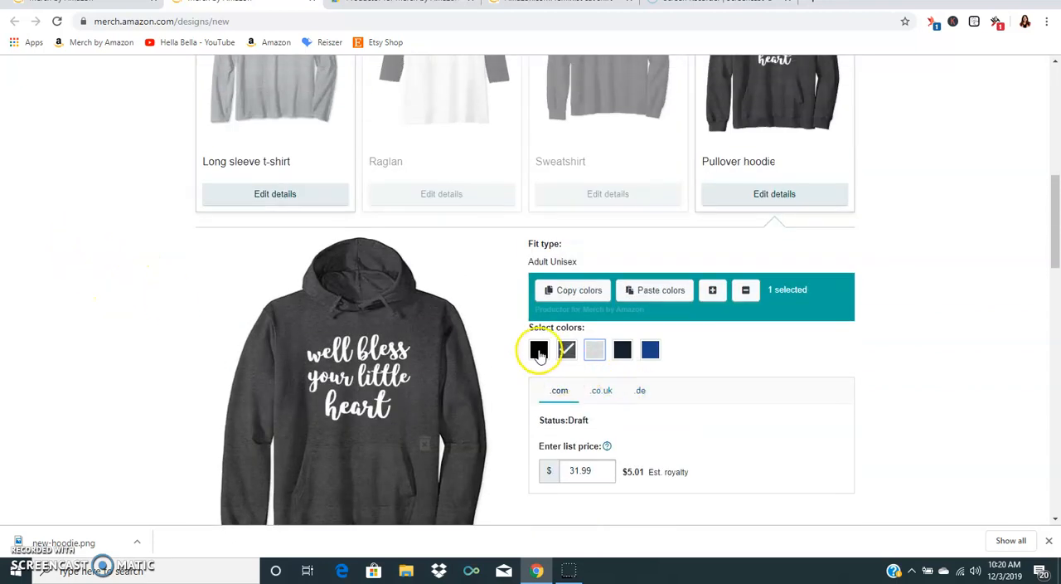
click(567, 349)
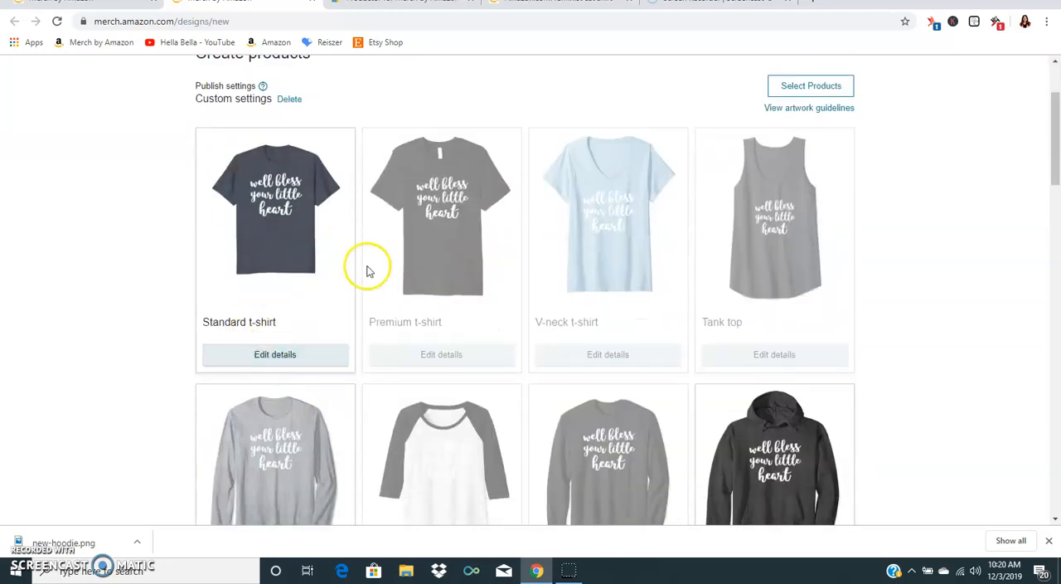
scroll(down, 3)
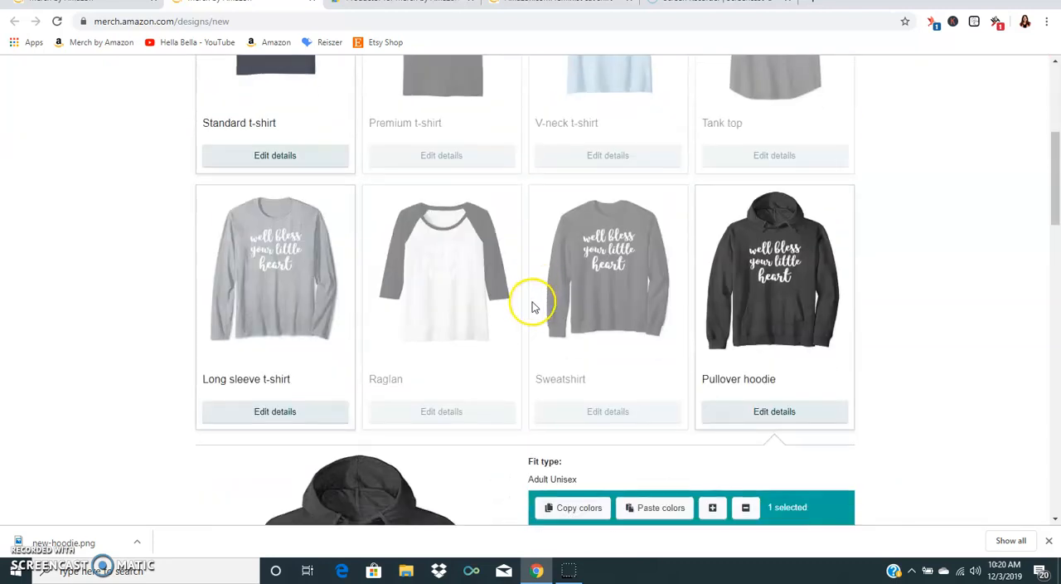
- In the long sleeve t-shirt's details, swap Royal for the dark grey Dark Heather colour
click(594, 348)
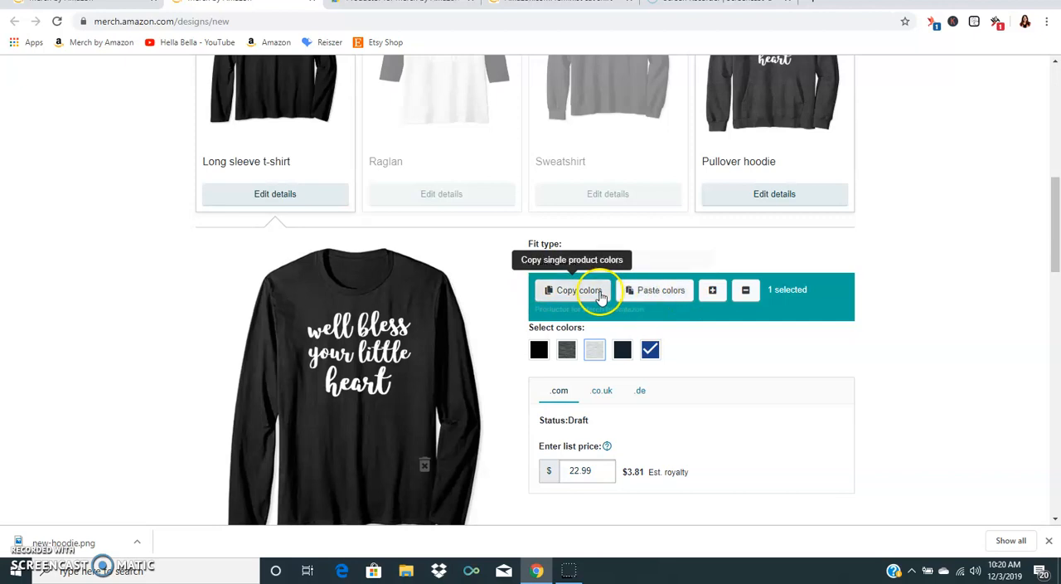
scroll(down, 3)
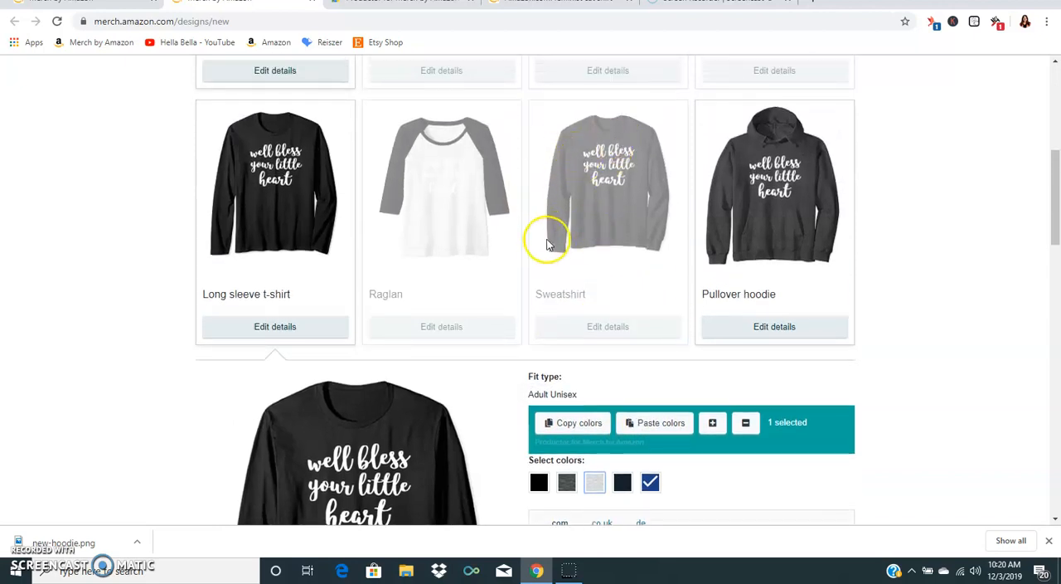
scroll(down, 3)
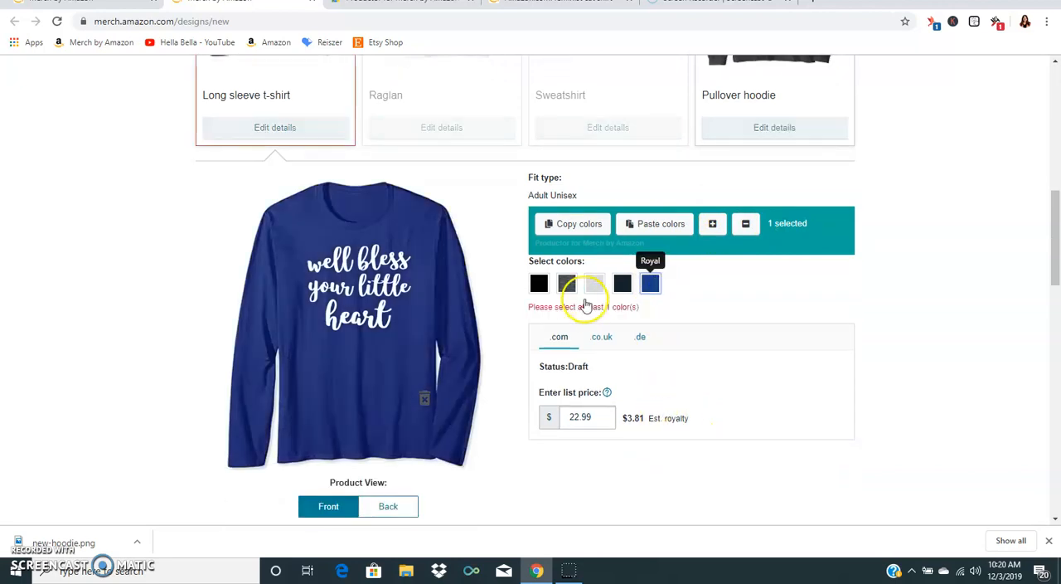
click(567, 282)
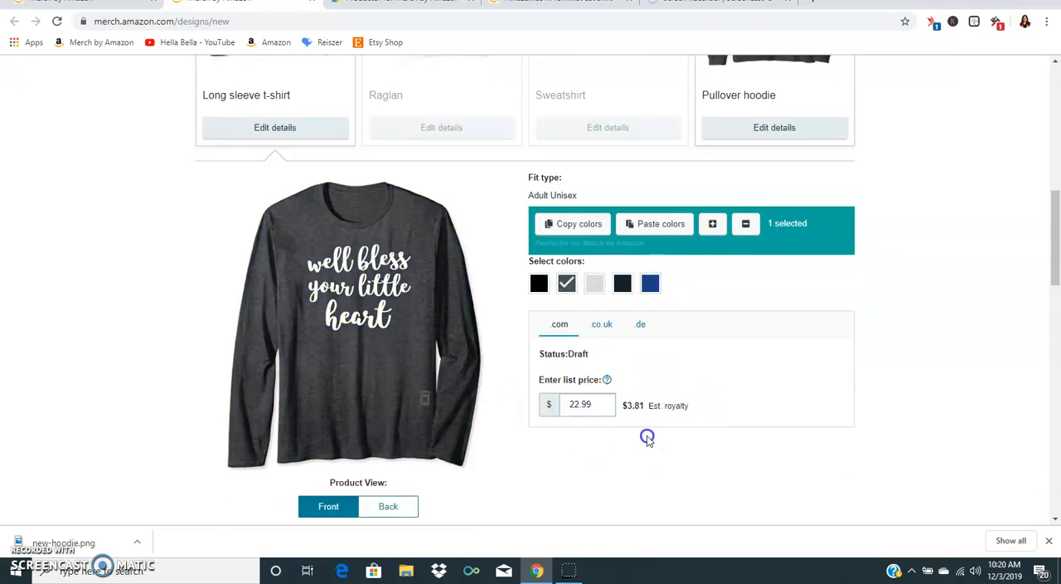
scroll(down, 3)
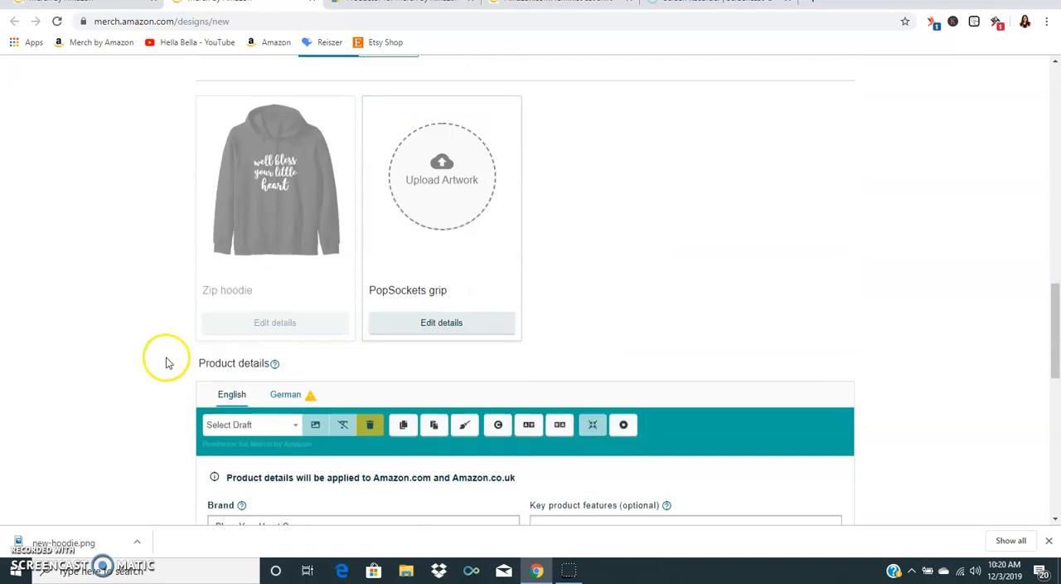
- Convert the design to PopSocket size with Productor and save new-popsocket.png to Pictures
scroll(down, 3)
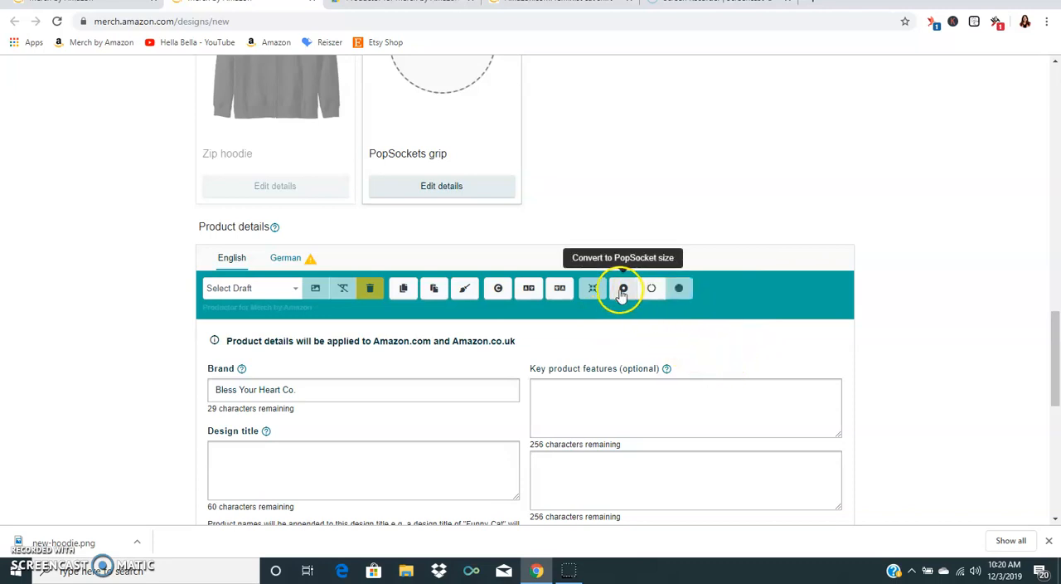
click(624, 288)
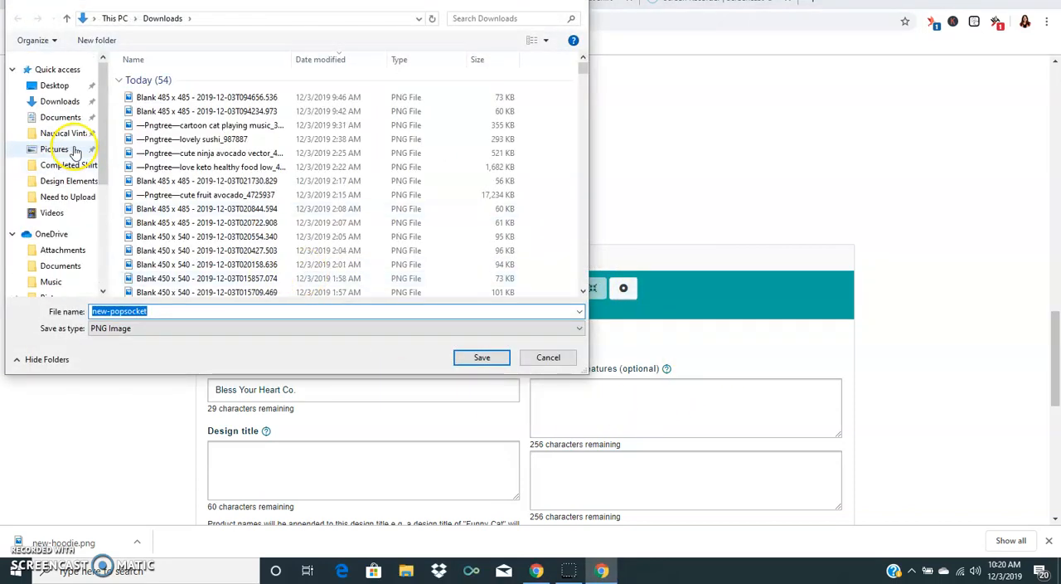
click(55, 149)
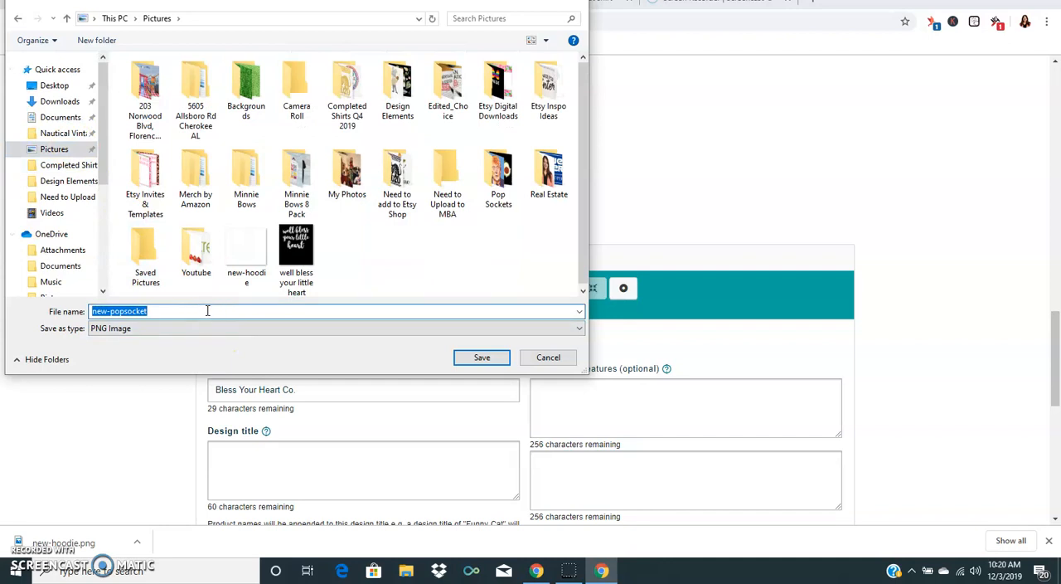
click(481, 358)
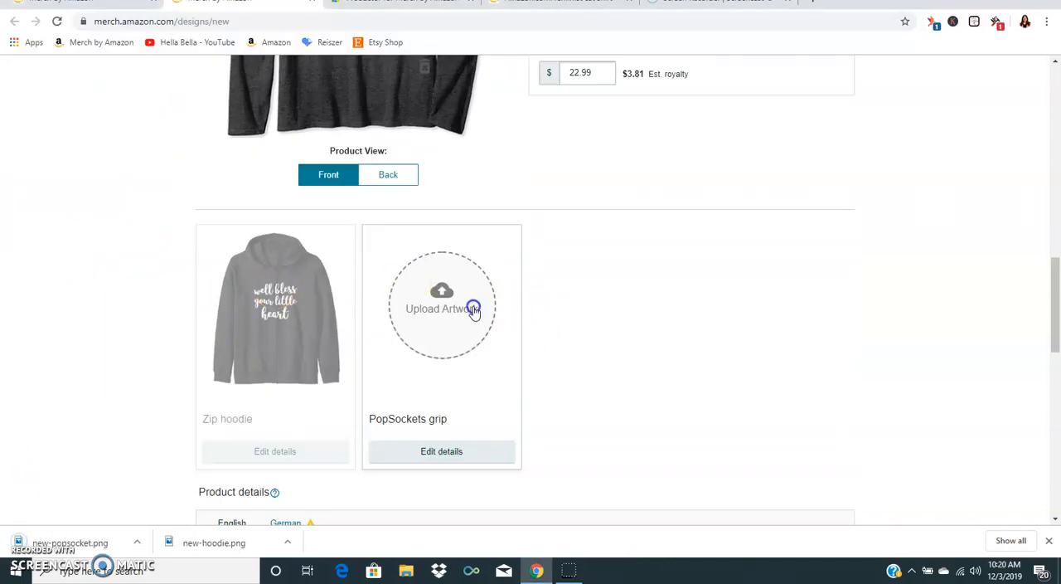
- Upload the PopSocket-sized artwork to the PopSockets grip and preview its Collapsed view
click(442, 309)
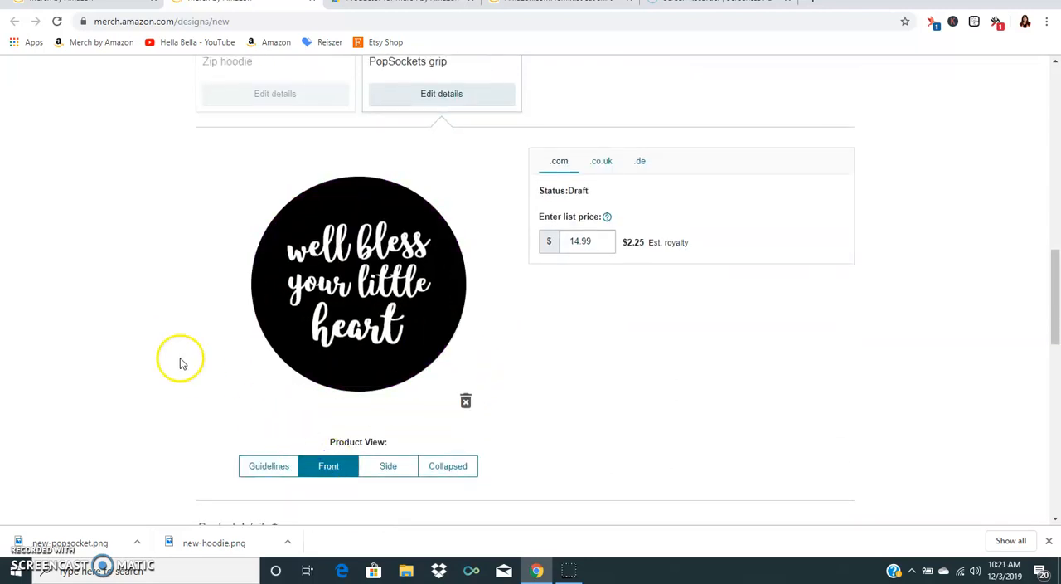
mouse_move(407, 398)
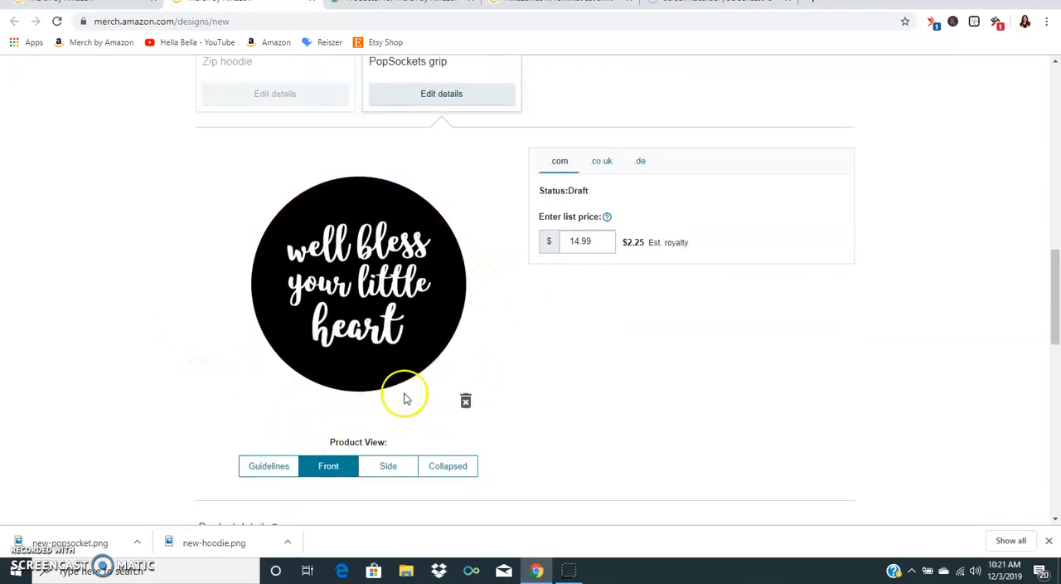
click(448, 464)
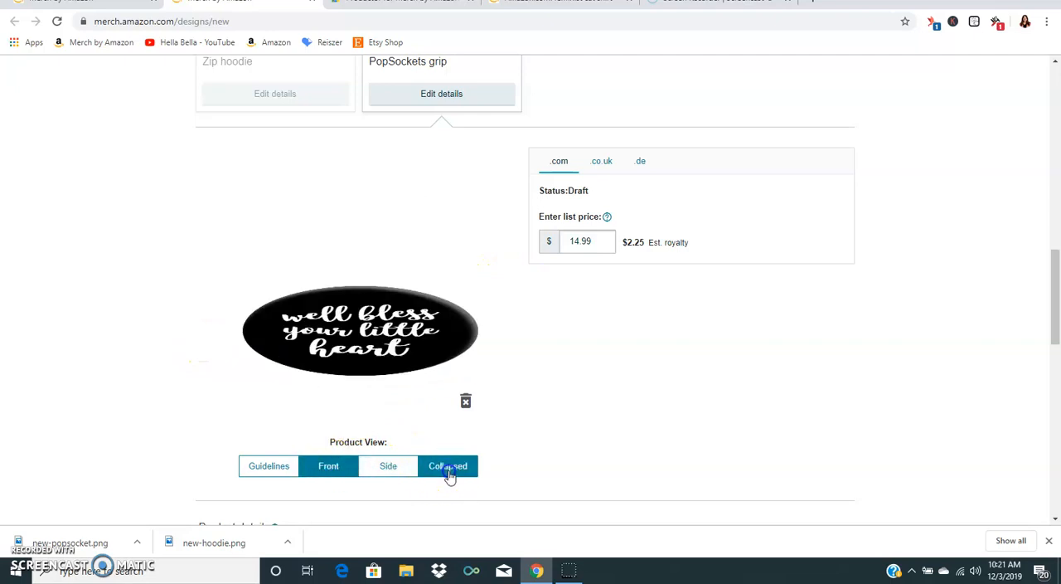
click(269, 464)
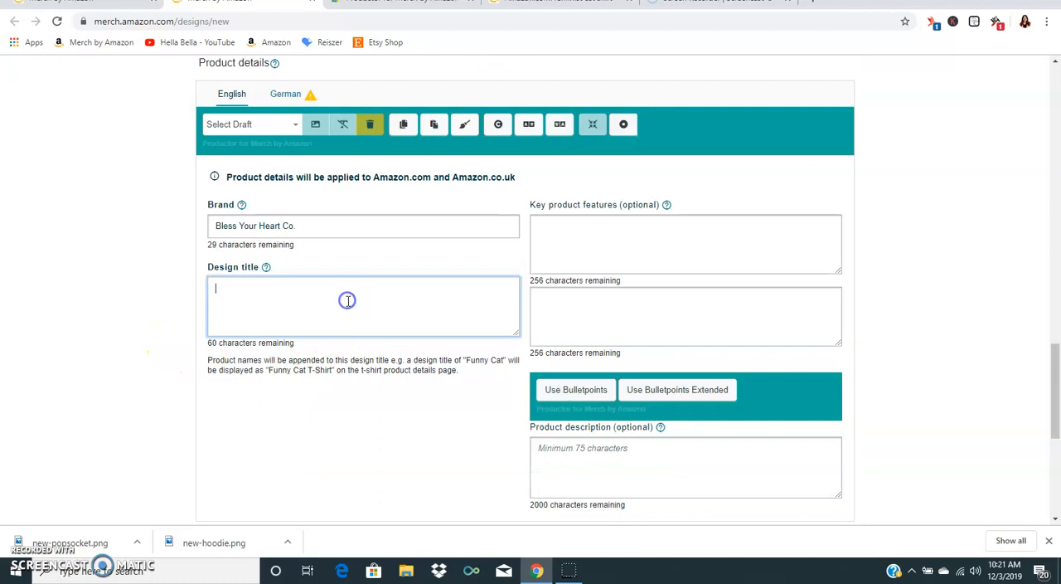
- Enter the design title 'Well Bless Your Little Heart Southern Saying Alabama Gift' and select it whole
text(Well Bless Your Little)
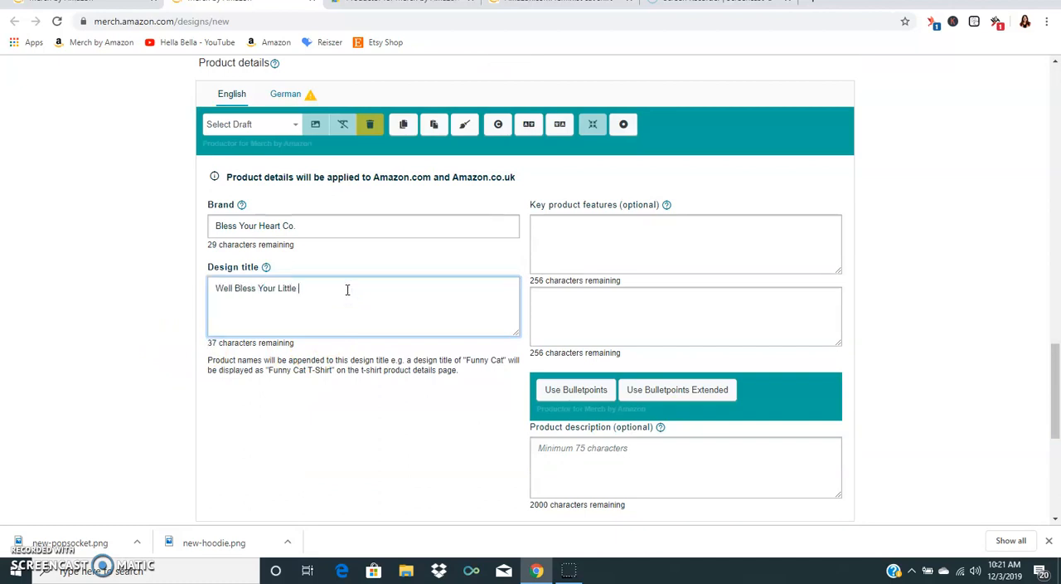
text(Heart Southern Saying)
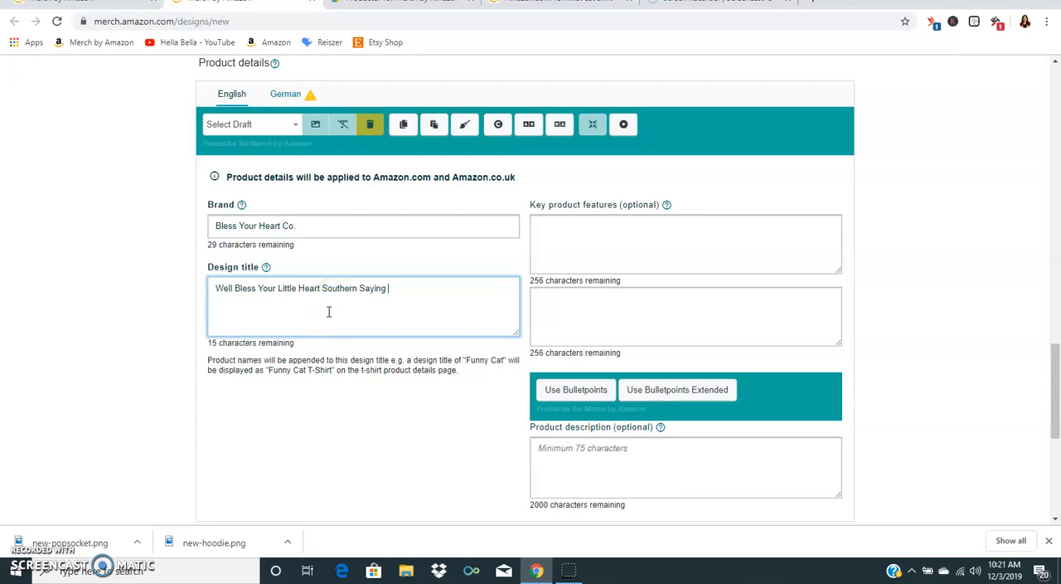
text(Alabama)
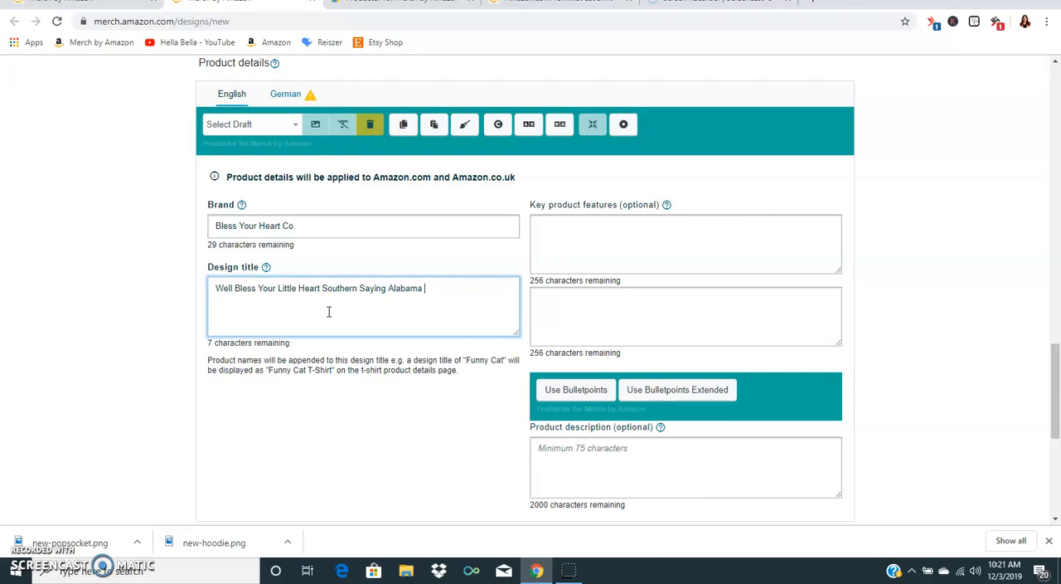
text(Gift)
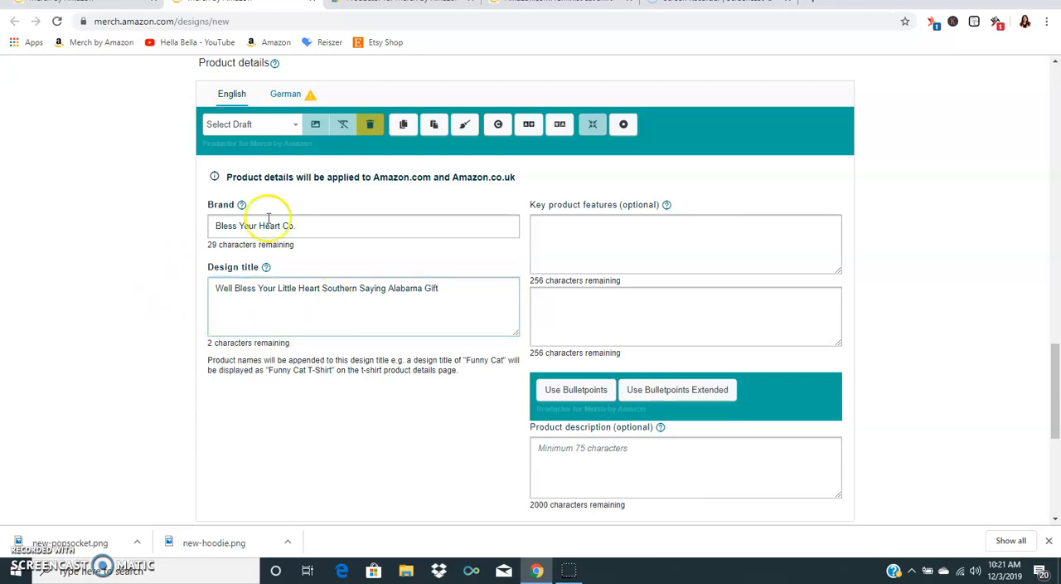
mouse_move(310, 122)
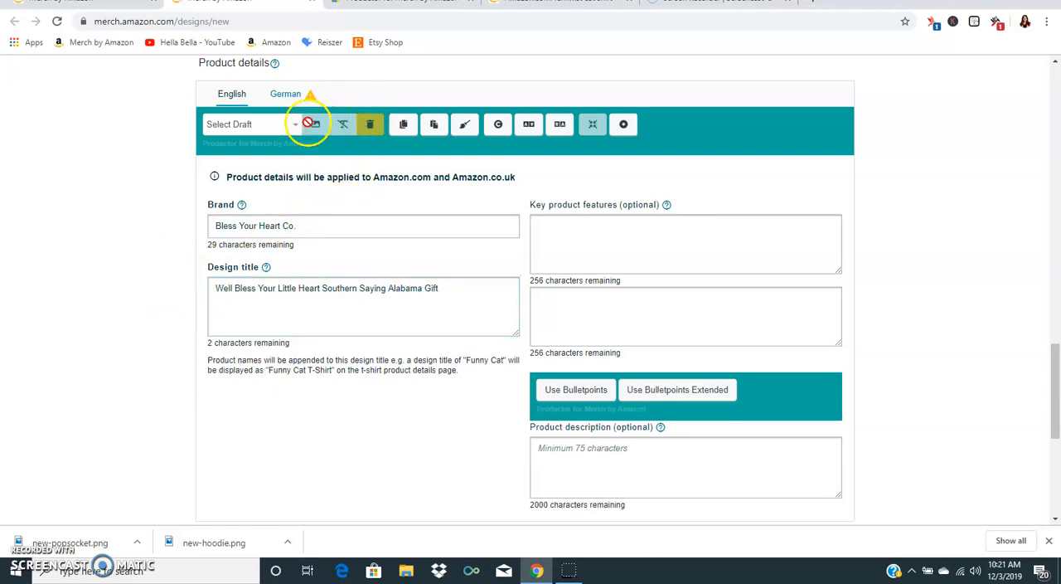
triple_click(325, 289)
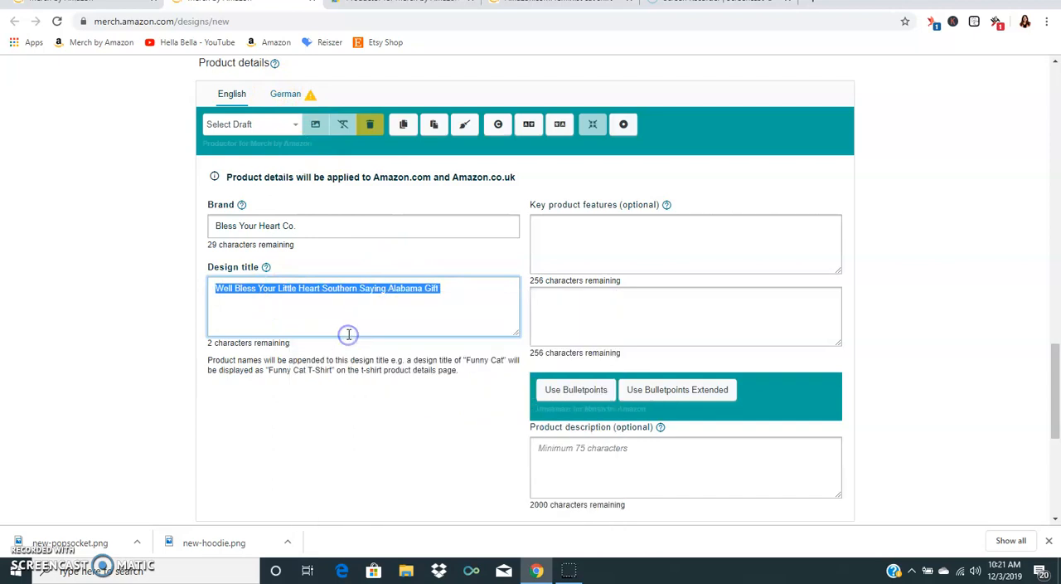
- Translate the 'Well Bless Your Little Heart Southern Saying Alabama' title into the German listing, trimmed to fit
click(285, 92)
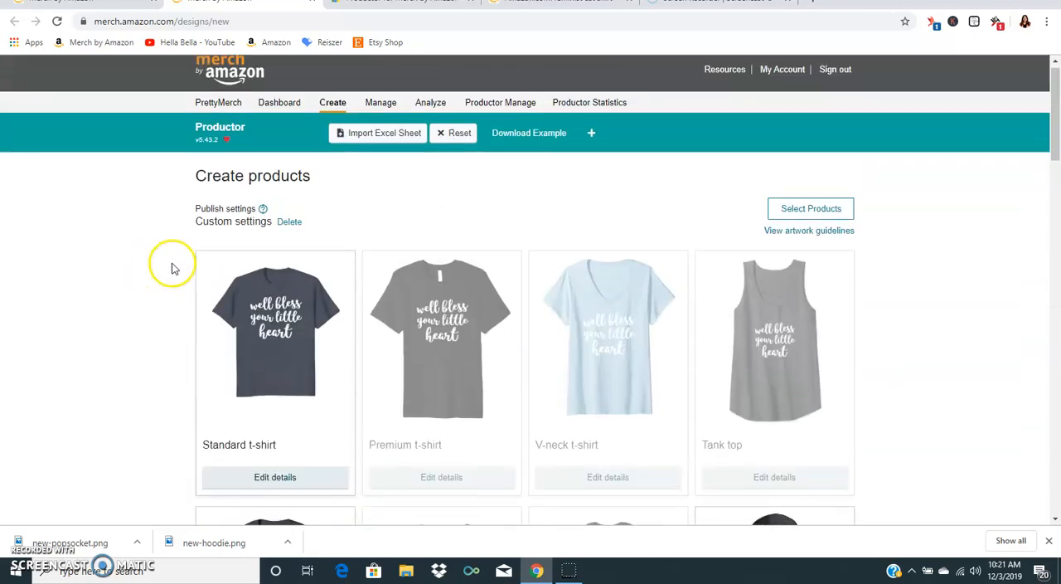
click(809, 207)
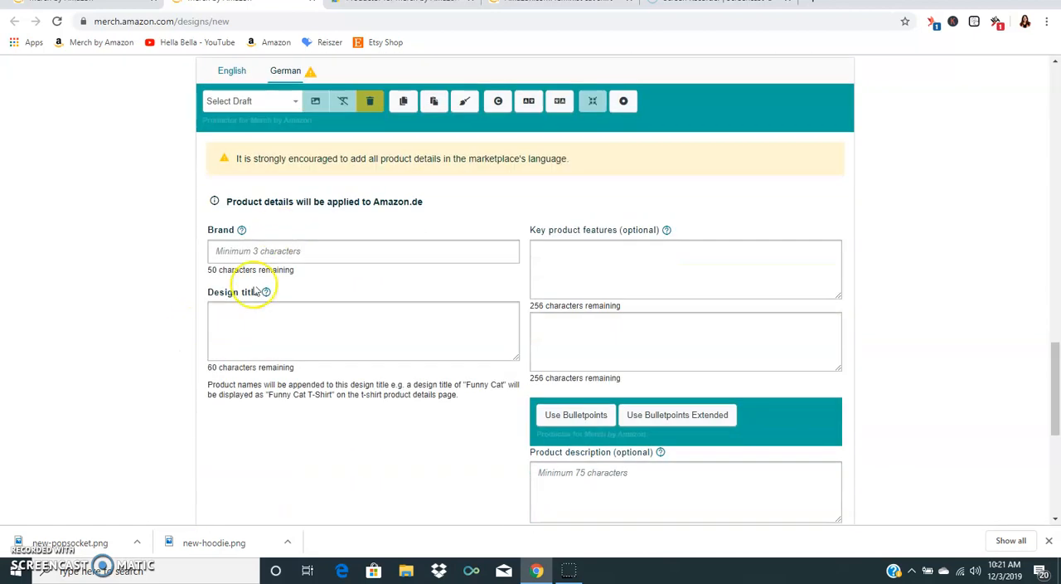
text(Well Bless Your Little Heart Southern Saying Alabama Gift)
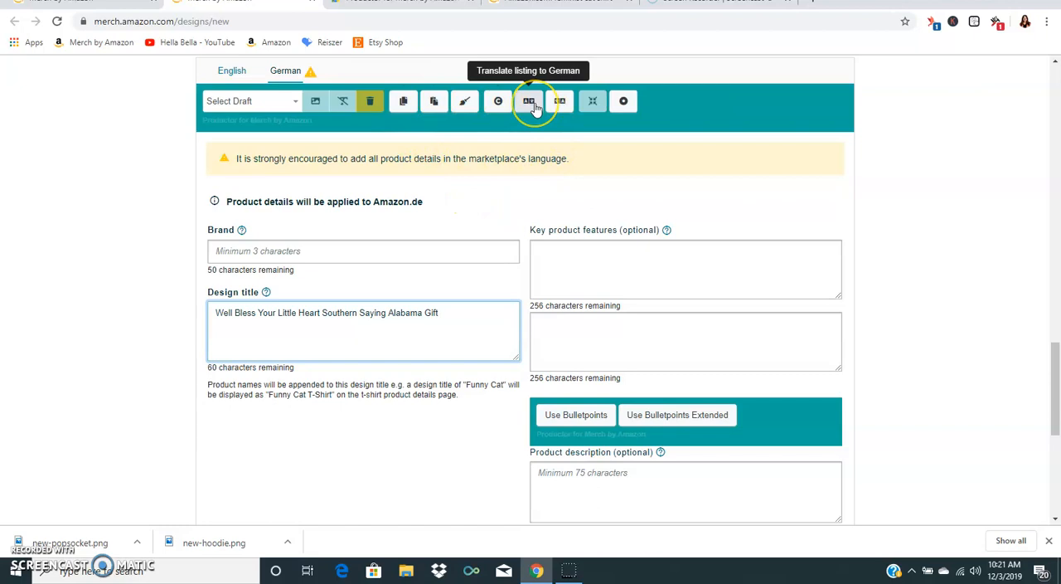
click(527, 99)
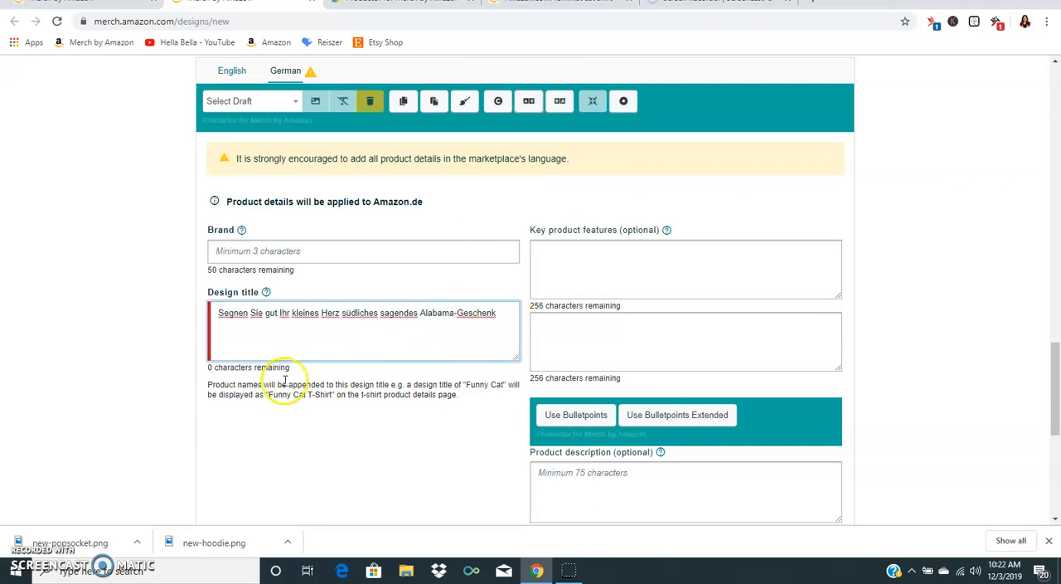
mouse_move(508, 355)
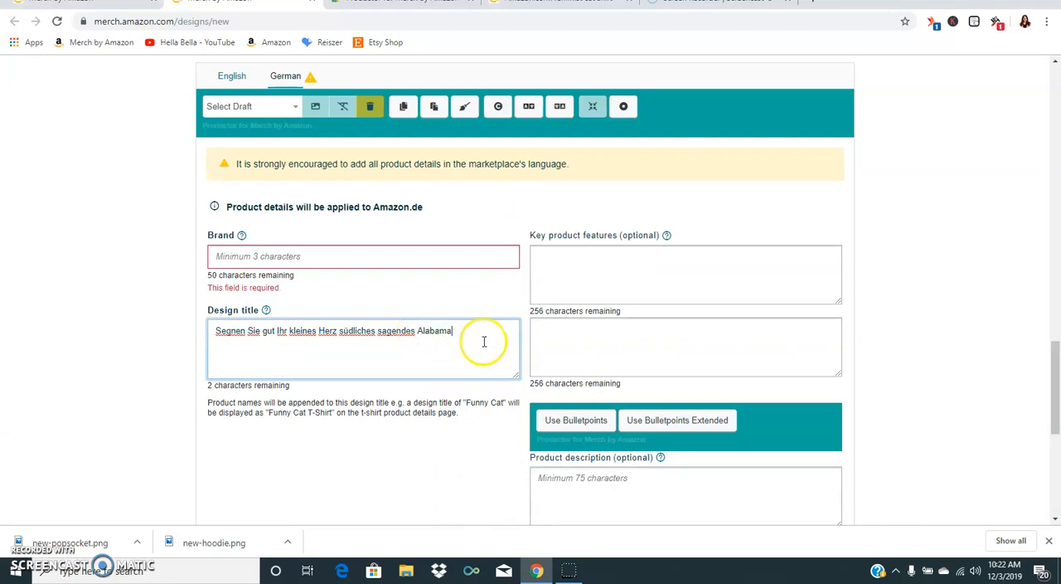
mouse_move(116, 373)
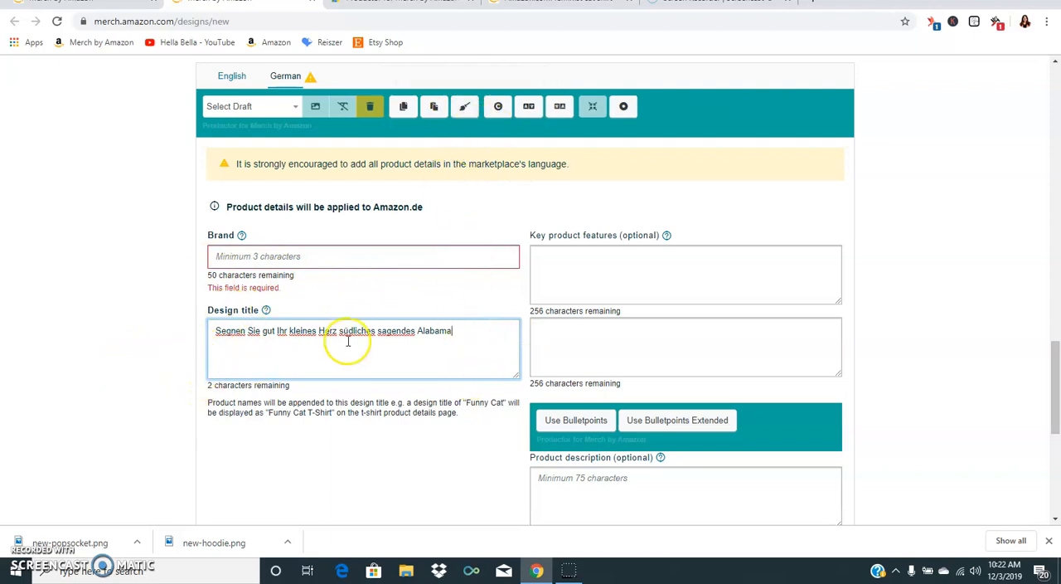
click(363, 348)
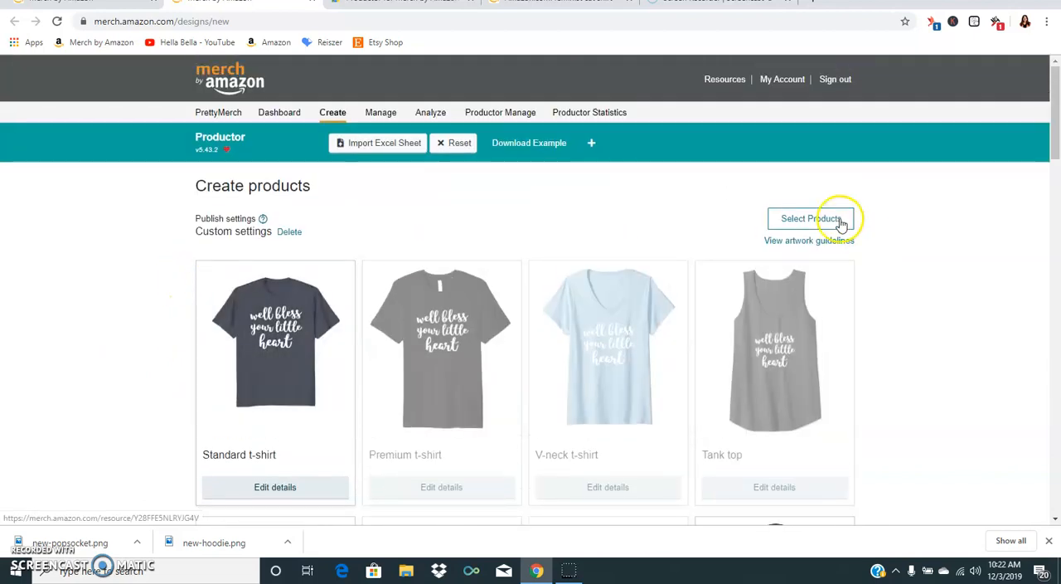
- Switch to the Productor for Merch by Amazon store page and scroll to its overview video
click(811, 219)
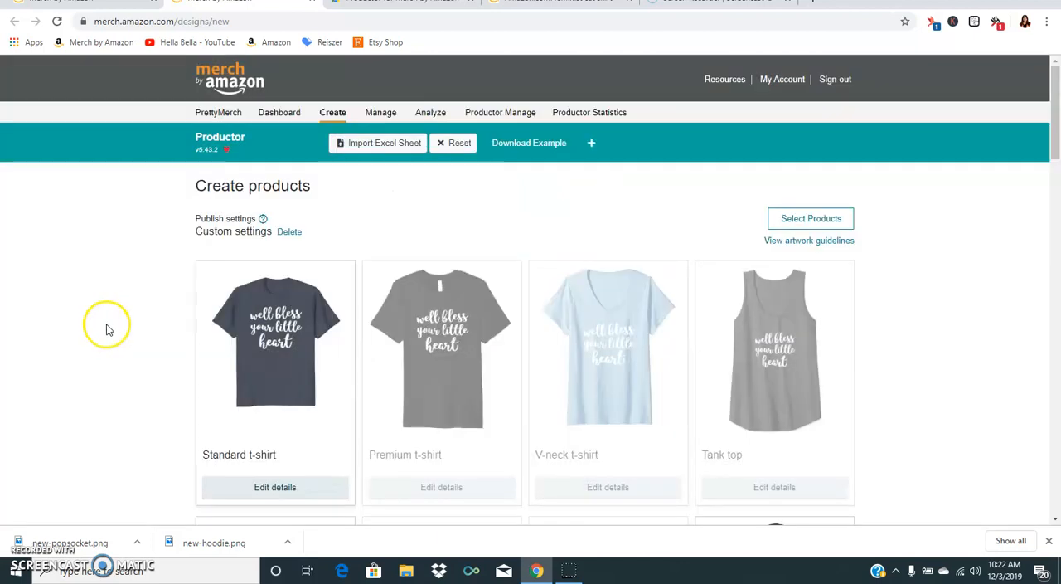
scroll(down, 3)
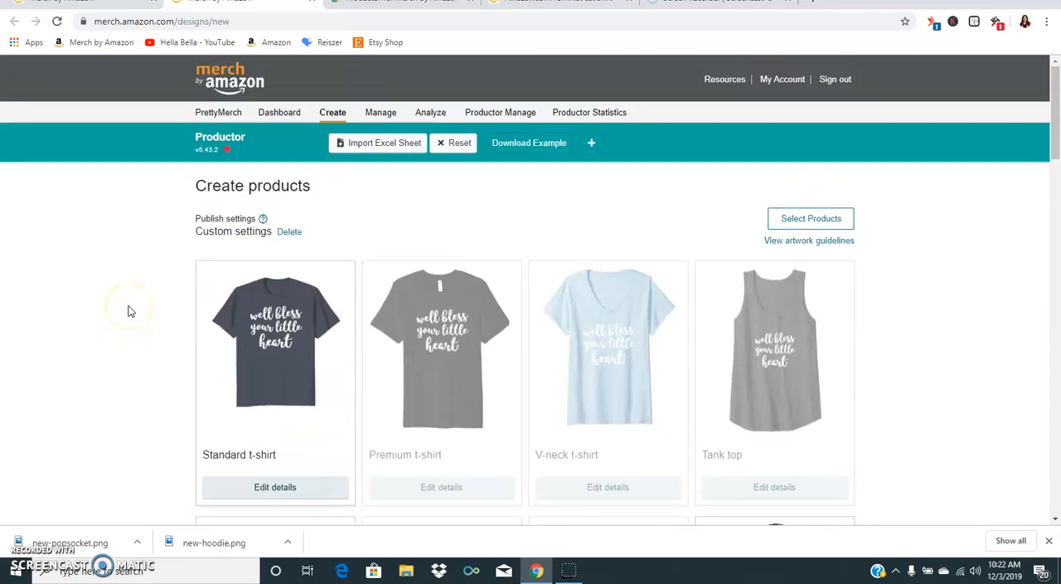
mouse_move(406, 15)
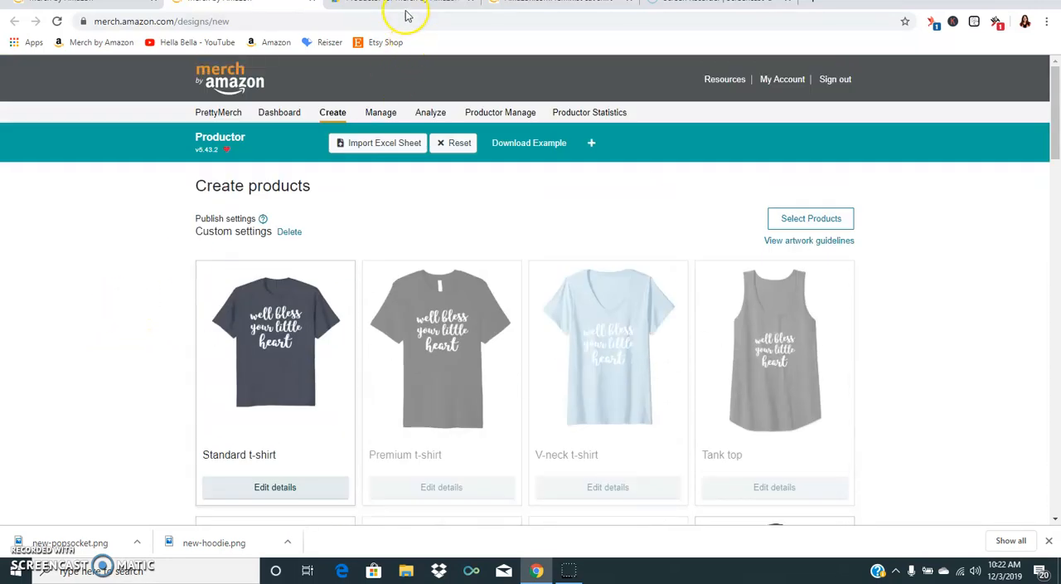
click(407, 2)
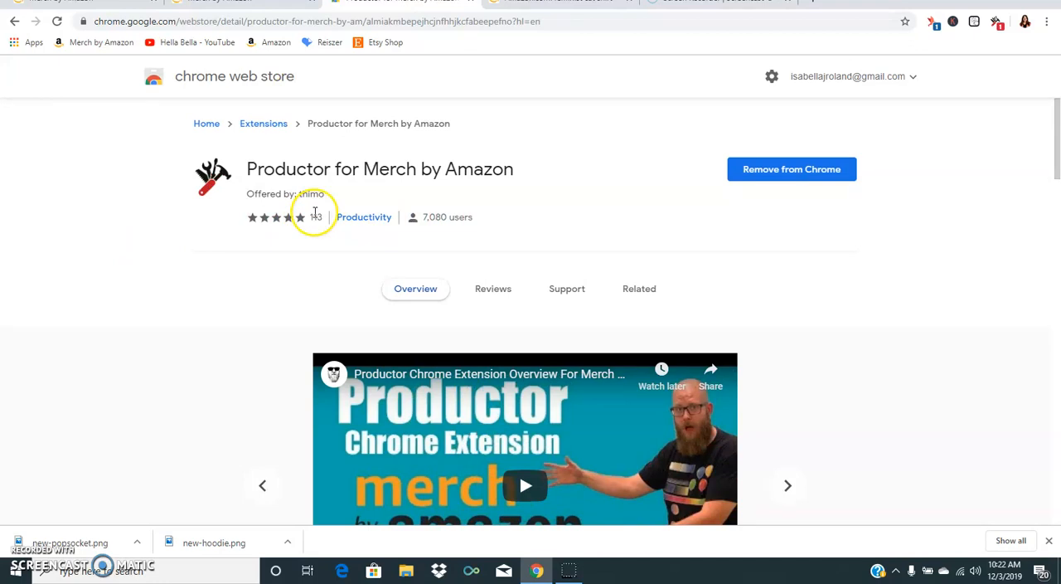
scroll(down, 3)
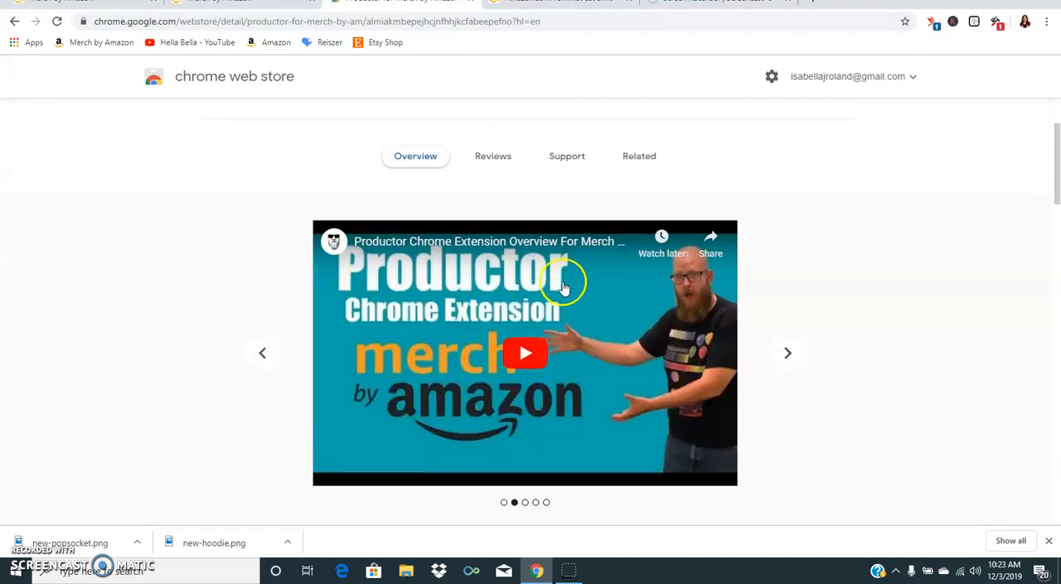
mouse_move(252, 371)
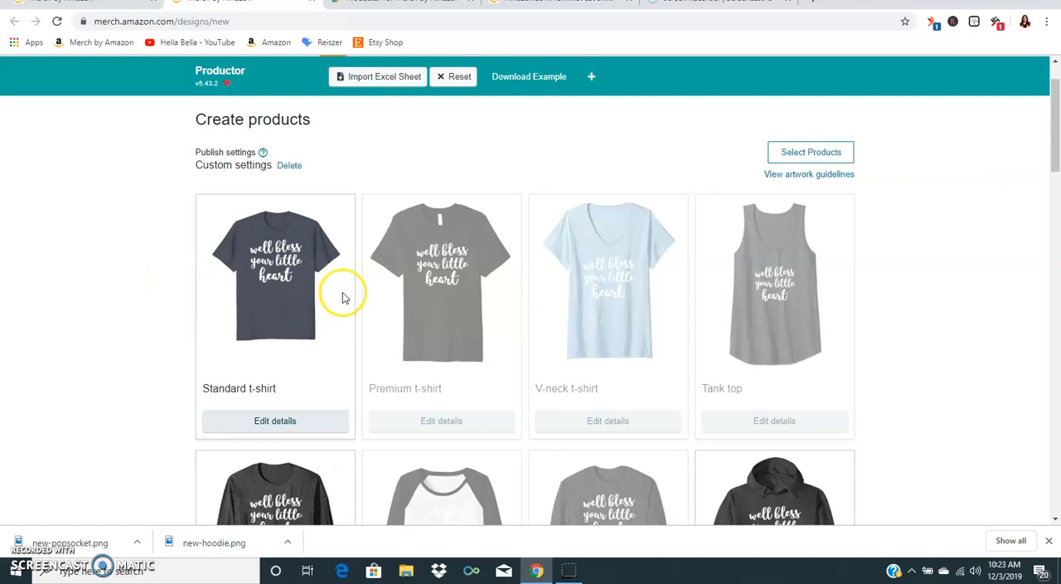
scroll(down, 3)
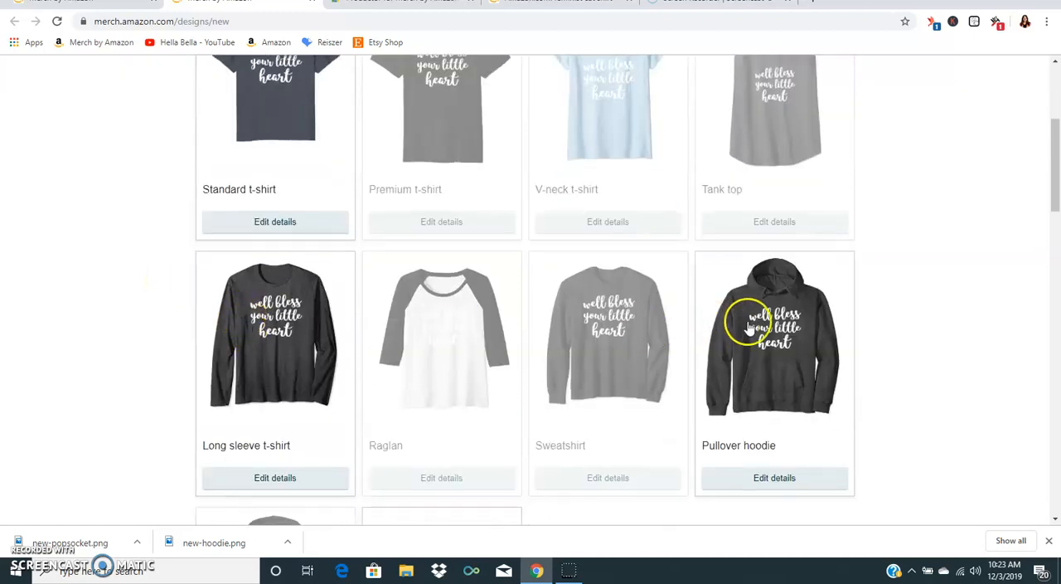
scroll(down, 3)
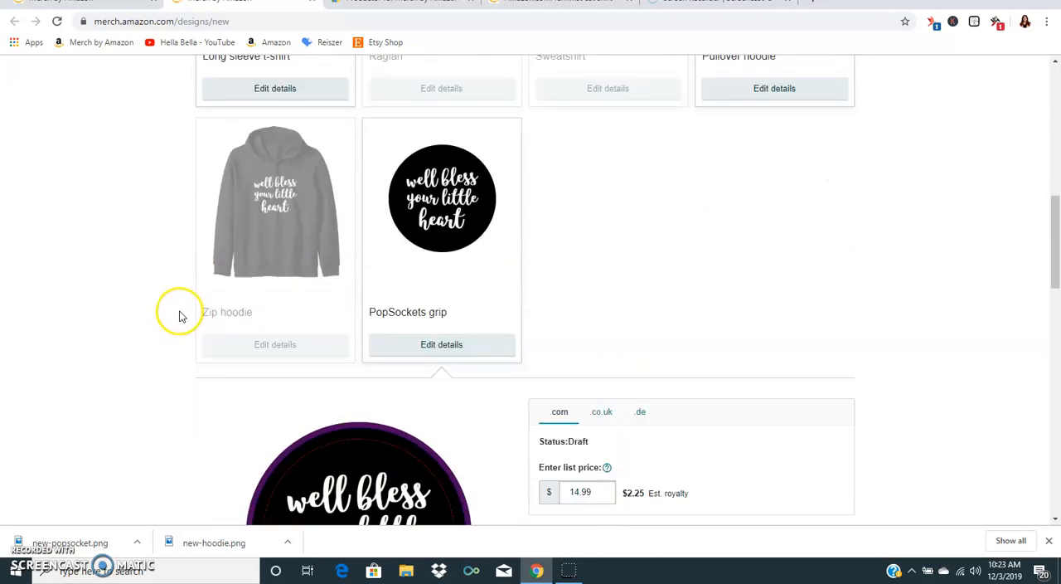
scroll(down, 3)
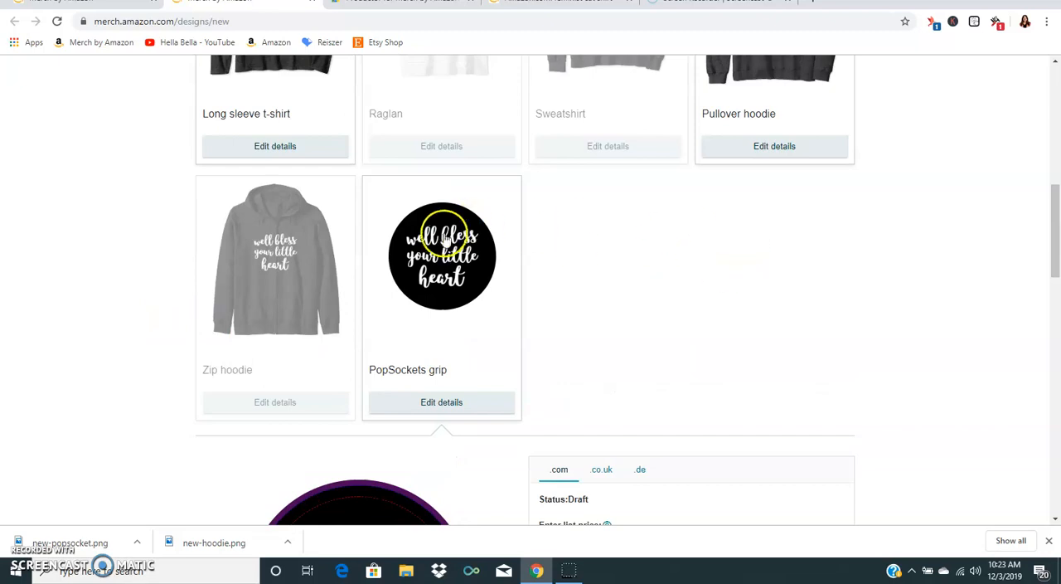
scroll(up, 3)
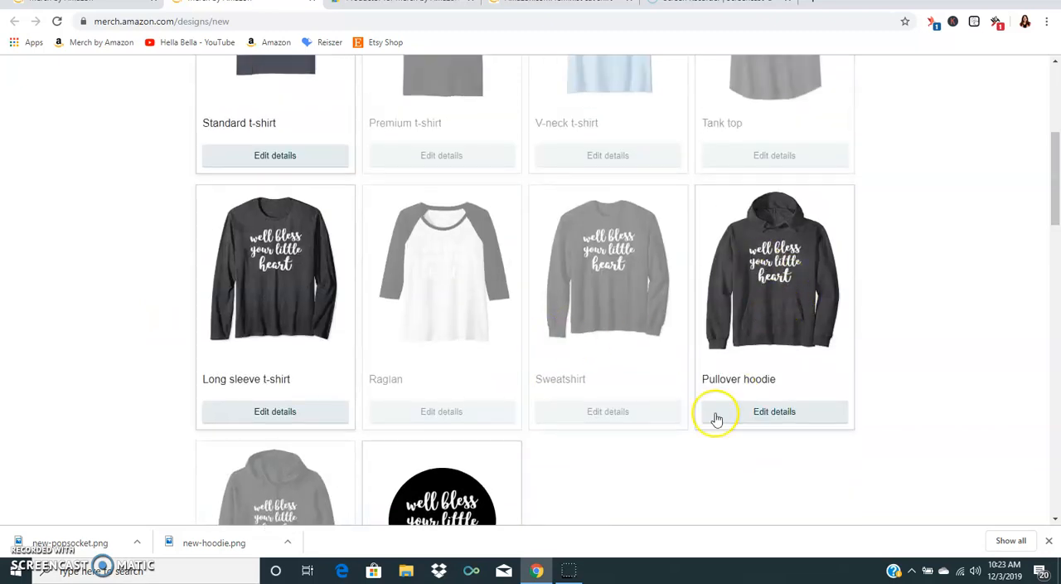
scroll(down, 3)
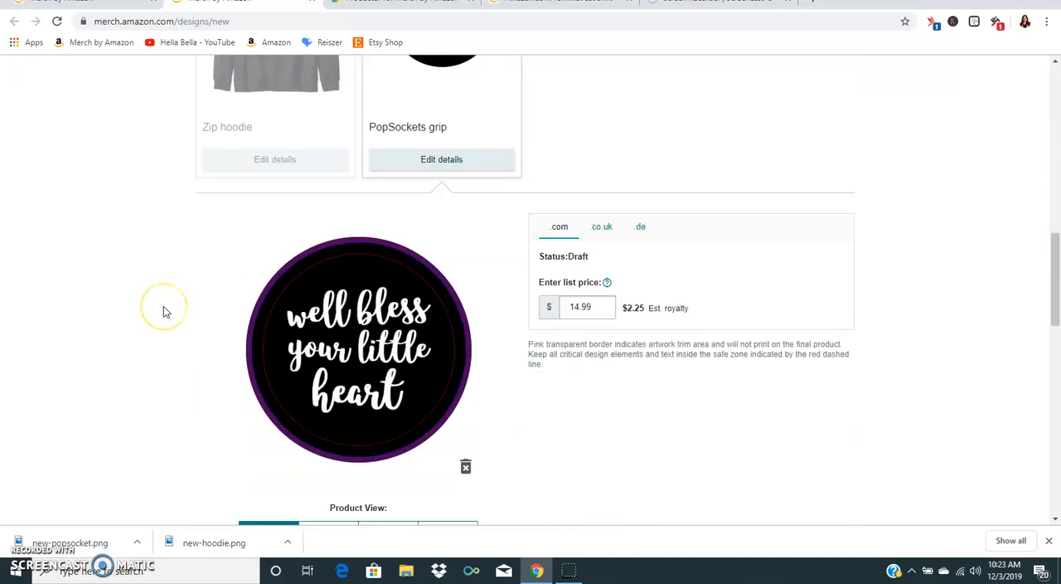
scroll(down, 3)
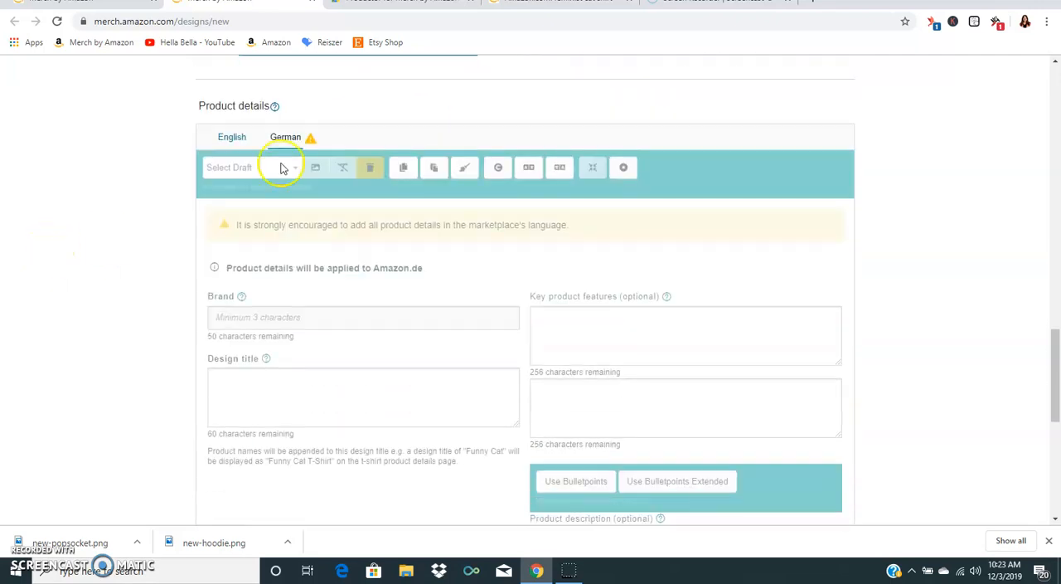
- Show the English product details and edit the Southern saying design title, typing 'glitt' and 't'
click(232, 136)
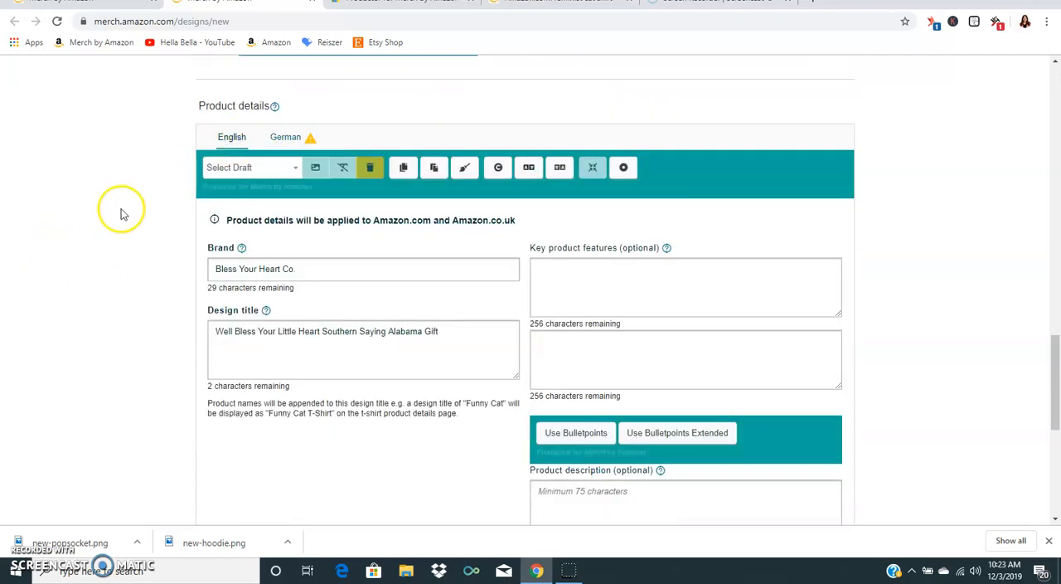
mouse_move(627, 300)
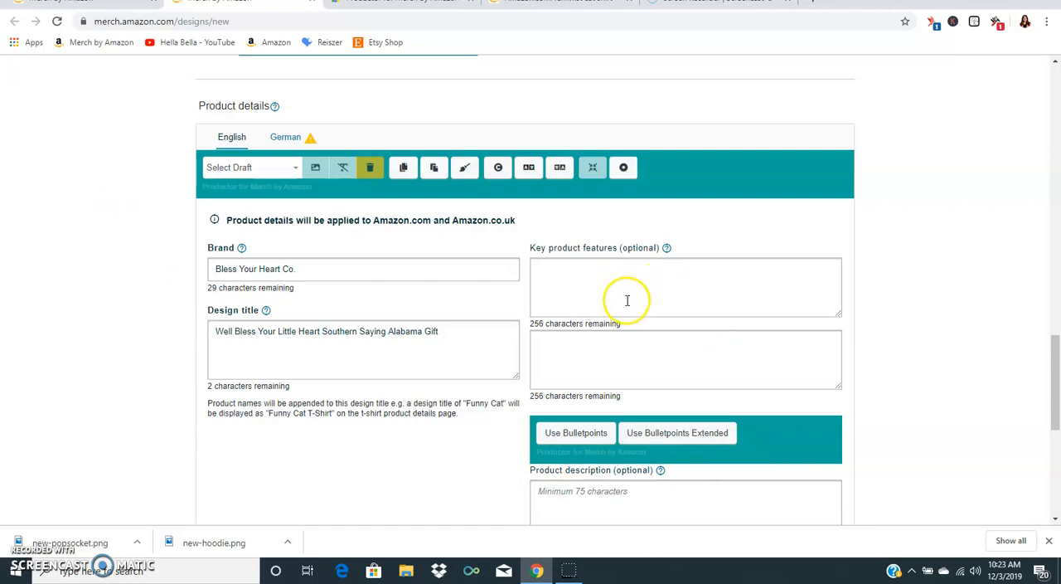
mouse_move(518, 241)
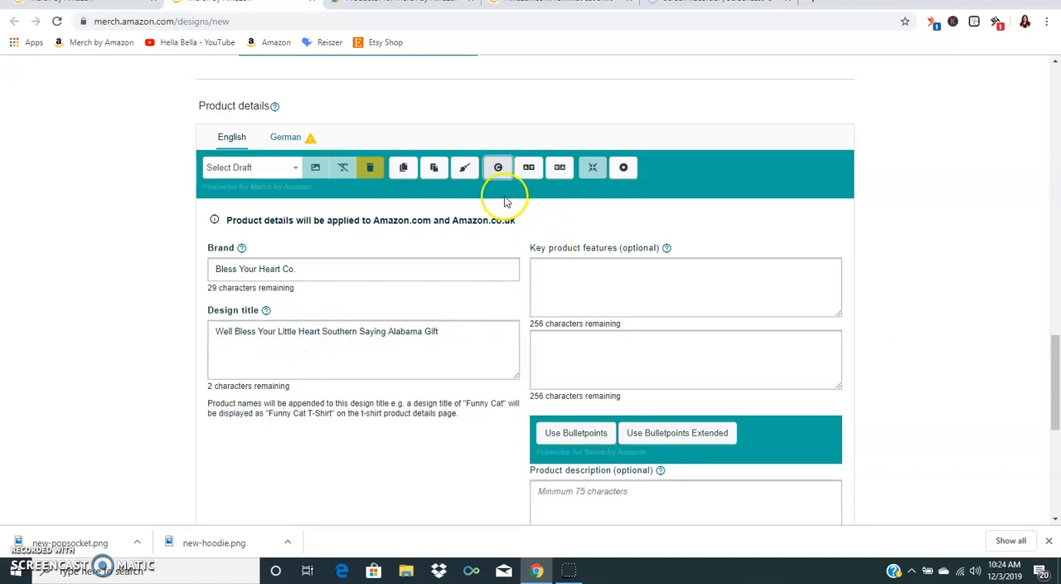
click(362, 350)
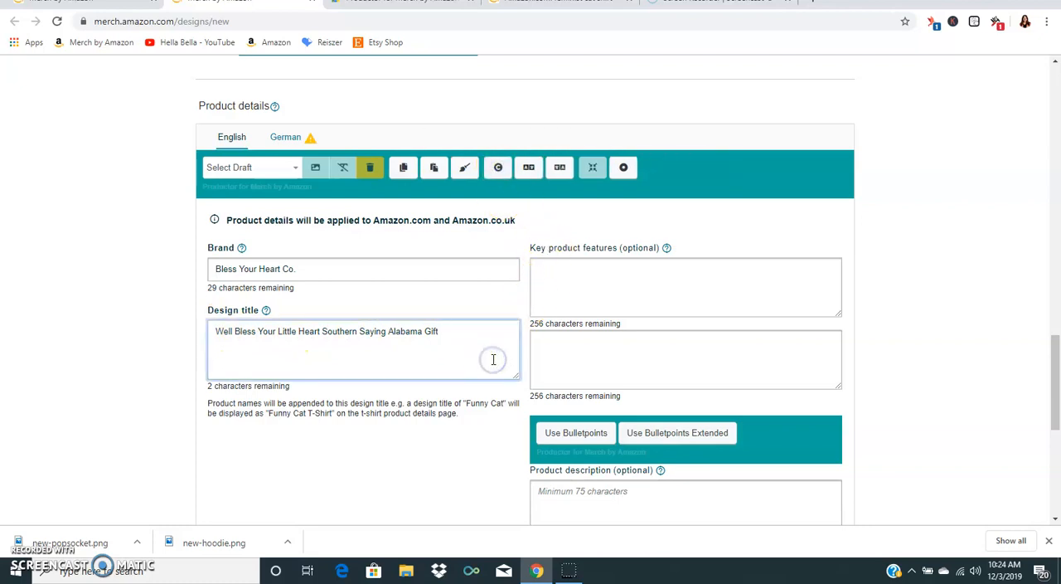
text(glitt)
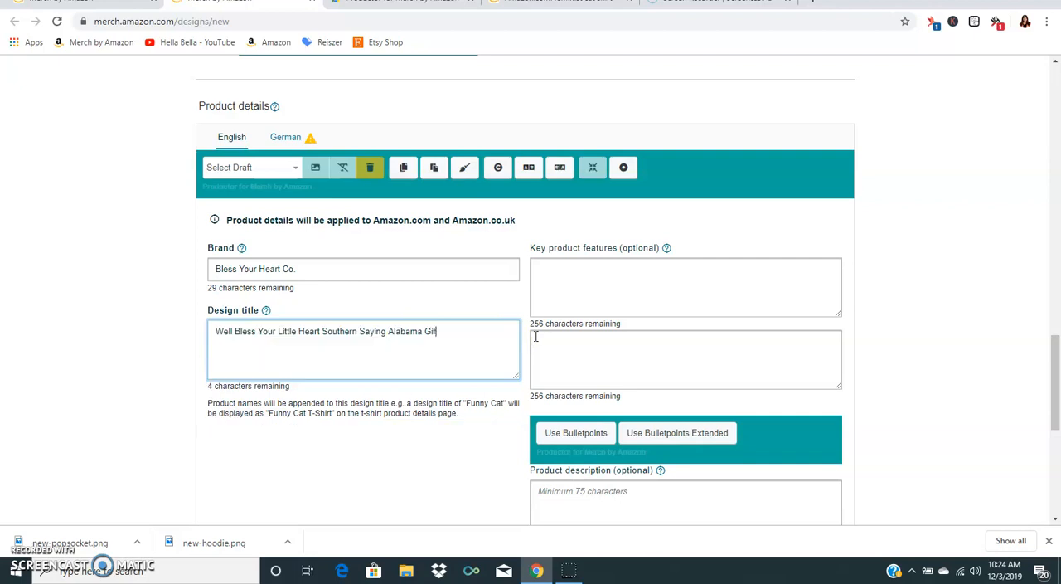
text(t)
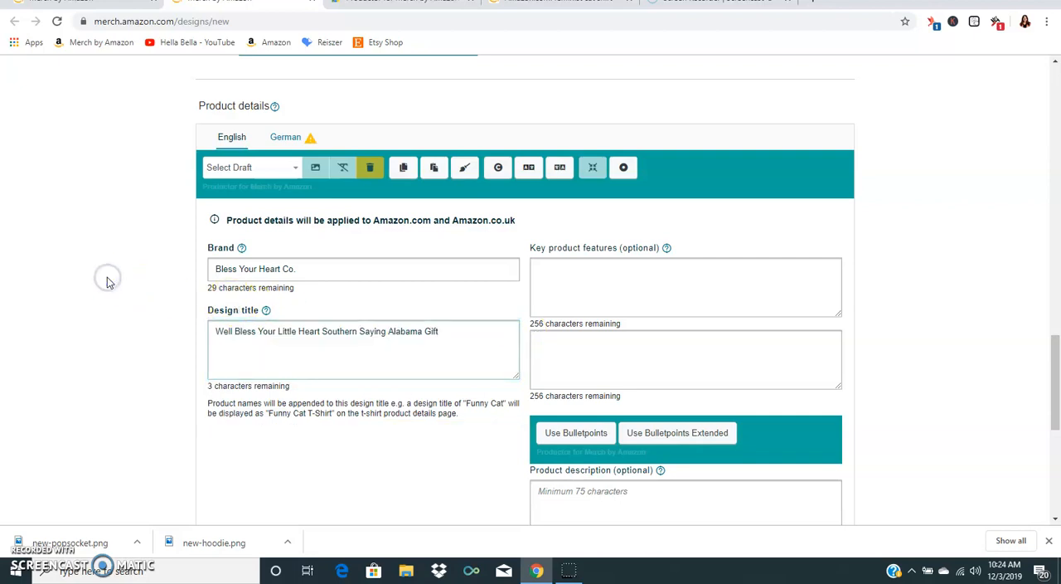
scroll(down, 3)
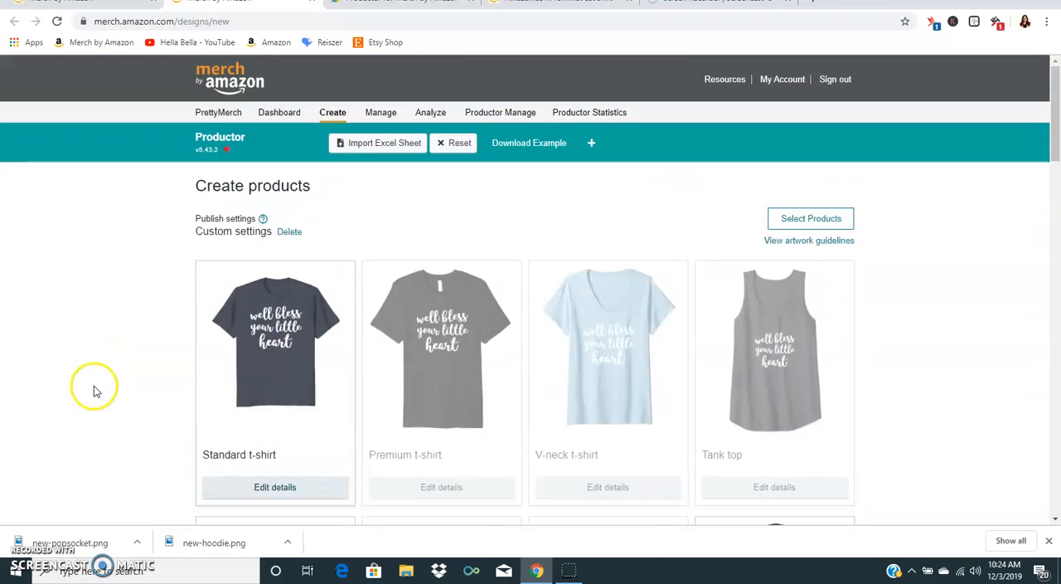
mouse_move(185, 313)
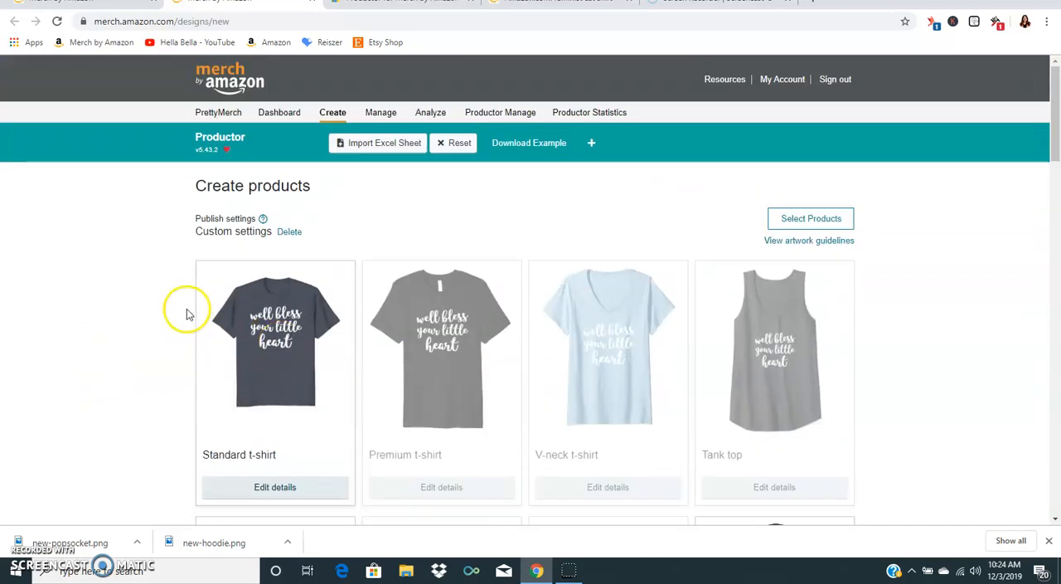
- Close the Save publish settings dialog and submit the new products for review
scroll(down, 3)
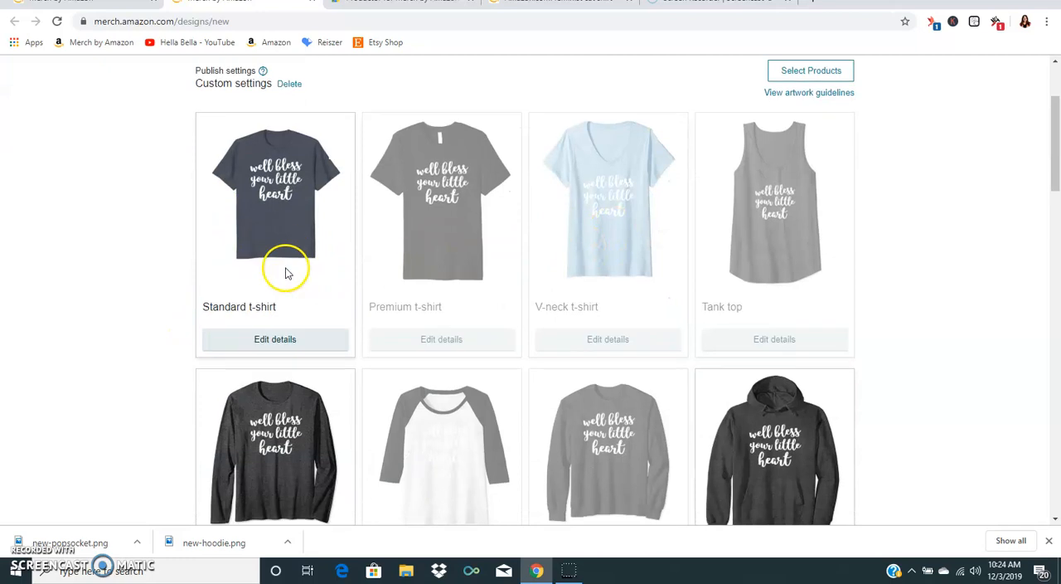
click(275, 338)
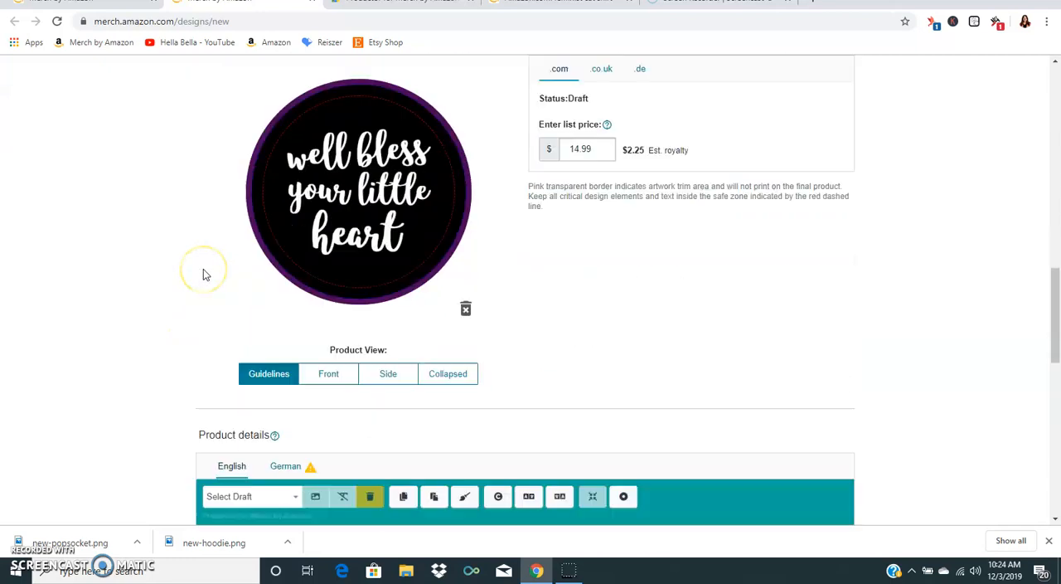
scroll(down, 3)
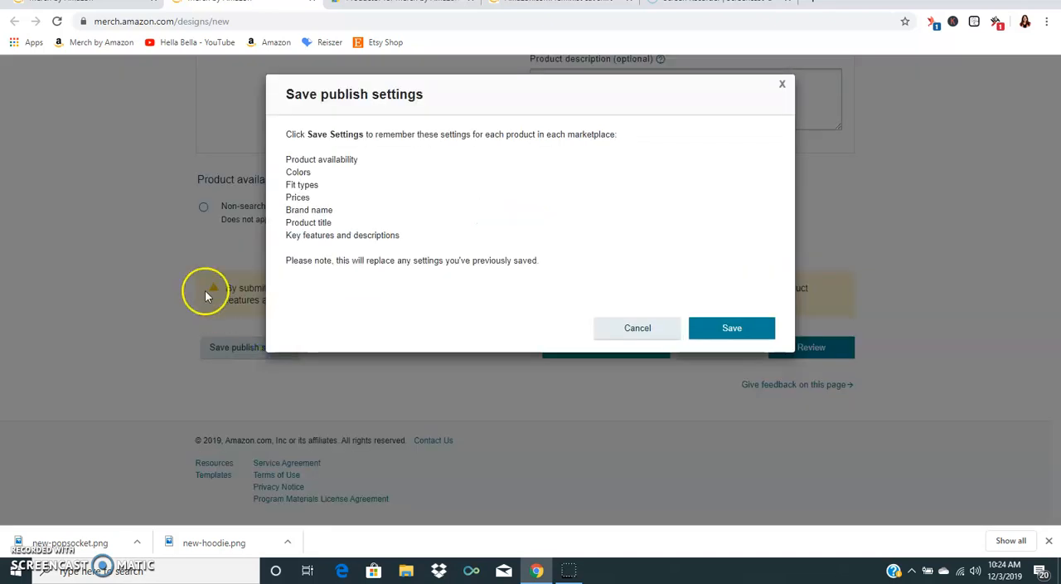
mouse_move(670, 214)
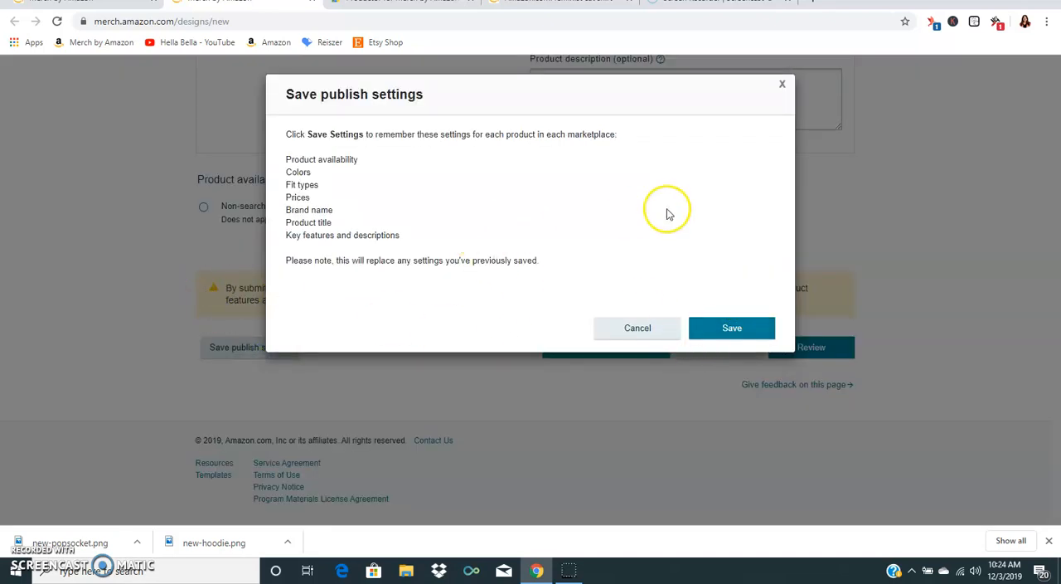
click(637, 328)
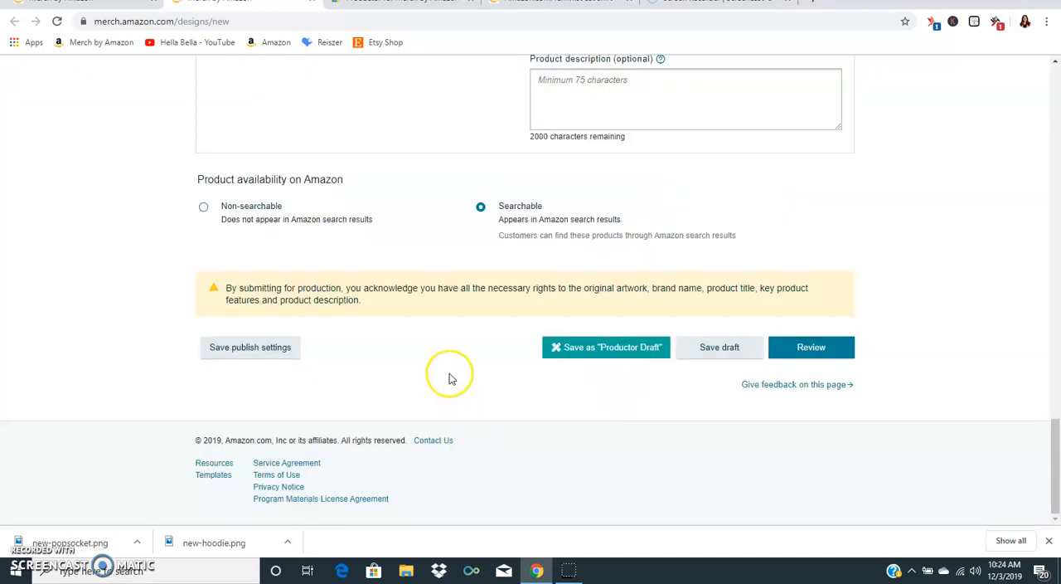
mouse_move(451, 378)
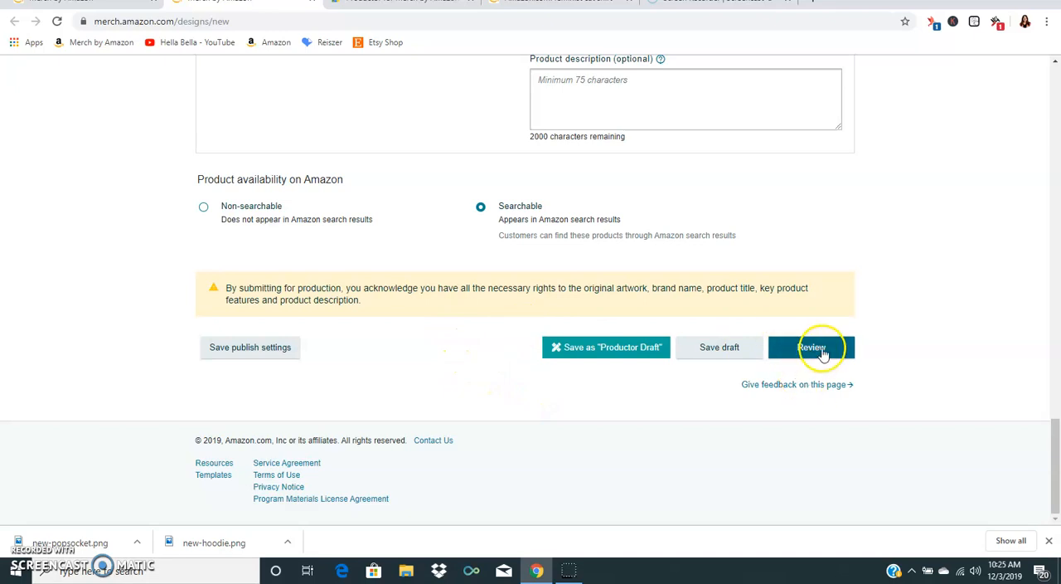
click(811, 346)
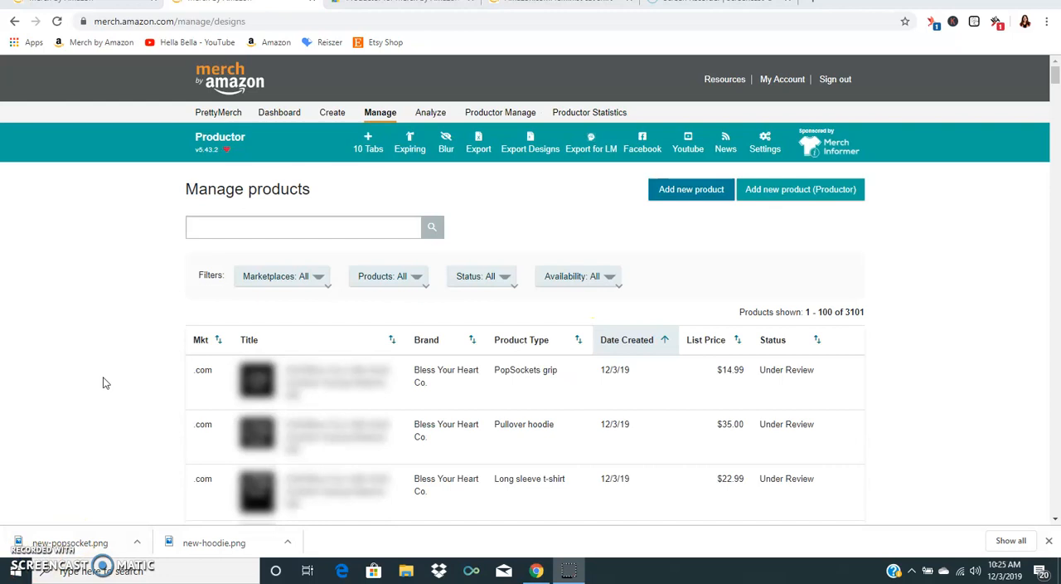
mouse_move(123, 332)
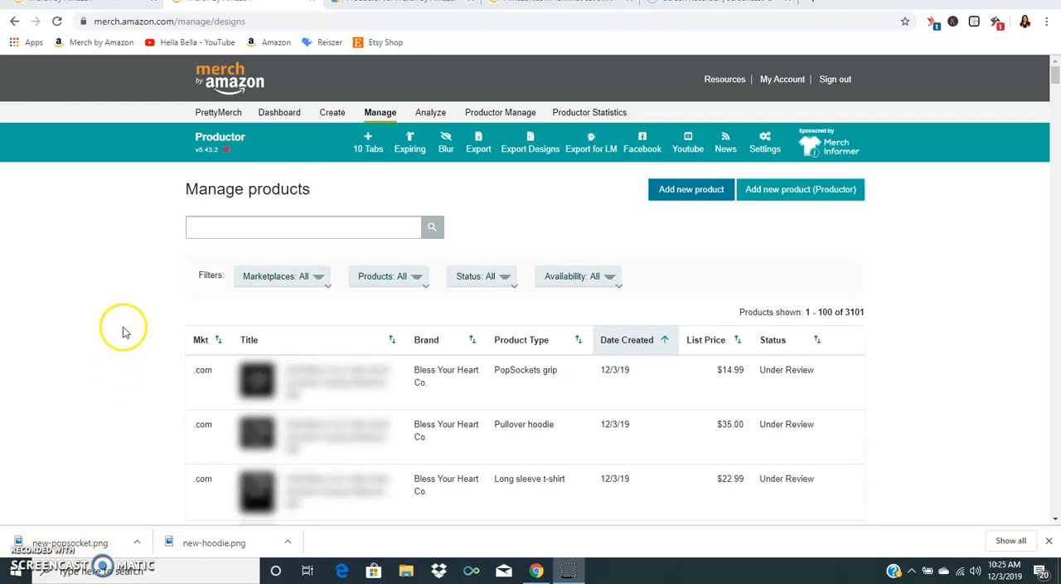
mouse_move(755, 406)
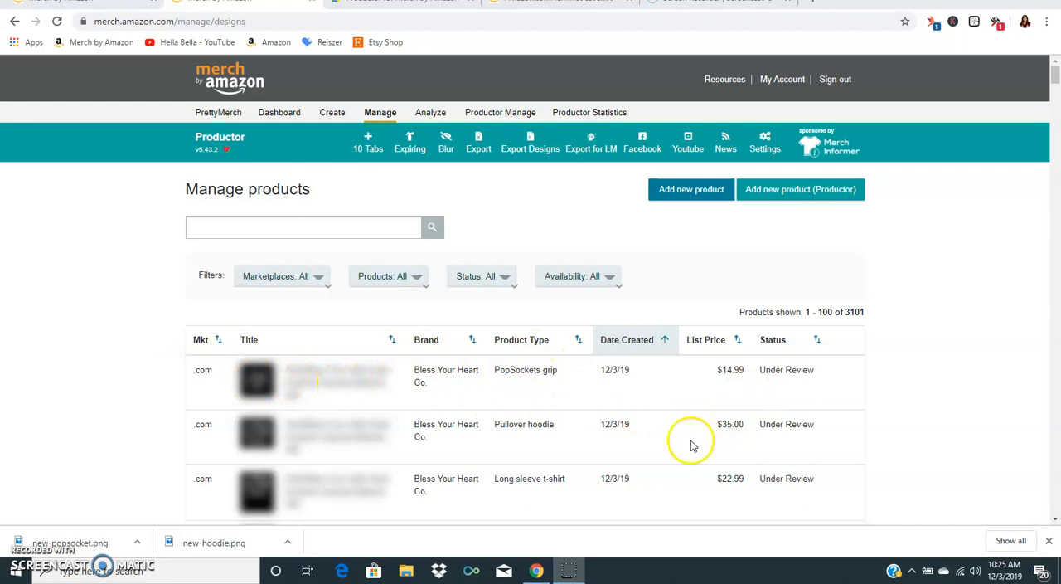
mouse_move(789, 212)
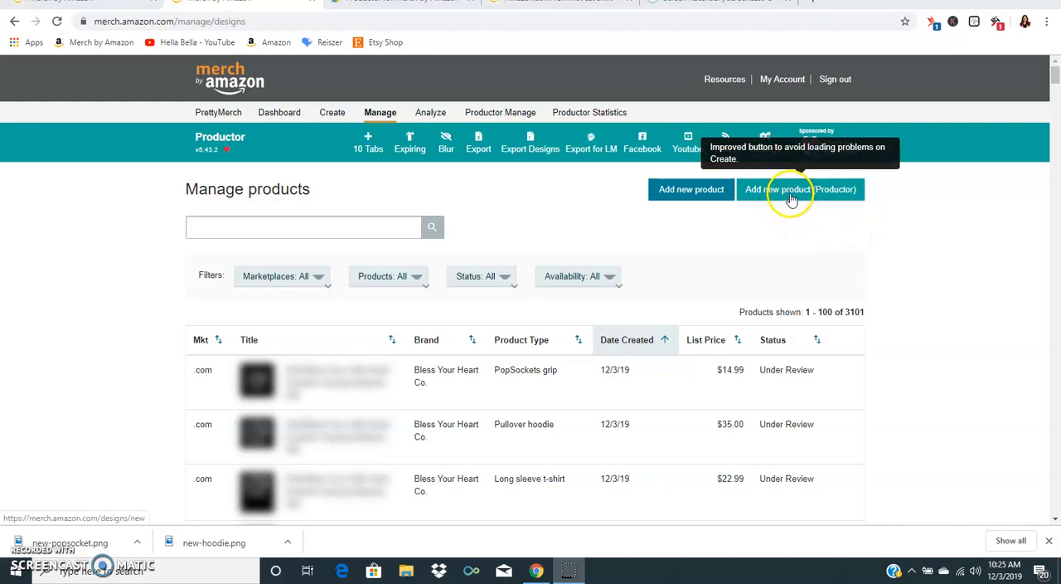
- Start another product via Add new product (Productor) from the Manage products page
click(799, 189)
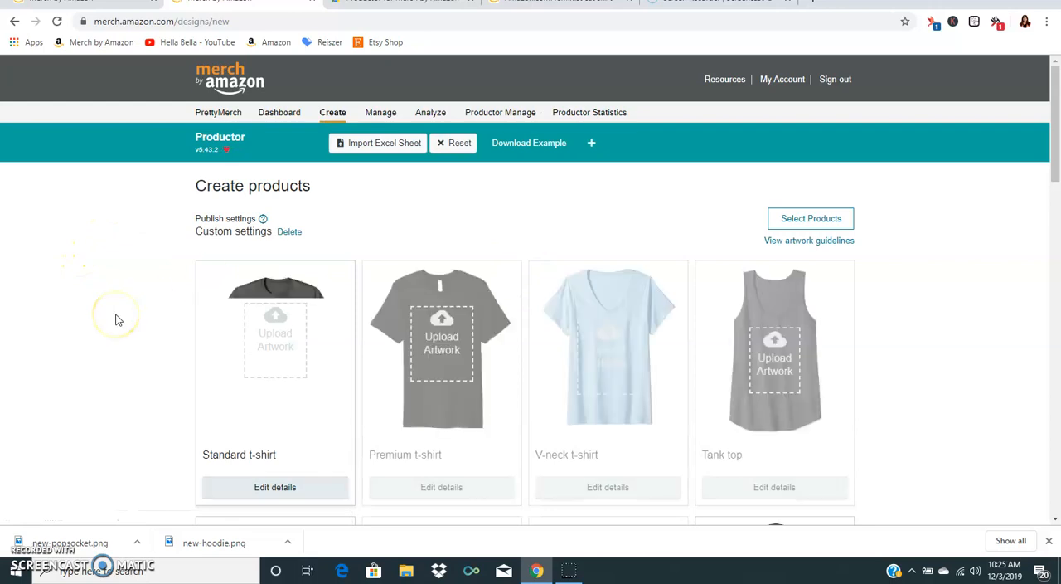
click(809, 219)
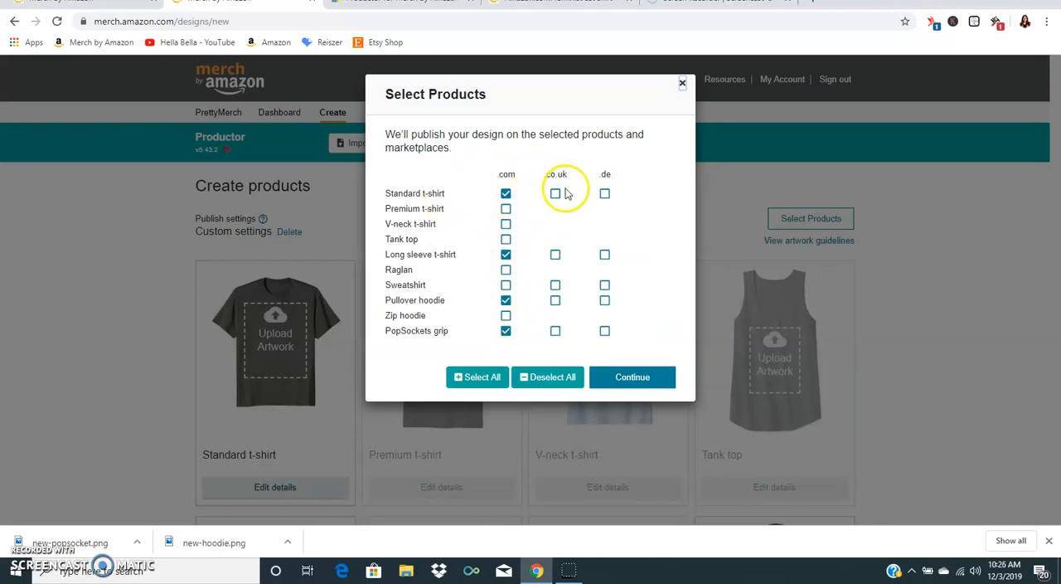
click(506, 194)
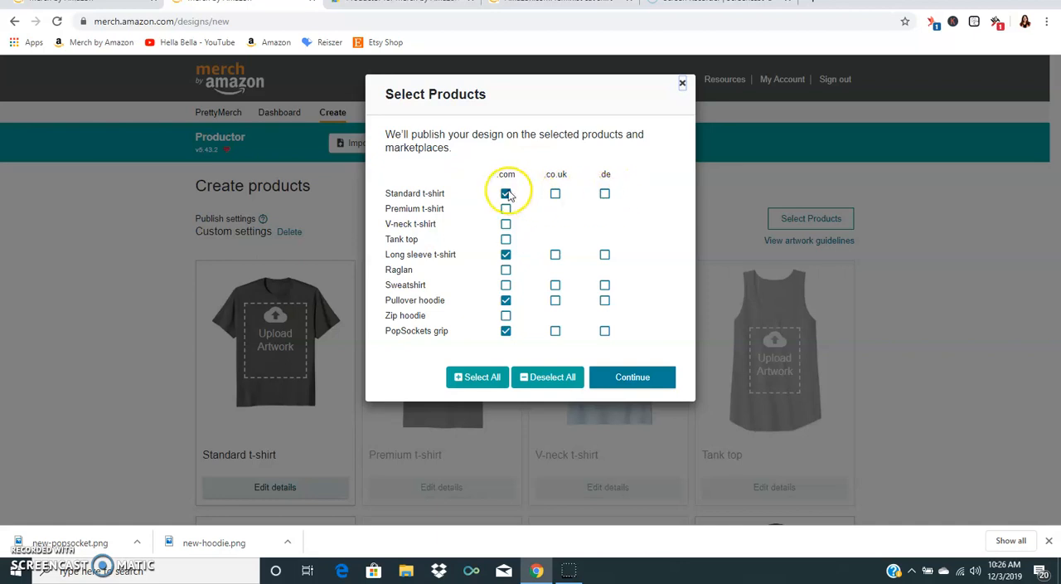
click(632, 376)
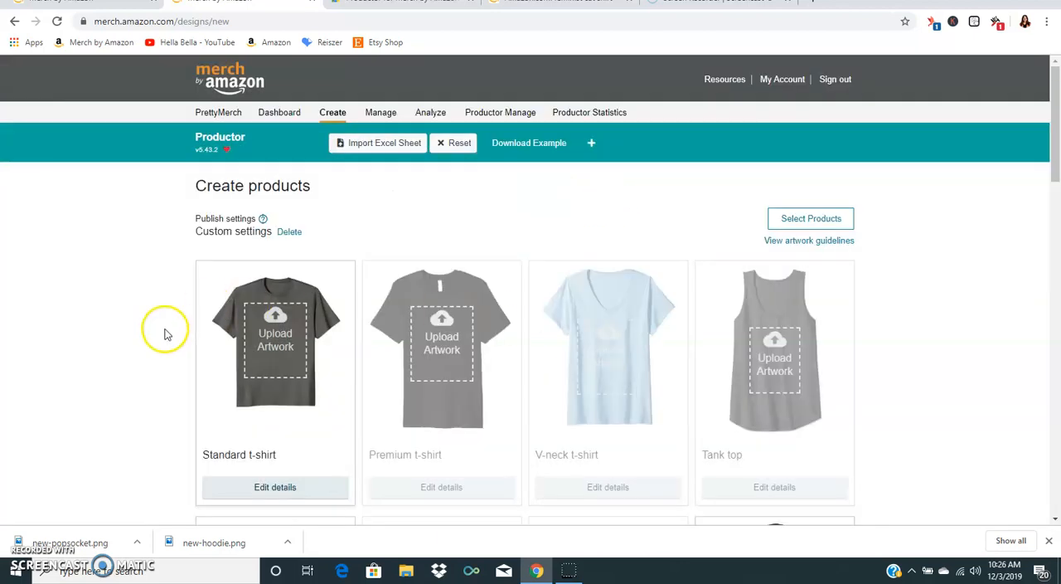
scroll(down, 3)
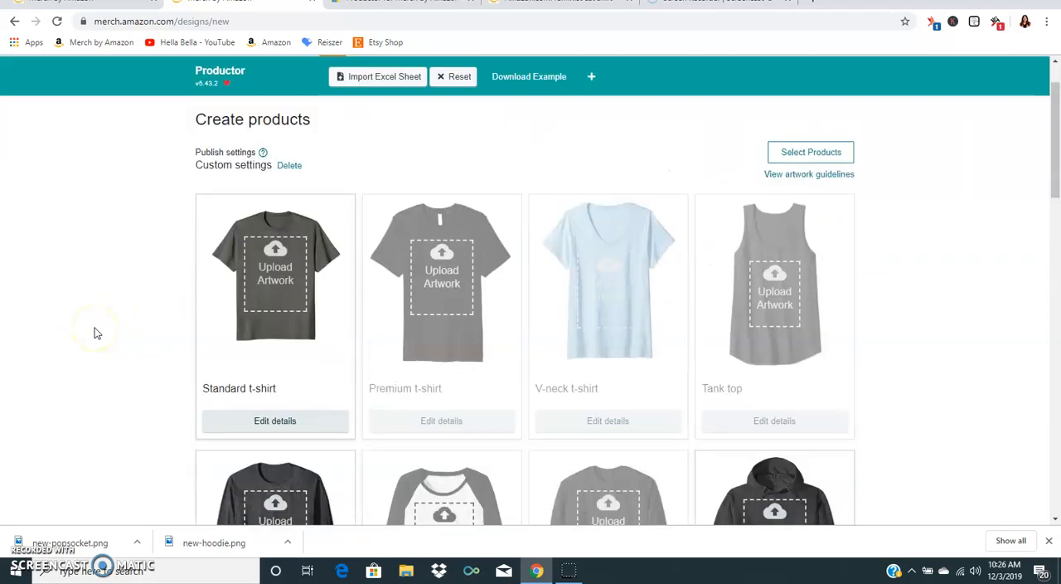
scroll(down, 3)
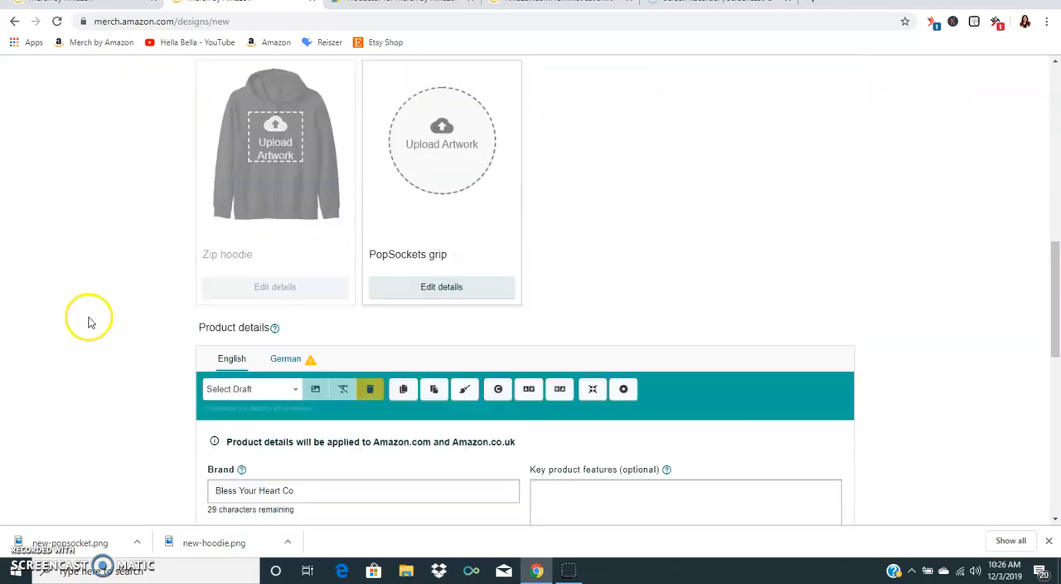
scroll(down, 3)
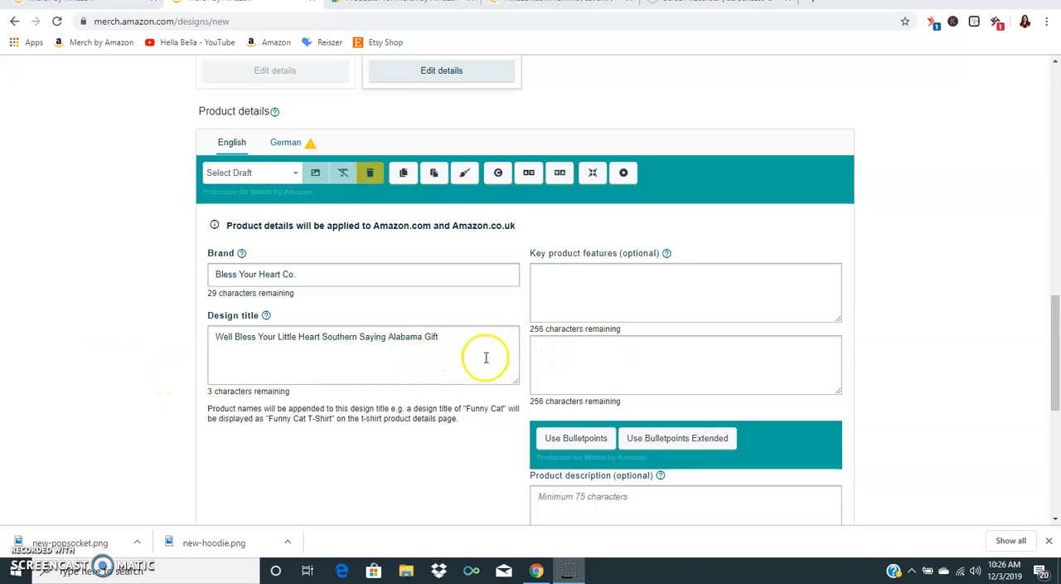
mouse_move(503, 350)
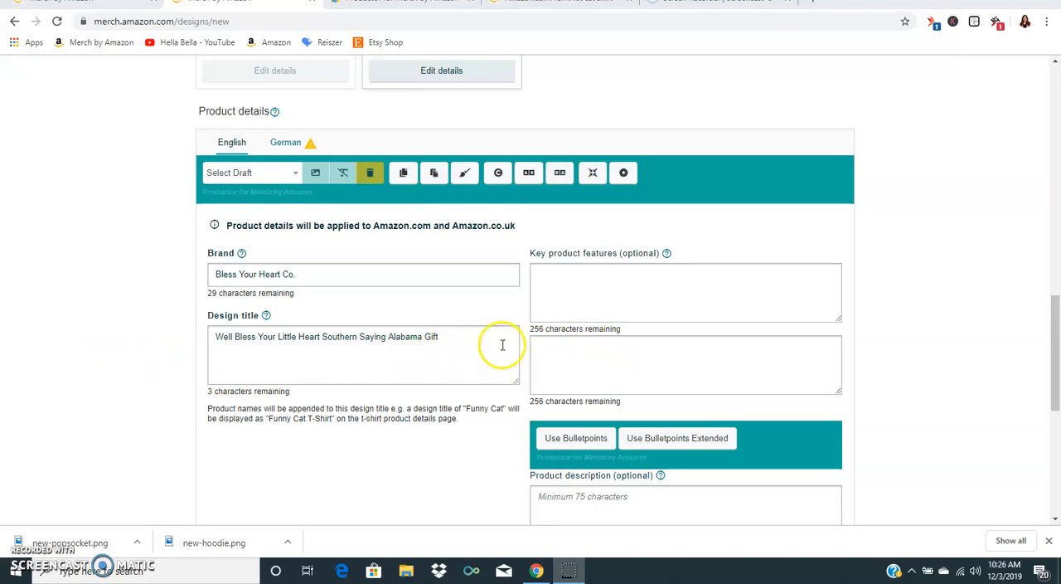
scroll(down, 3)
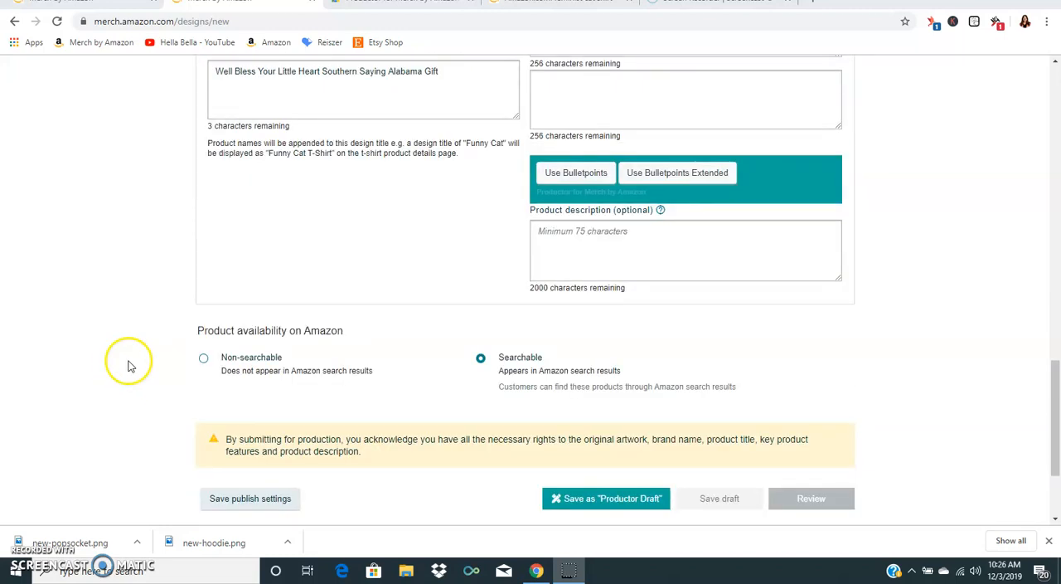
mouse_move(272, 295)
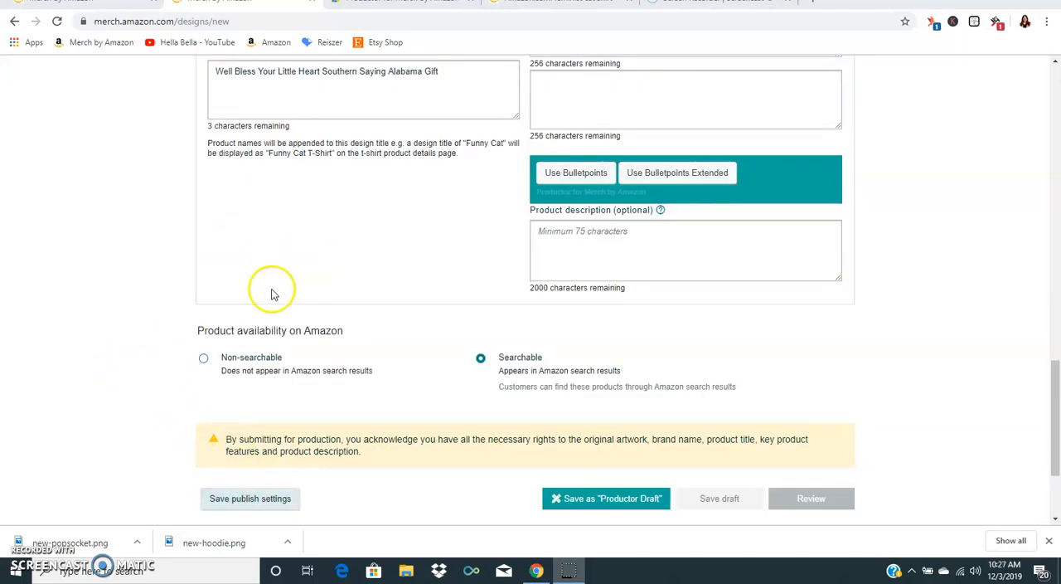
scroll(up, 3)
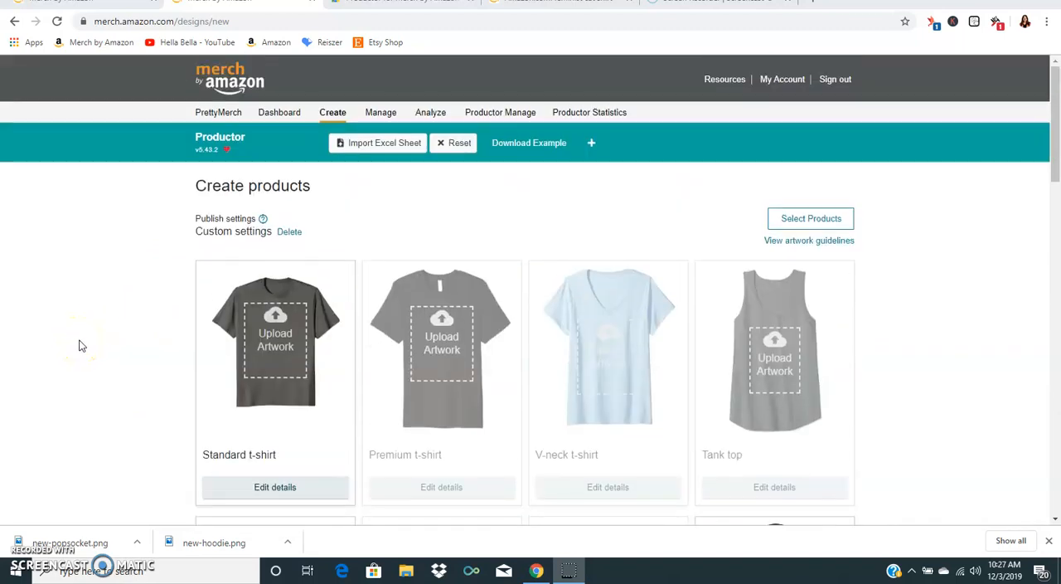
mouse_move(407, 232)
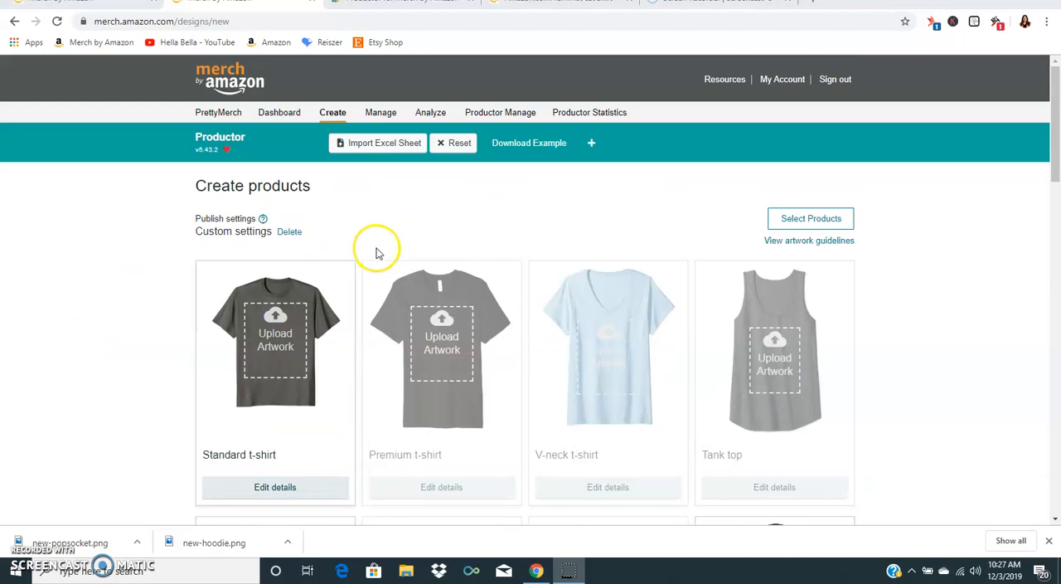
mouse_move(113, 345)
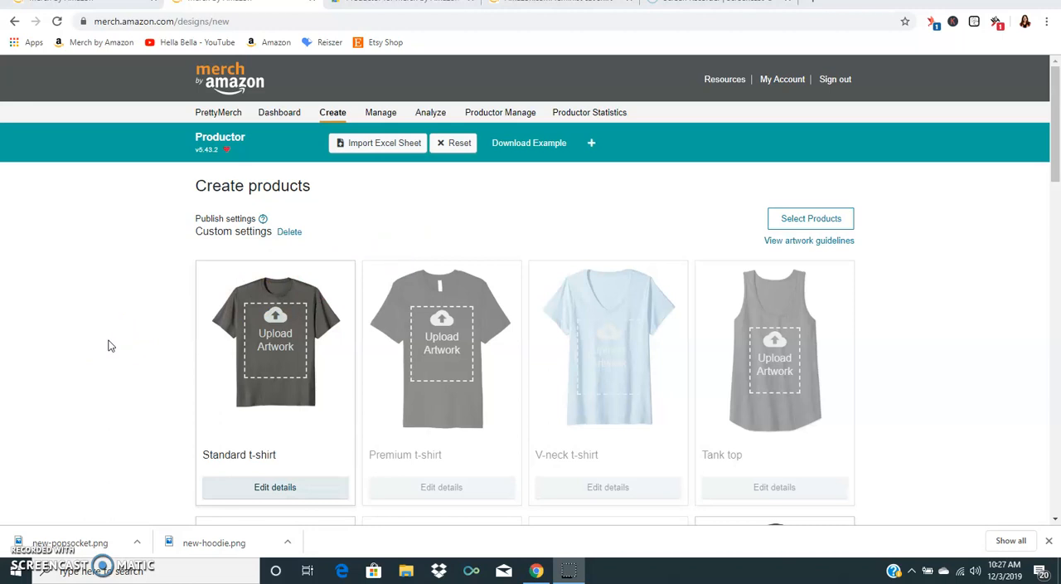
mouse_move(98, 319)
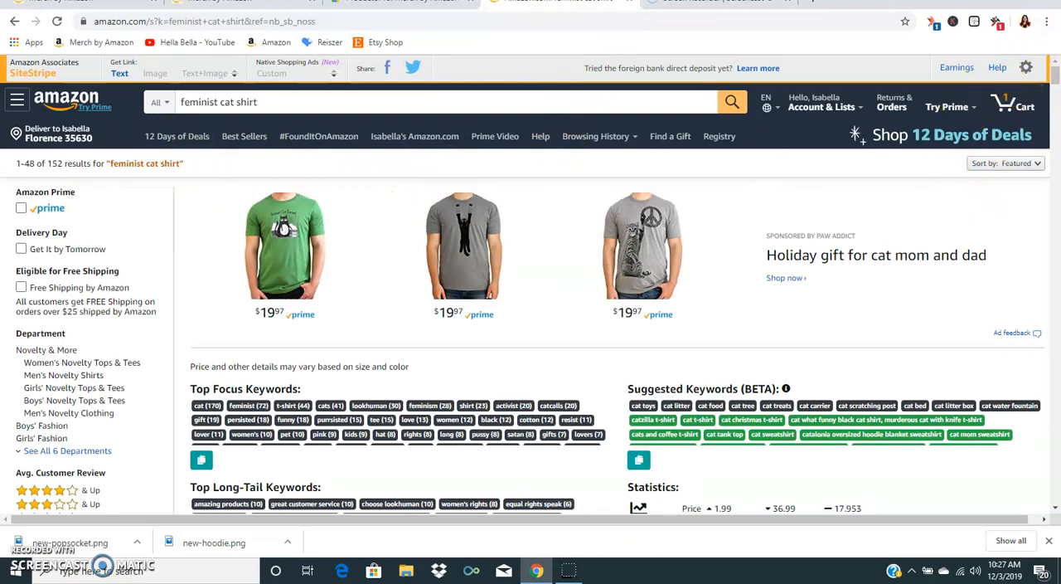
- Scroll through the feminist cat shirt results to see Productor's BSR, sales, ASIN and brand details
scroll(down, 3)
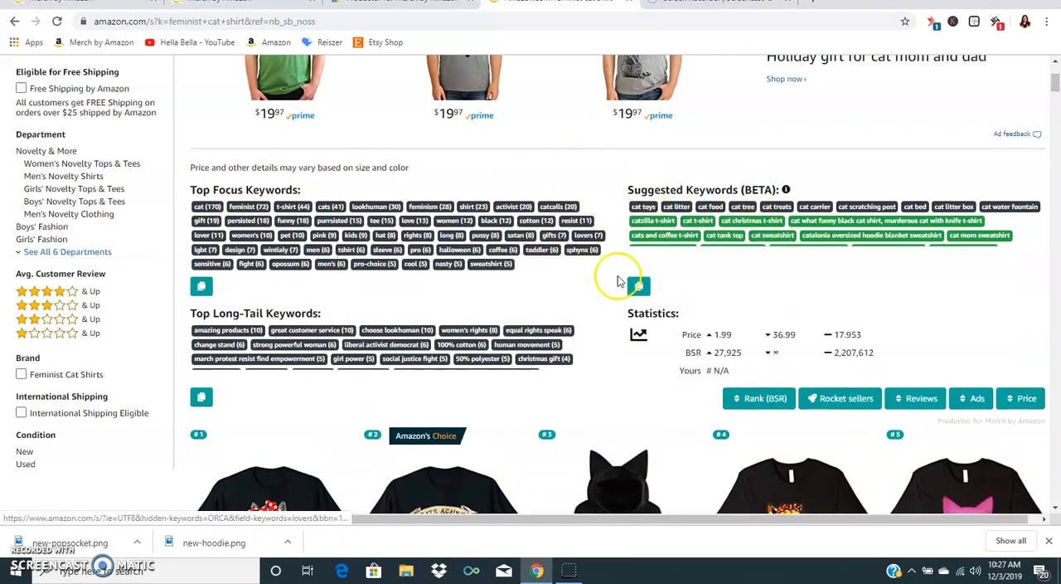
scroll(down, 3)
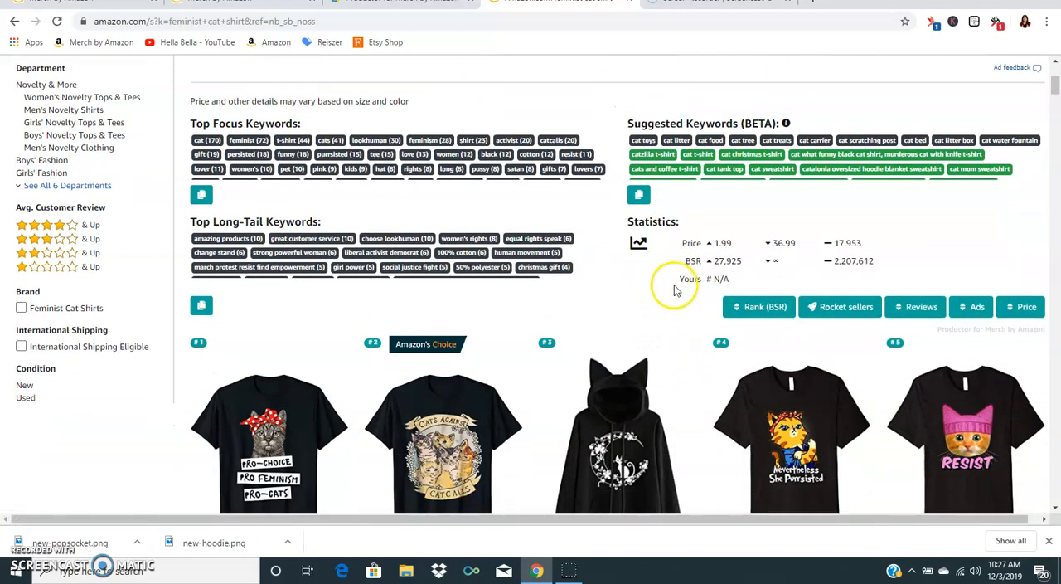
mouse_move(811, 245)
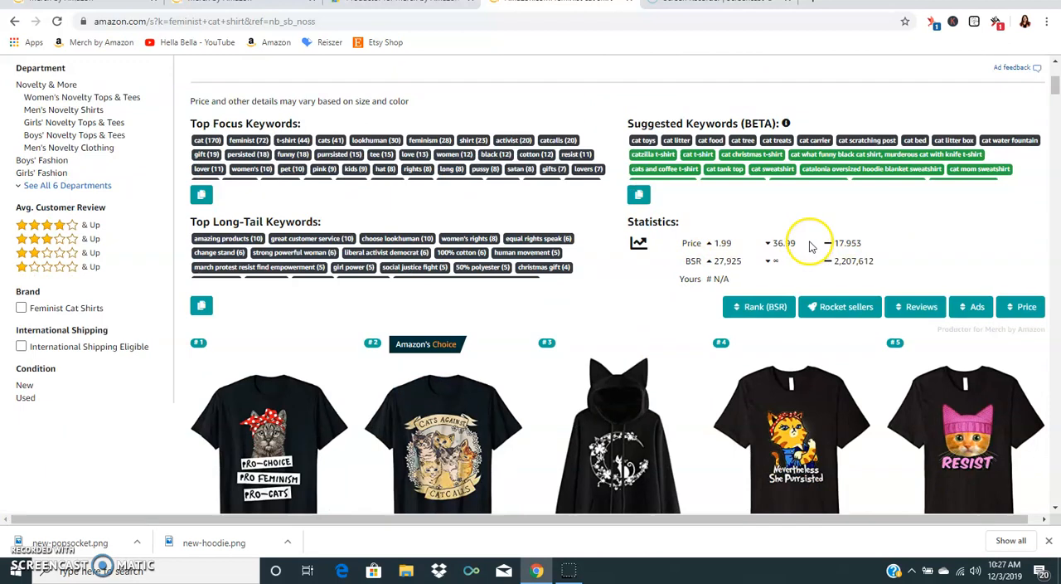
scroll(down, 3)
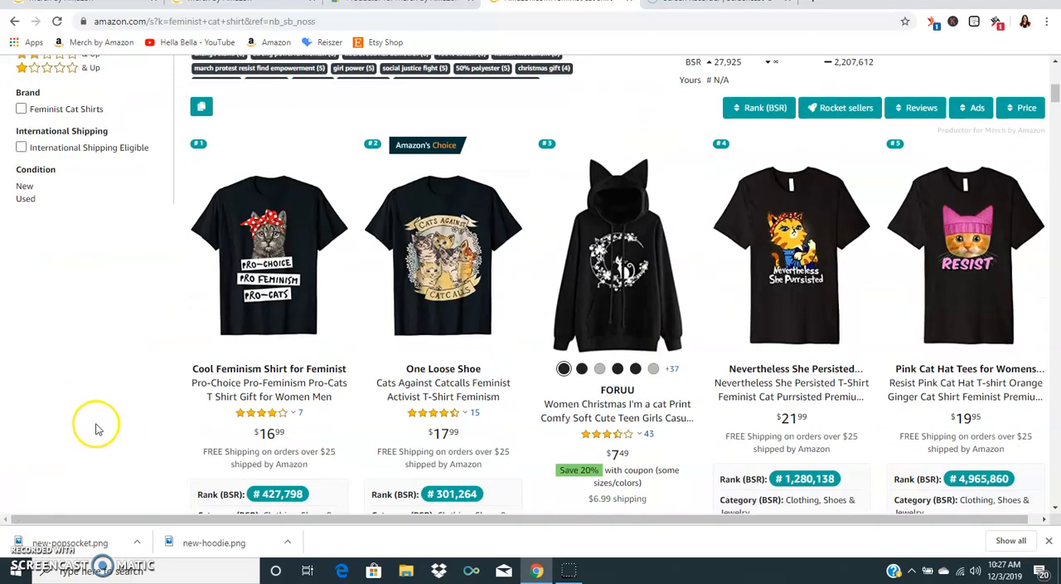
scroll(down, 3)
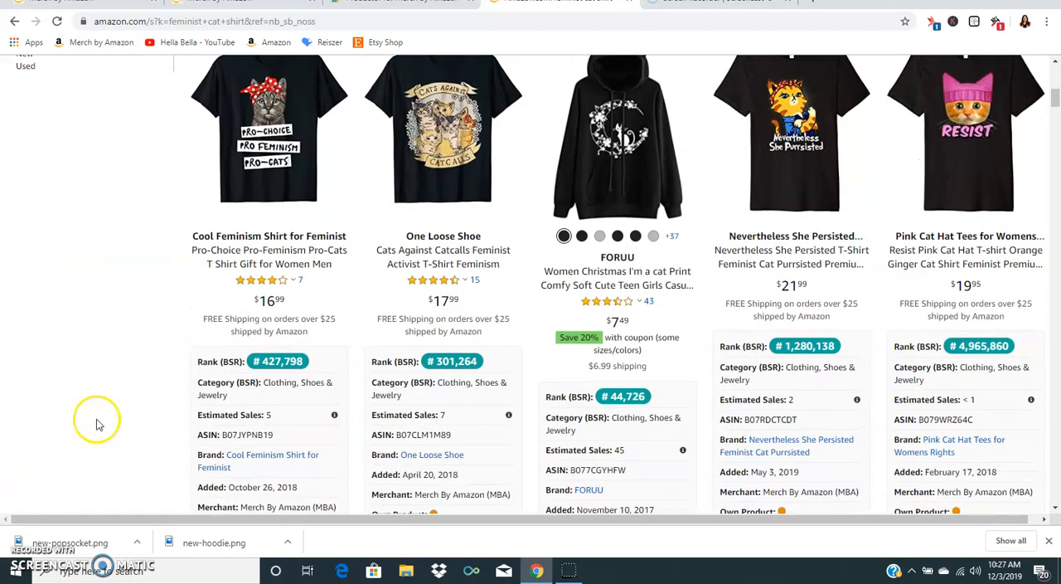
scroll(down, 3)
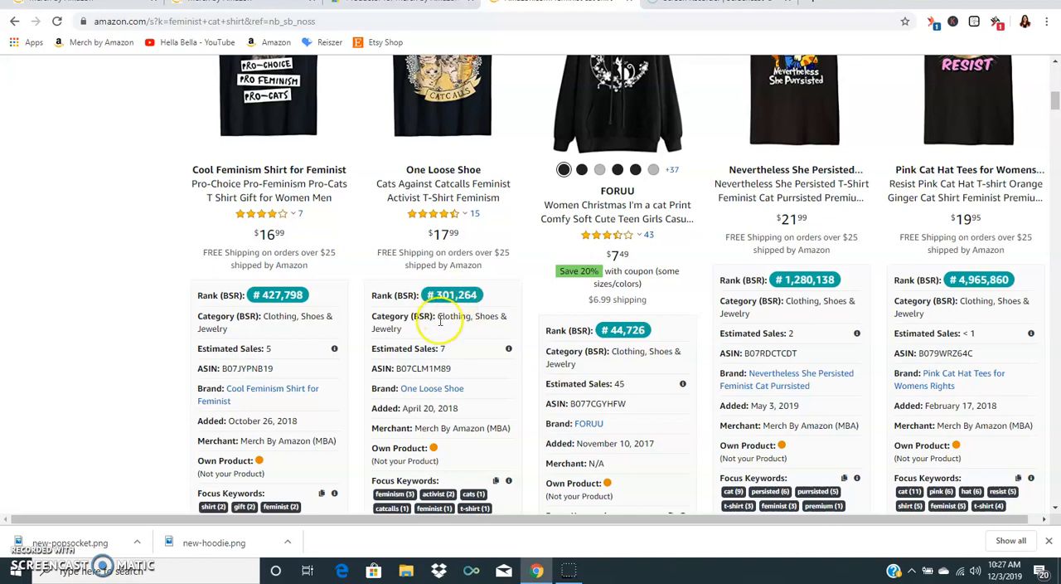
mouse_move(445, 345)
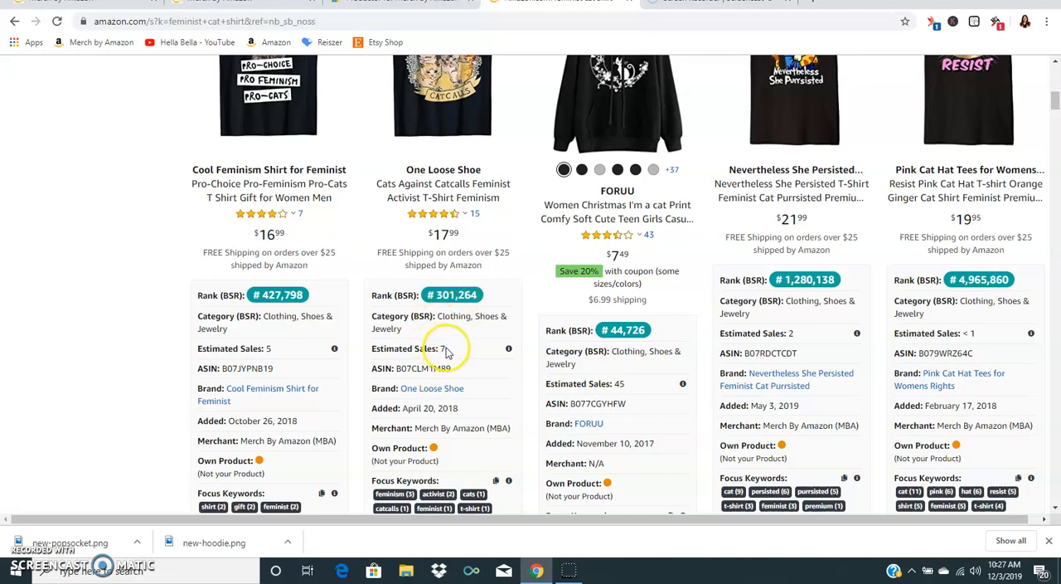
scroll(down, 3)
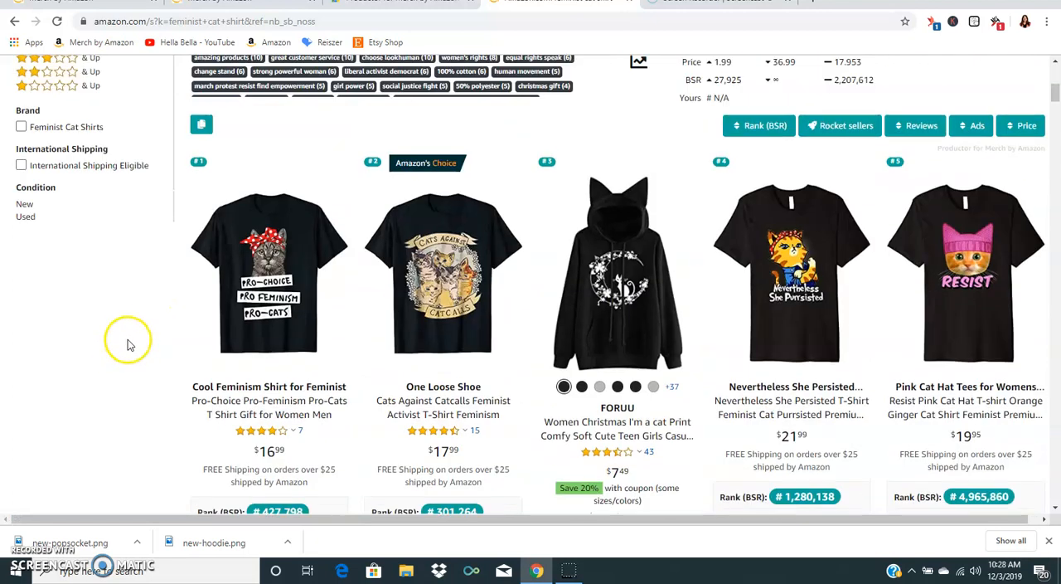
scroll(down, 3)
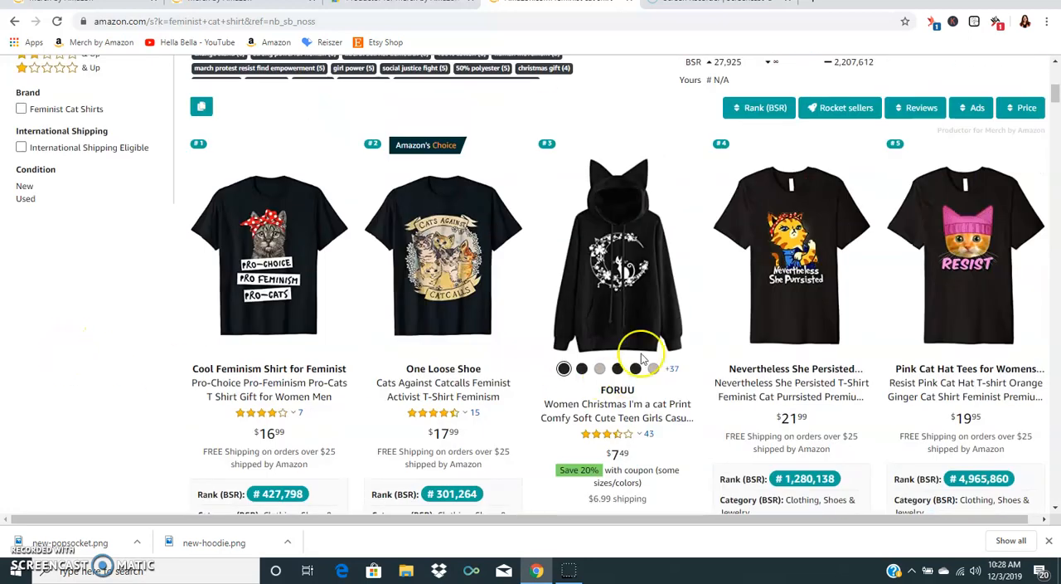
scroll(down, 3)
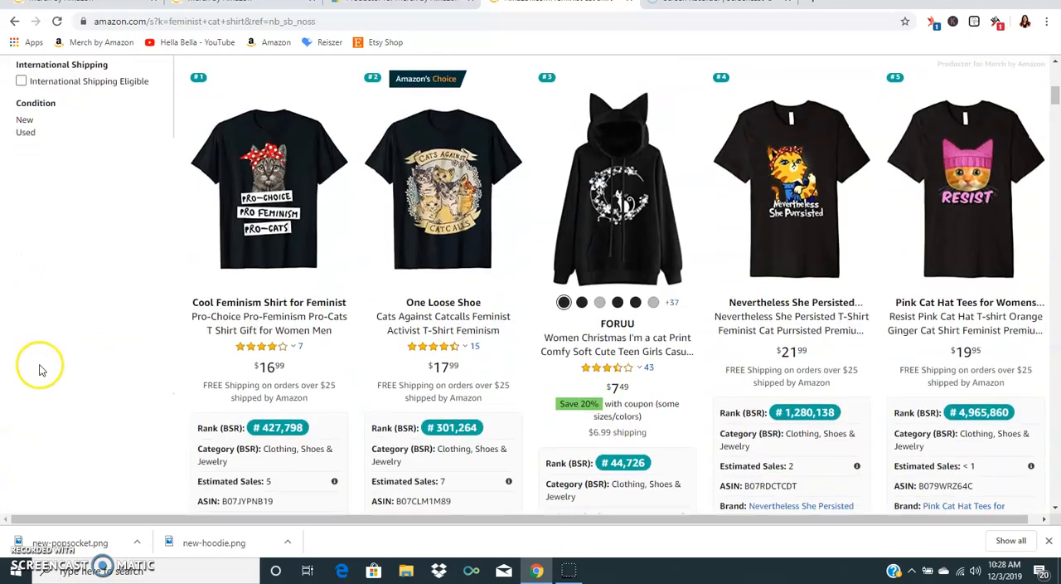
scroll(down, 3)
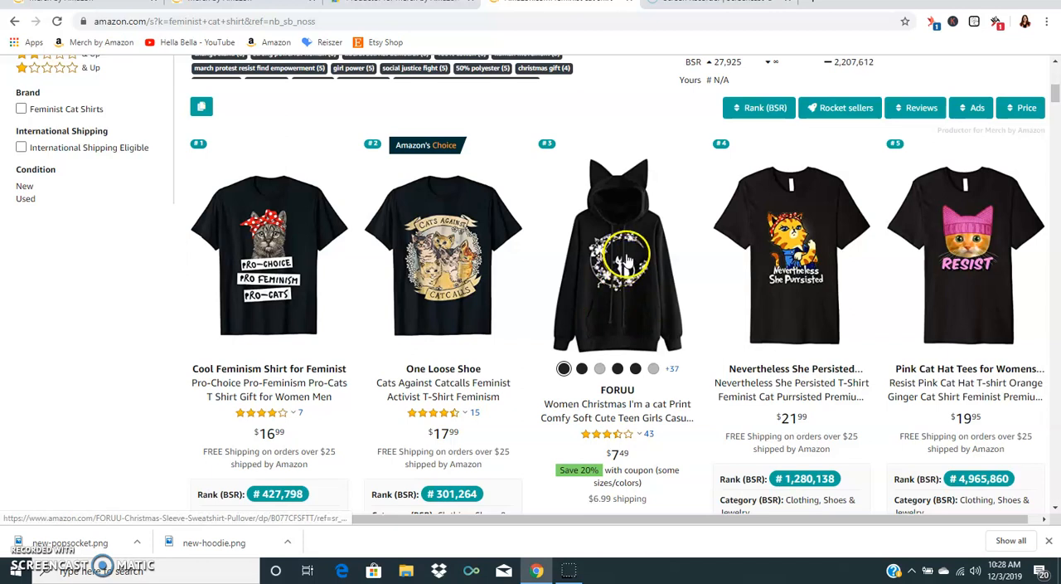
mouse_move(498, 315)
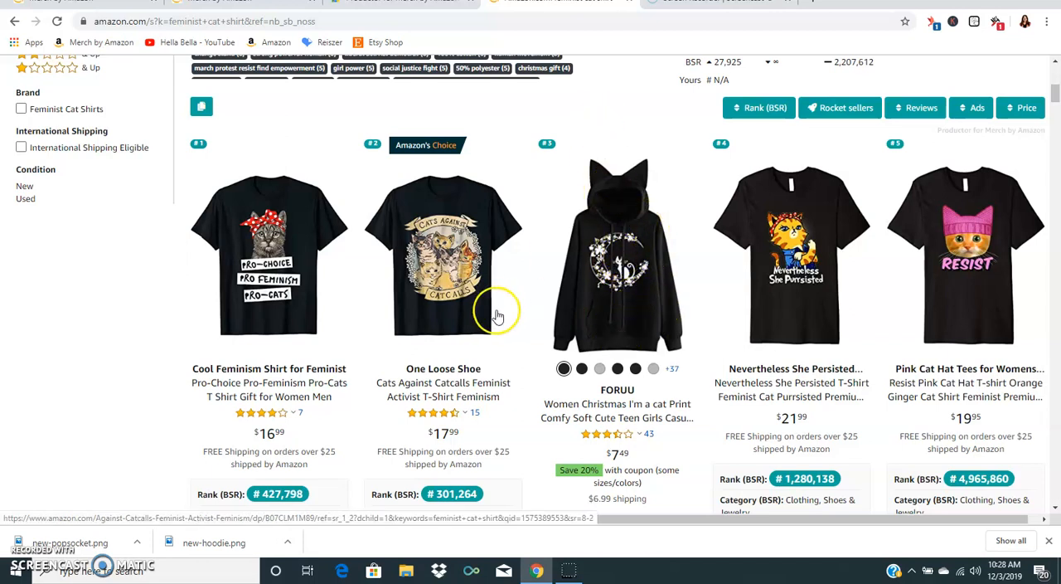
mouse_move(554, 299)
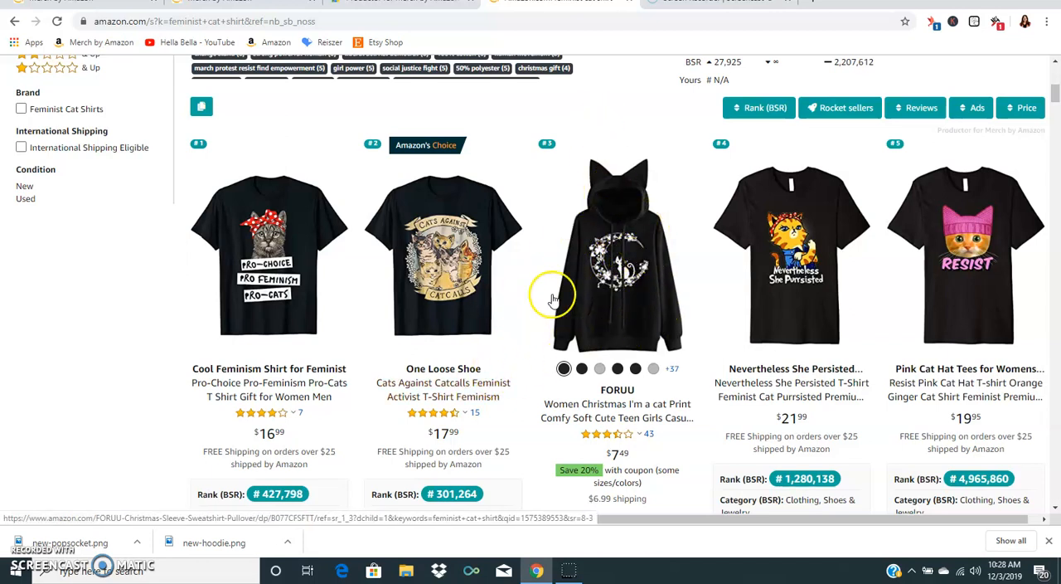
mouse_move(577, 289)
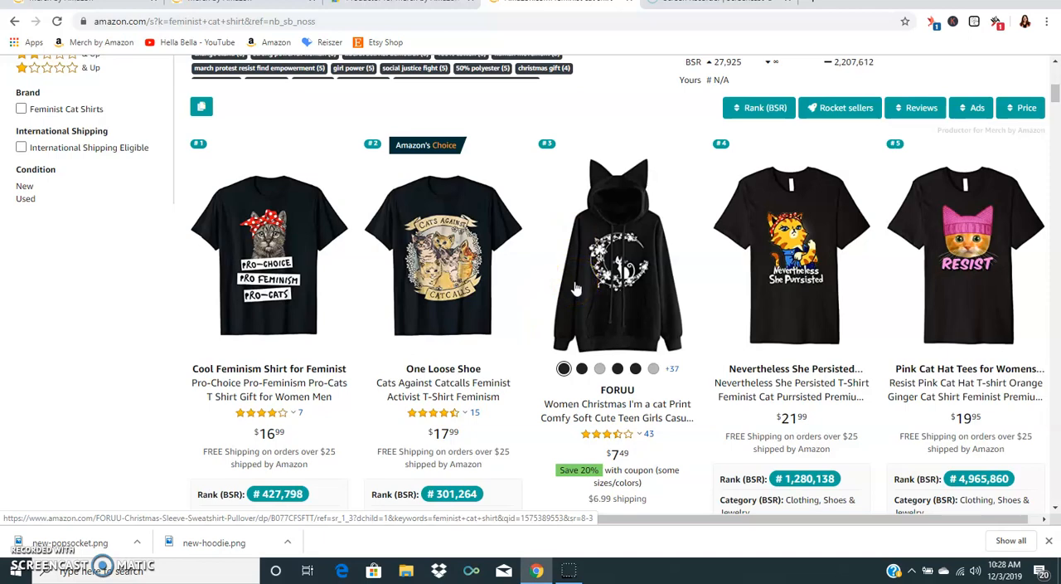
scroll(down, 3)
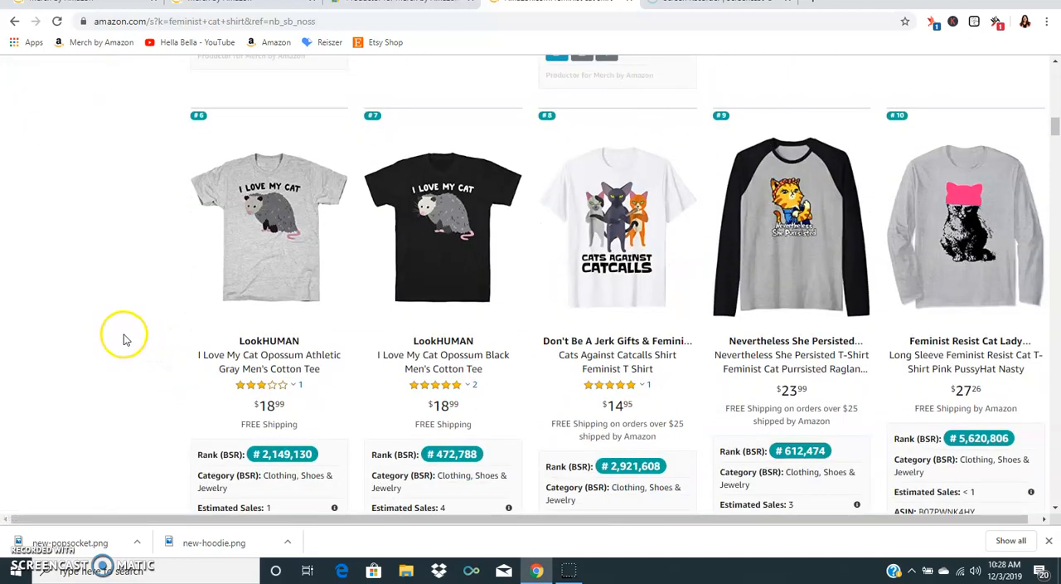
scroll(down, 3)
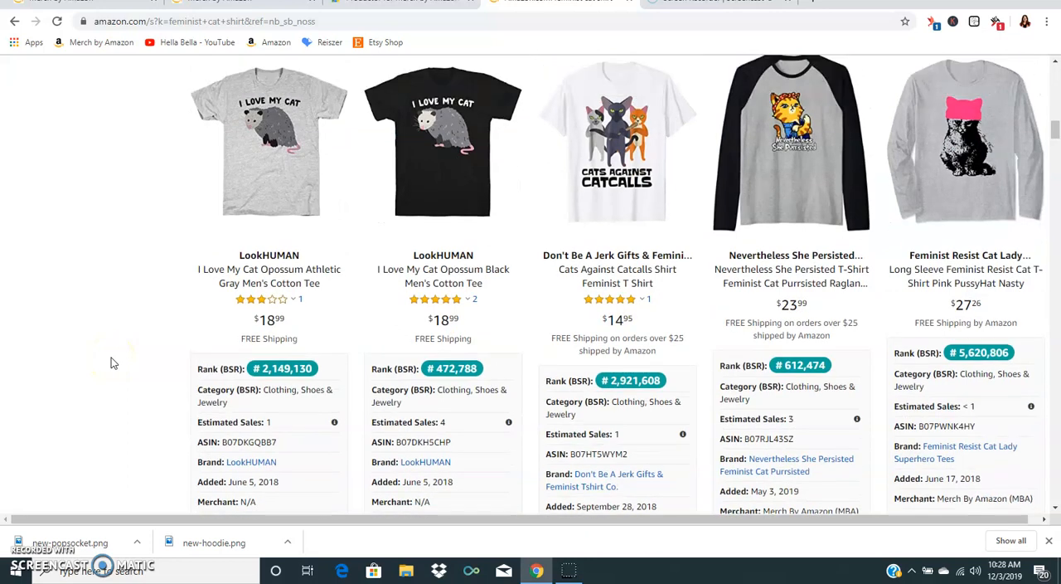
scroll(down, 3)
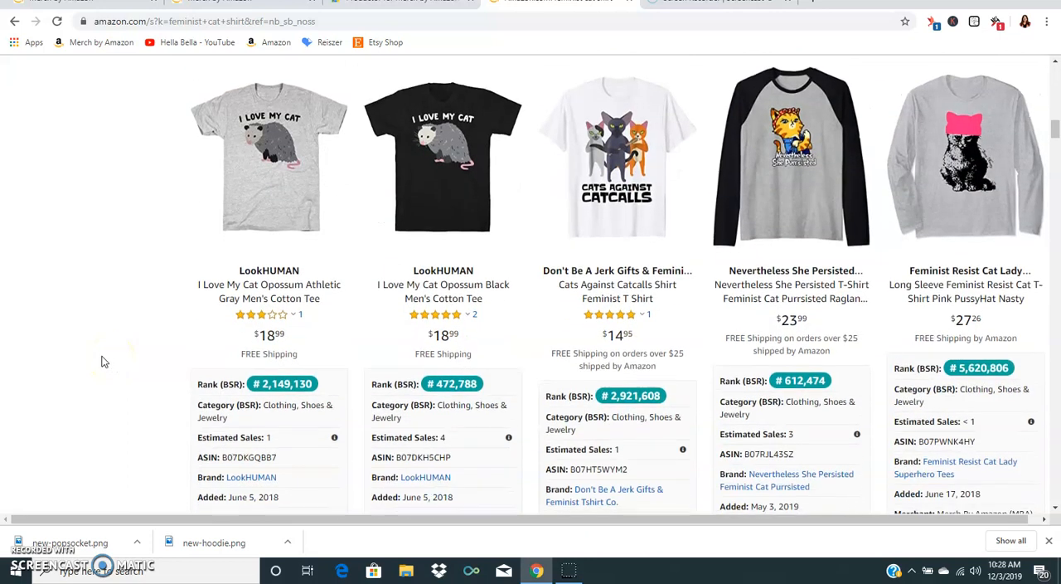
scroll(down, 3)
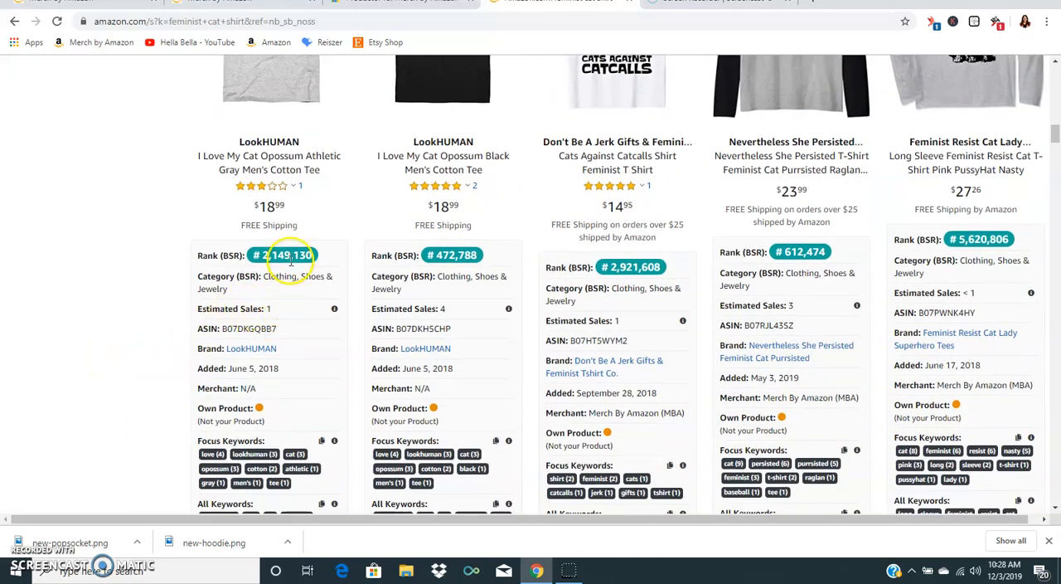
scroll(up, 3)
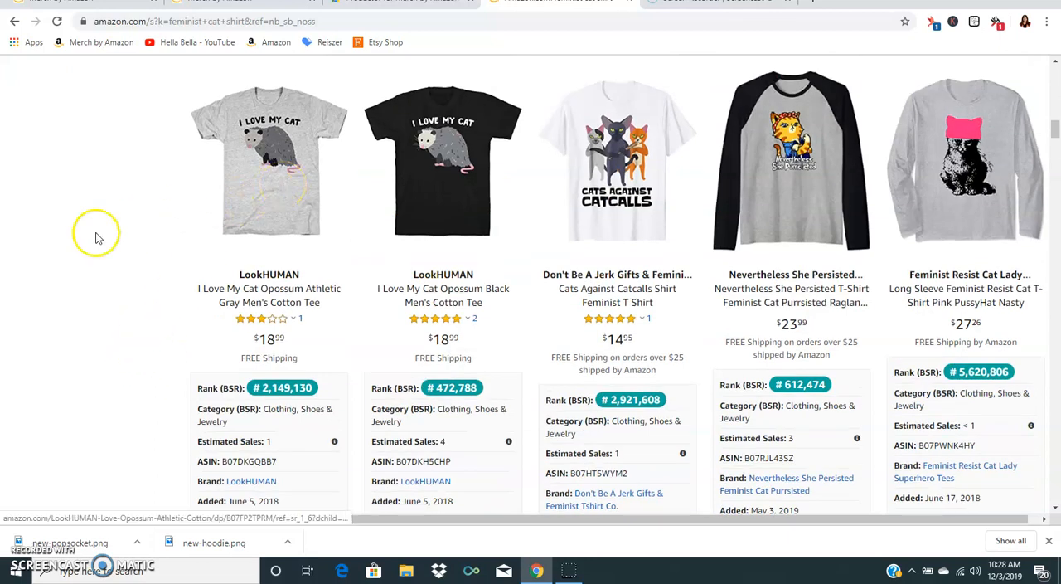
scroll(down, 3)
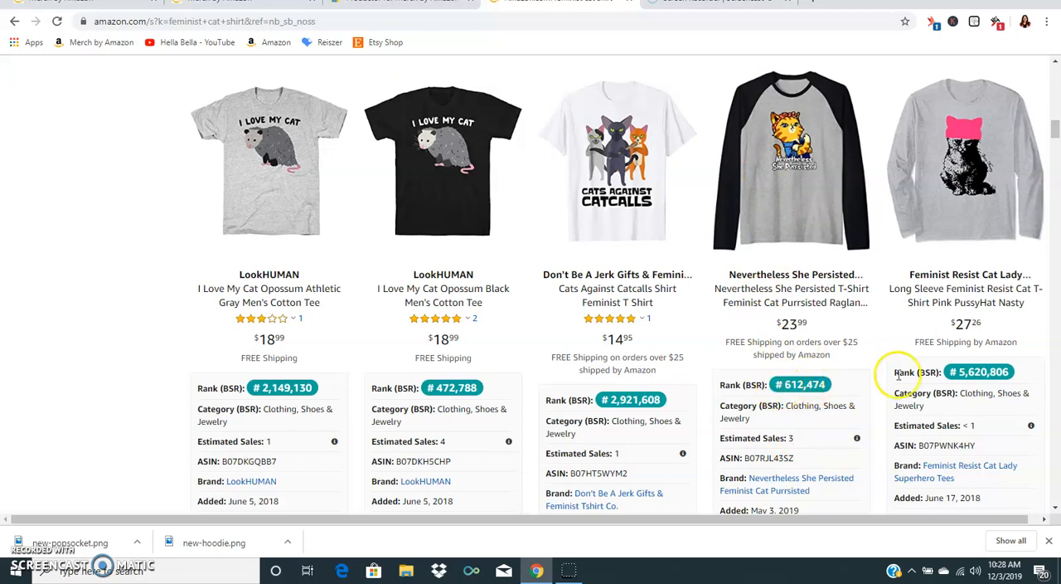
mouse_move(882, 389)
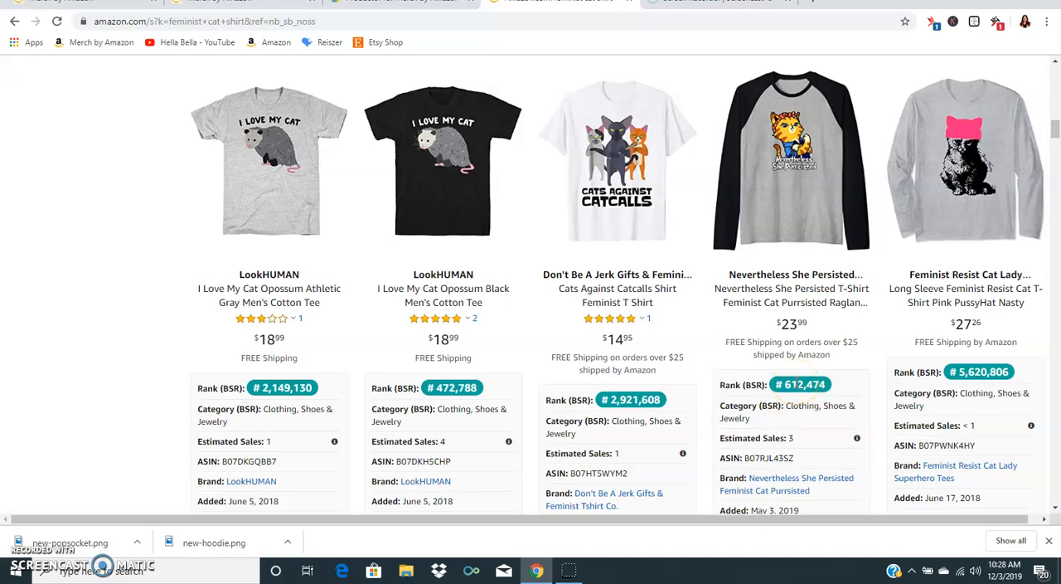
scroll(down, 3)
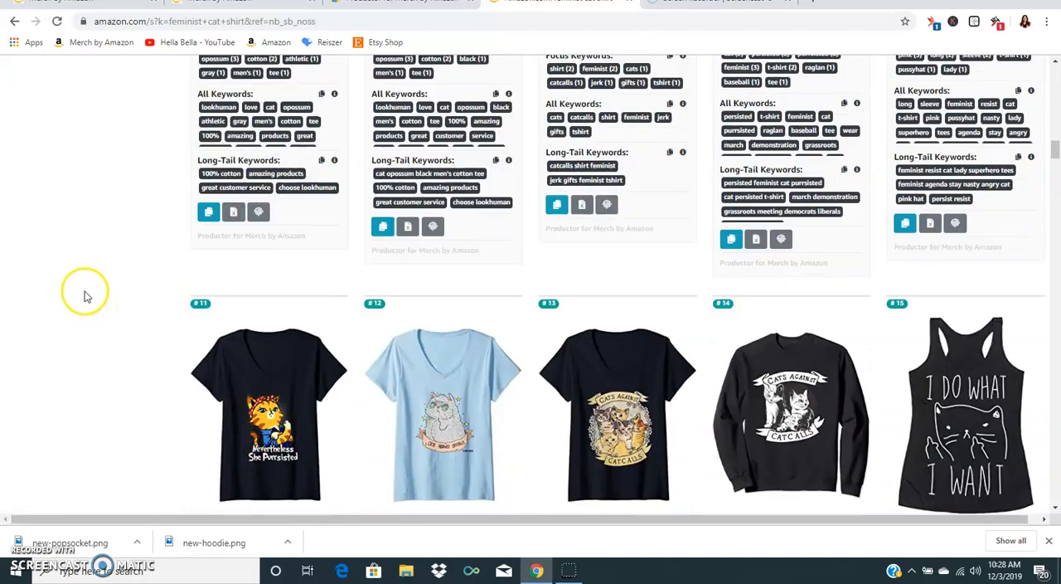
scroll(down, 3)
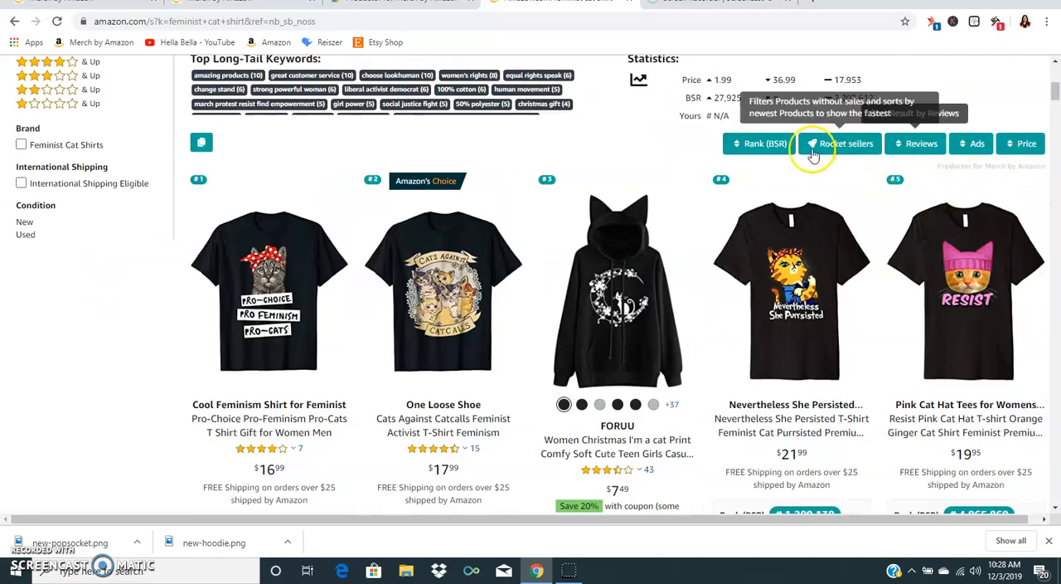
- Sort the feminist cat shirt results by Rank (BSR) and review the top-ranked listings
click(753, 143)
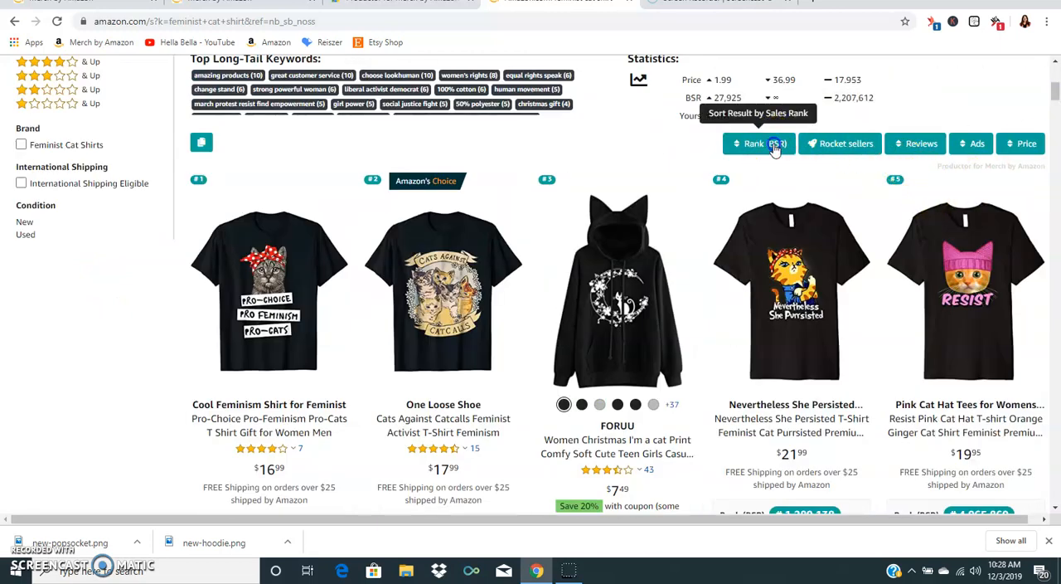
click(757, 143)
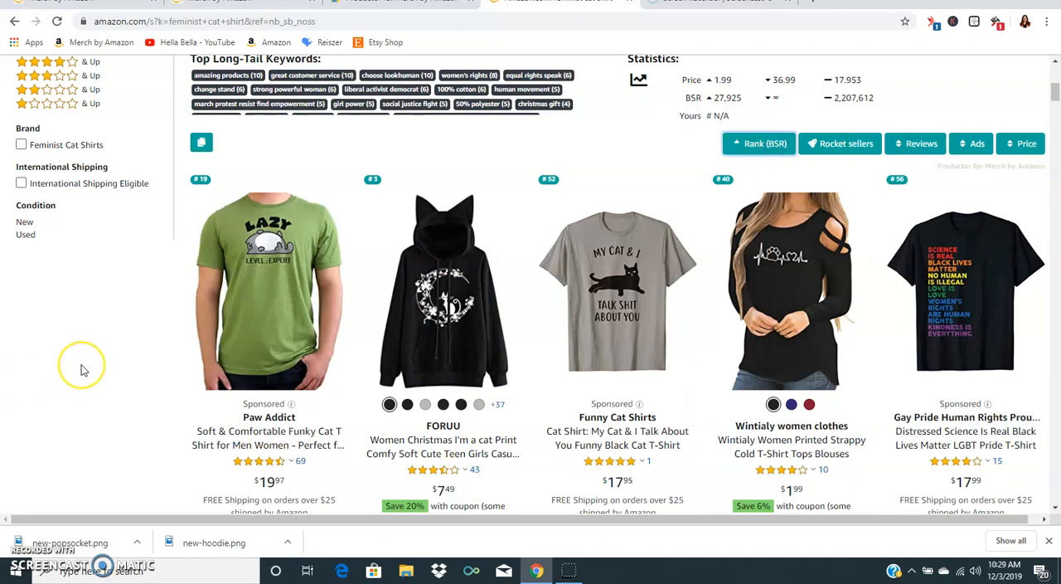
scroll(down, 3)
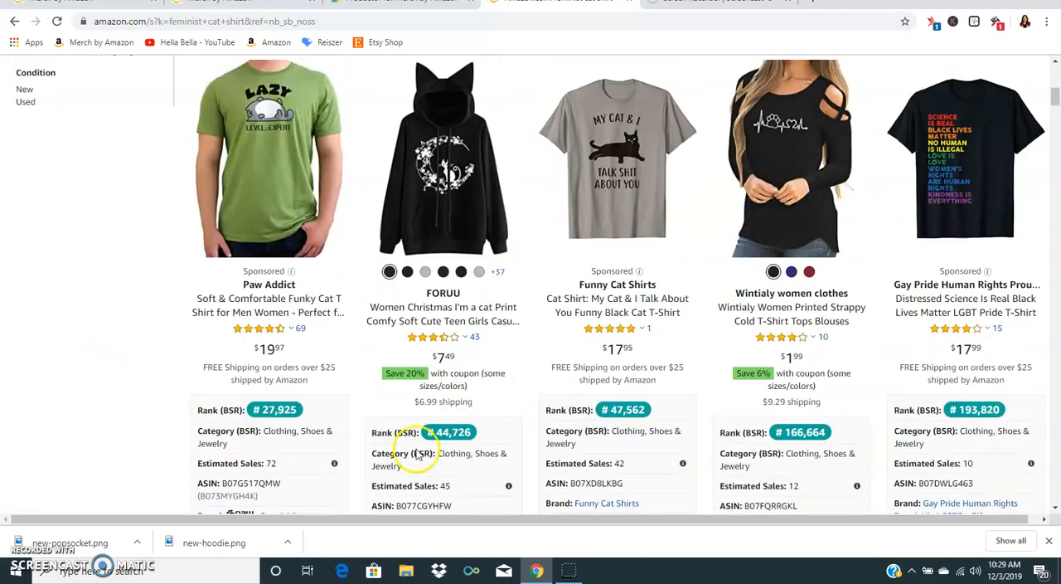
mouse_move(627, 191)
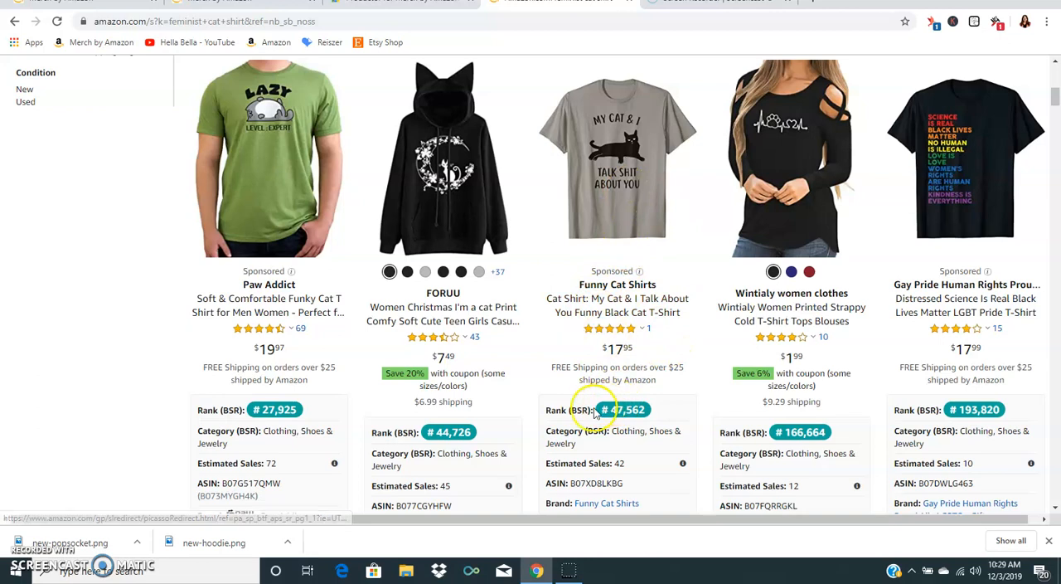
scroll(down, 3)
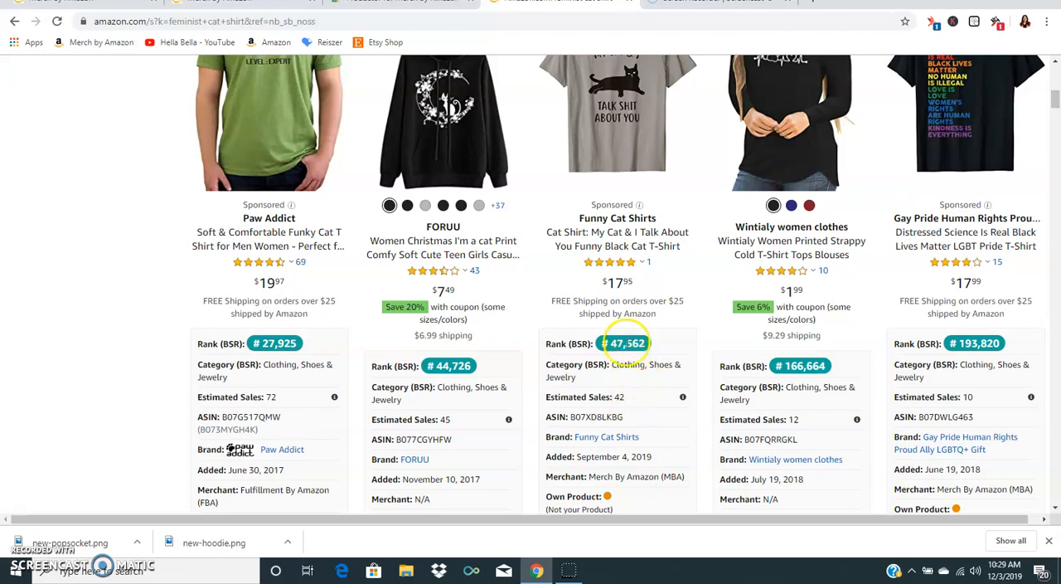
scroll(up, 3)
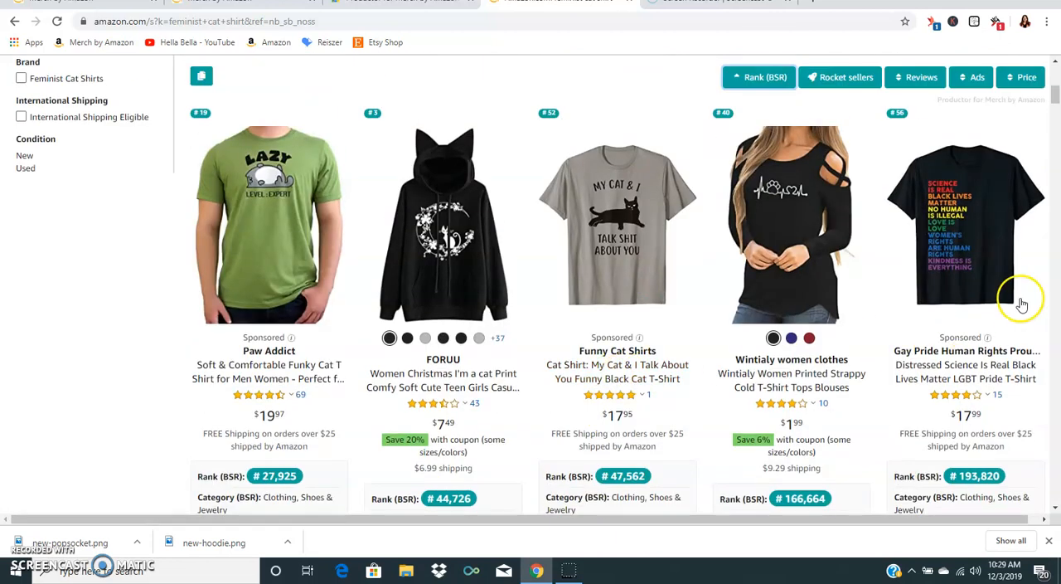
mouse_move(992, 245)
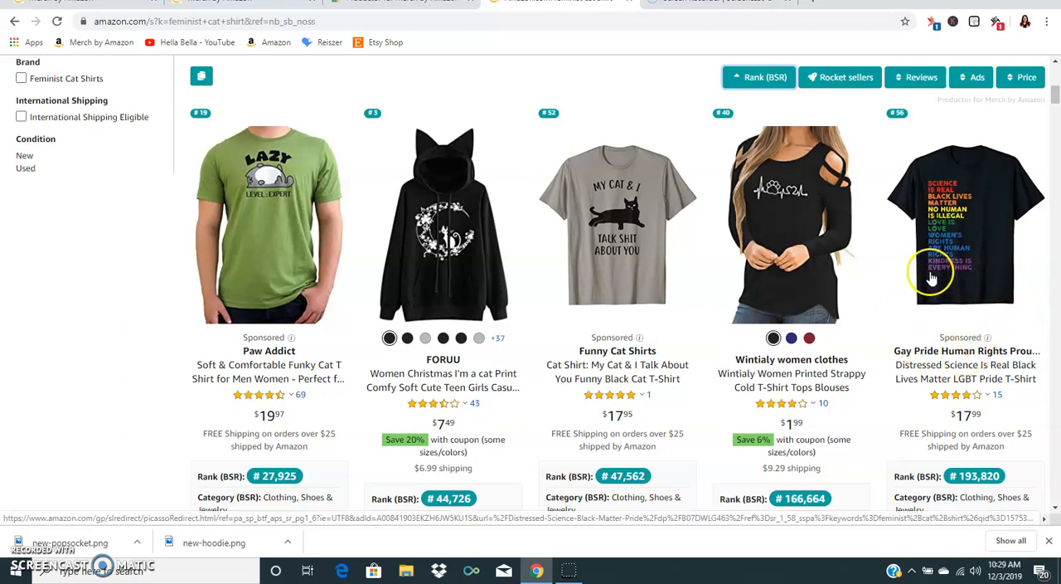
scroll(down, 3)
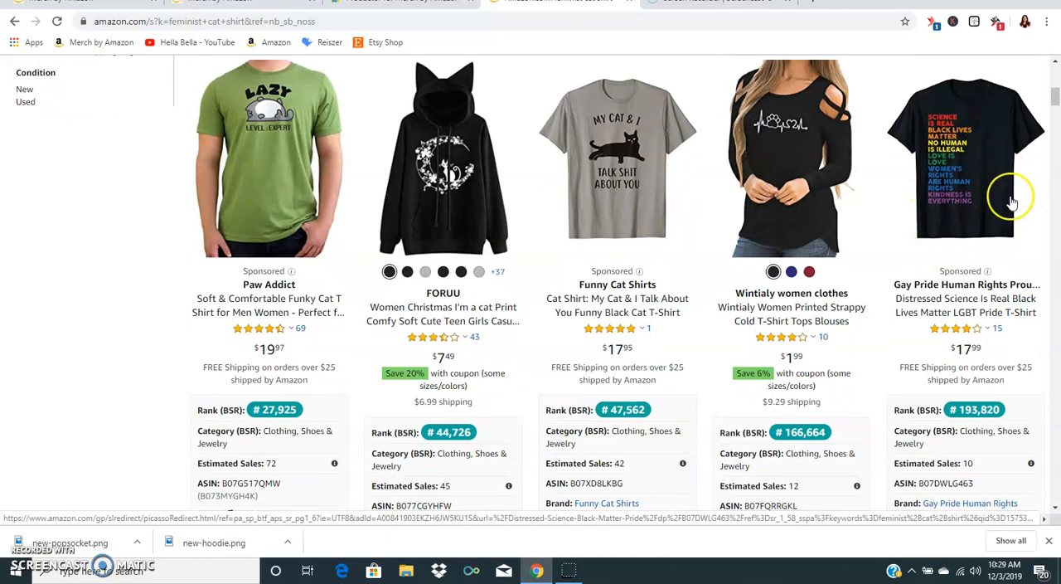
mouse_move(946, 159)
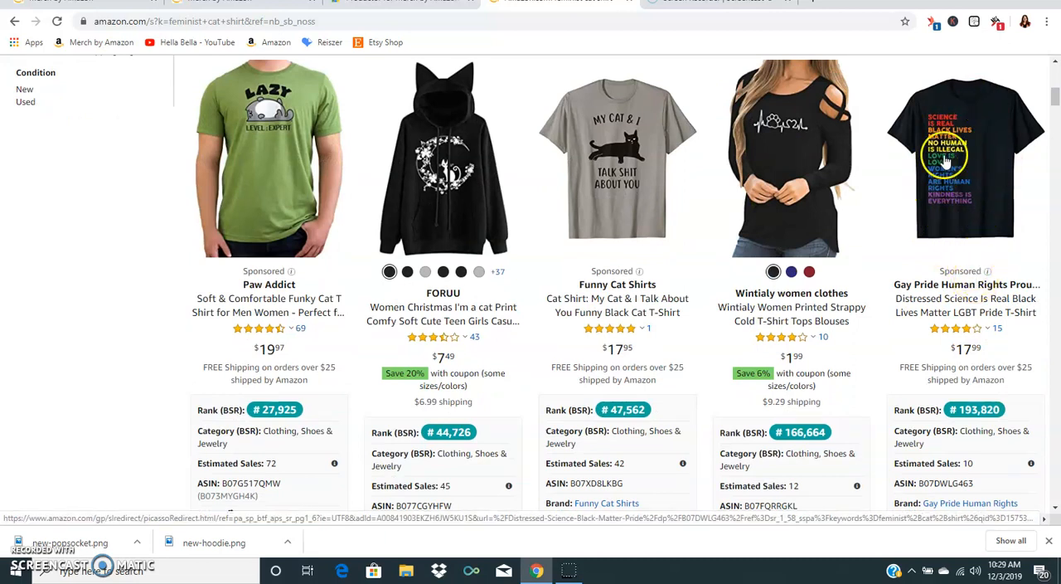
scroll(down, 3)
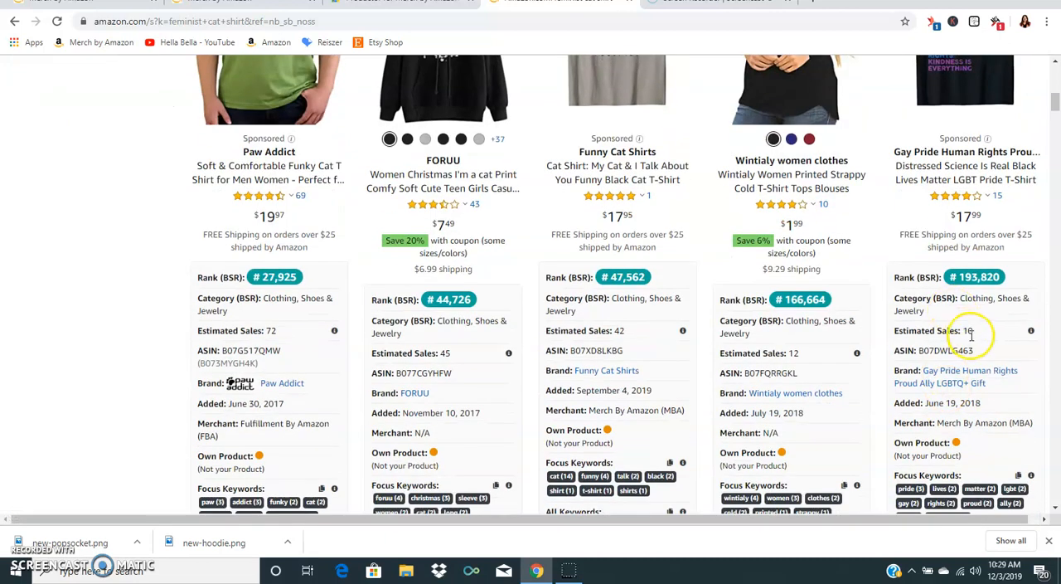
scroll(down, 3)
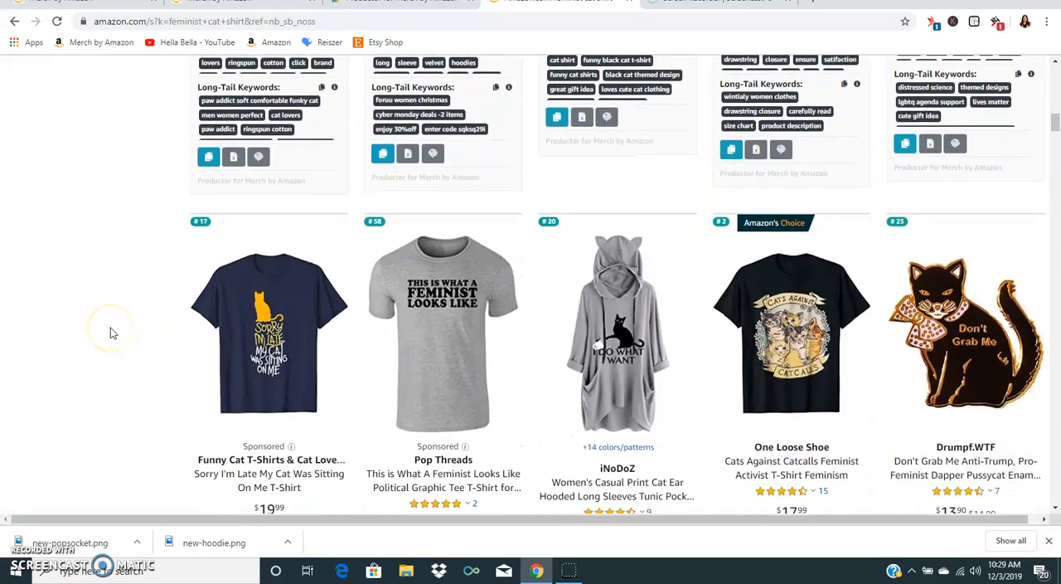
- Scroll through the remaining re-sorted results checking each listing's rank and sales, then return to the top
scroll(down, 3)
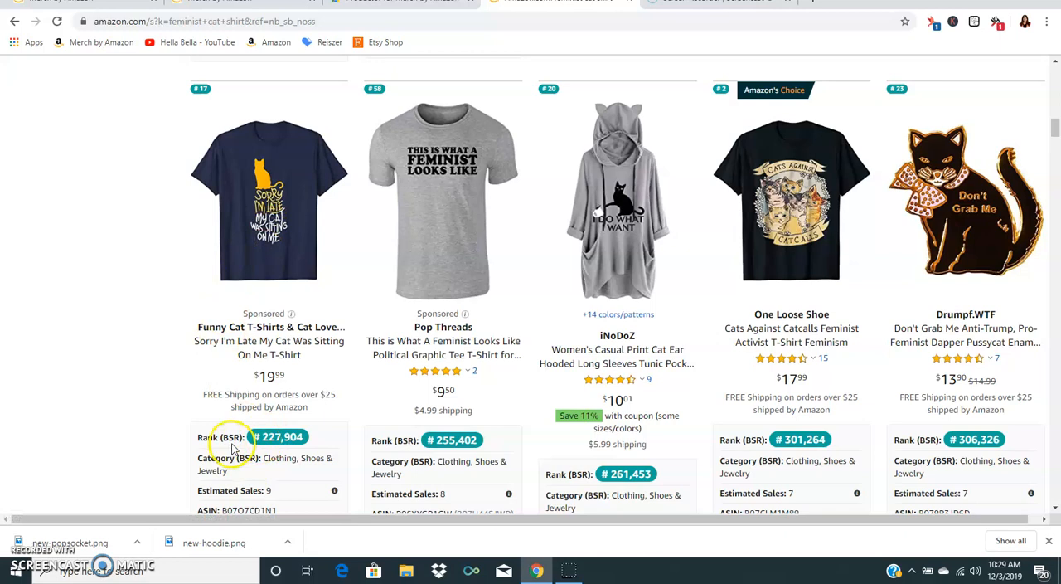
scroll(down, 3)
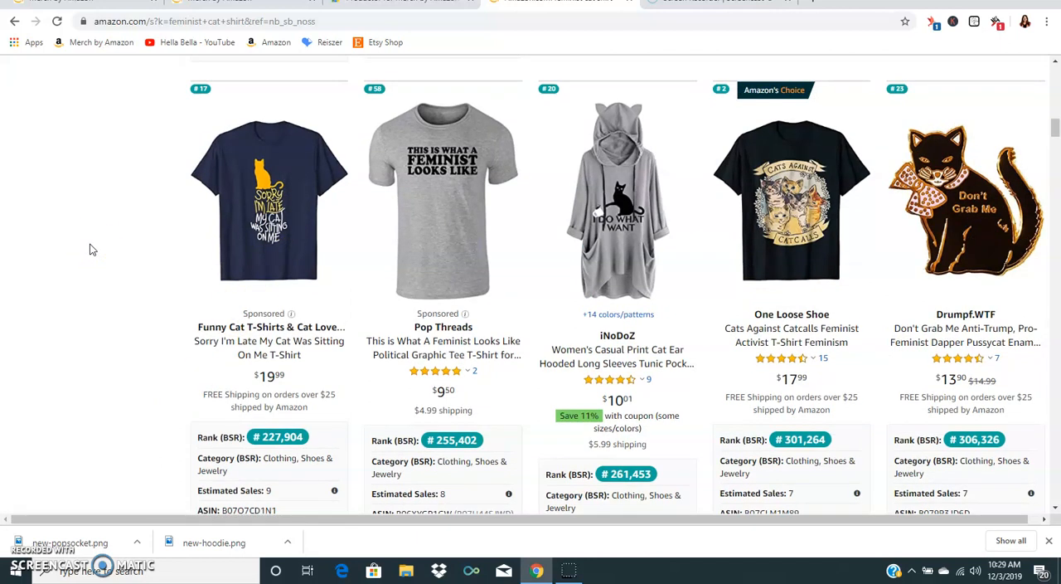
mouse_move(119, 257)
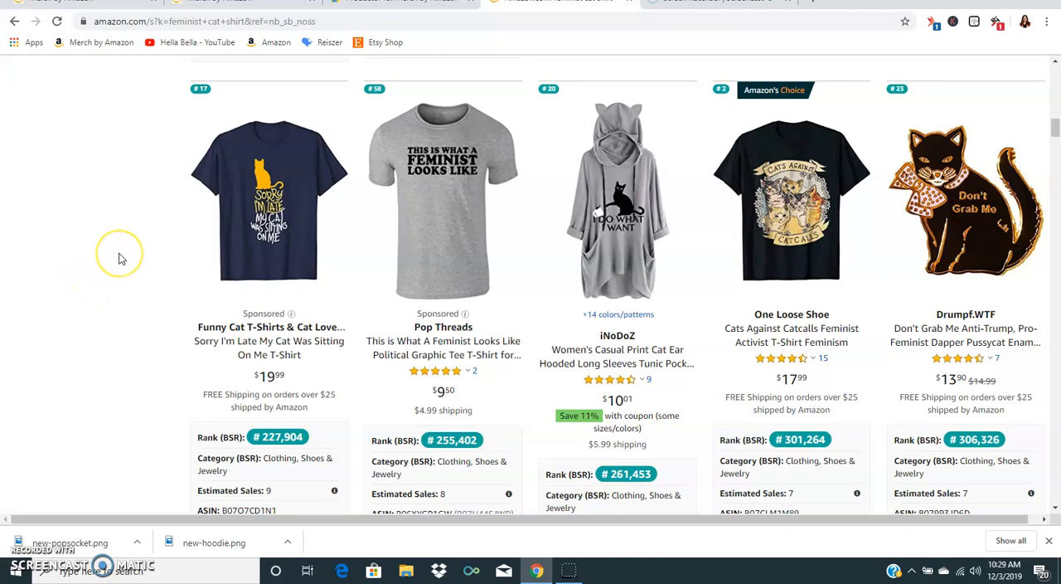
mouse_move(153, 241)
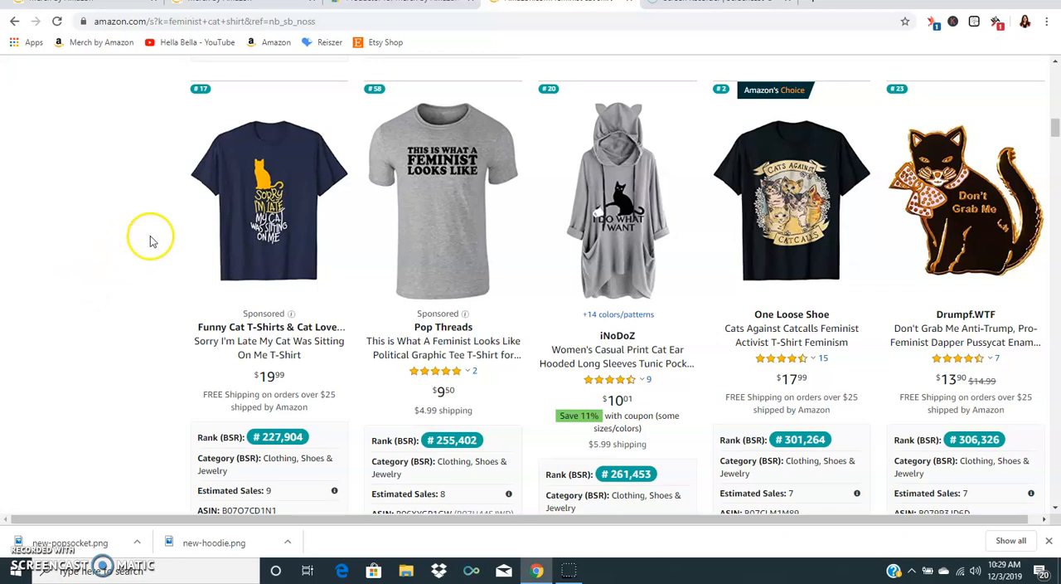
mouse_move(86, 259)
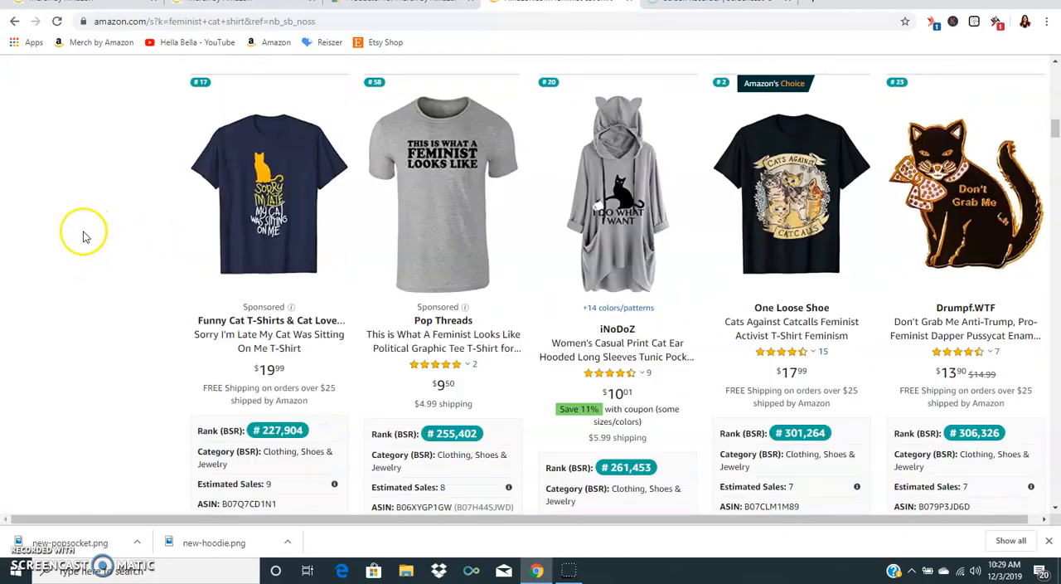
scroll(down, 3)
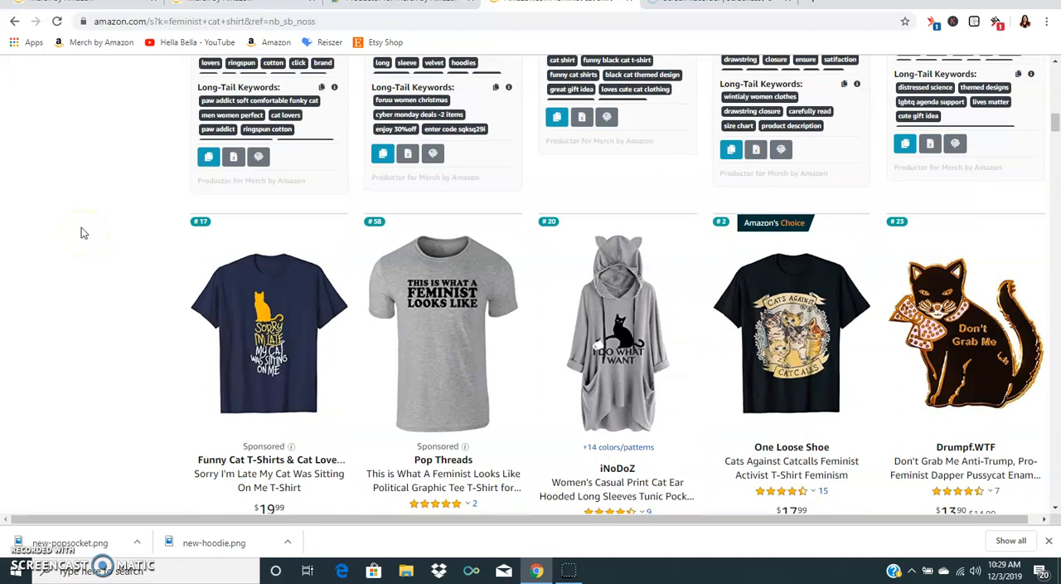
scroll(down, 3)
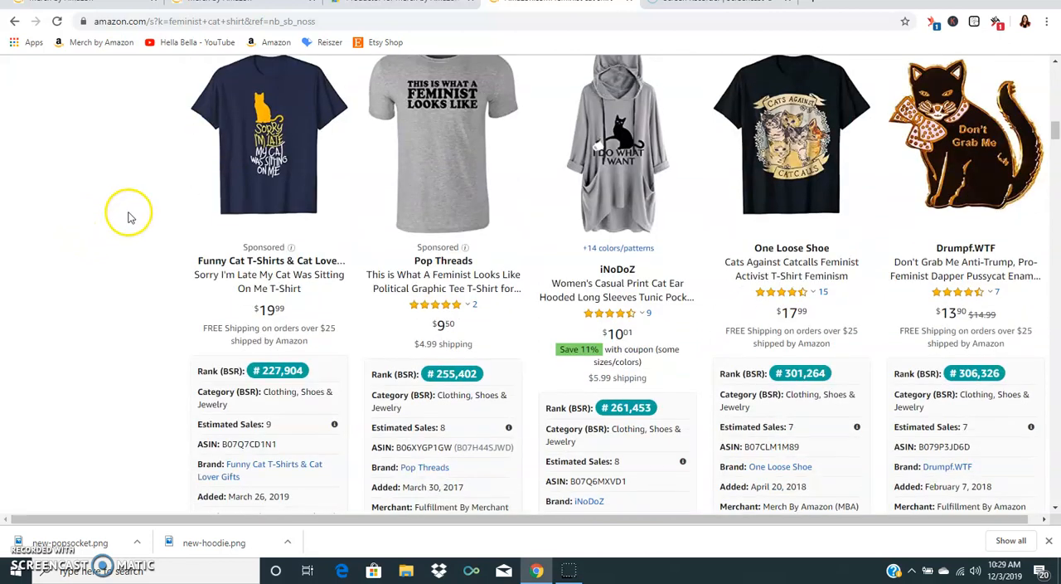
mouse_move(182, 183)
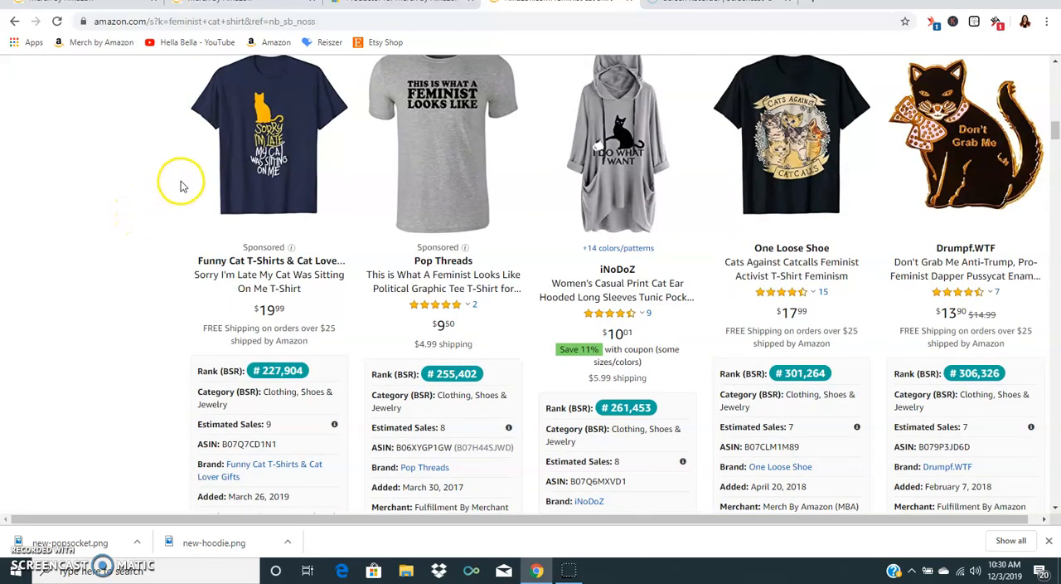
scroll(down, 3)
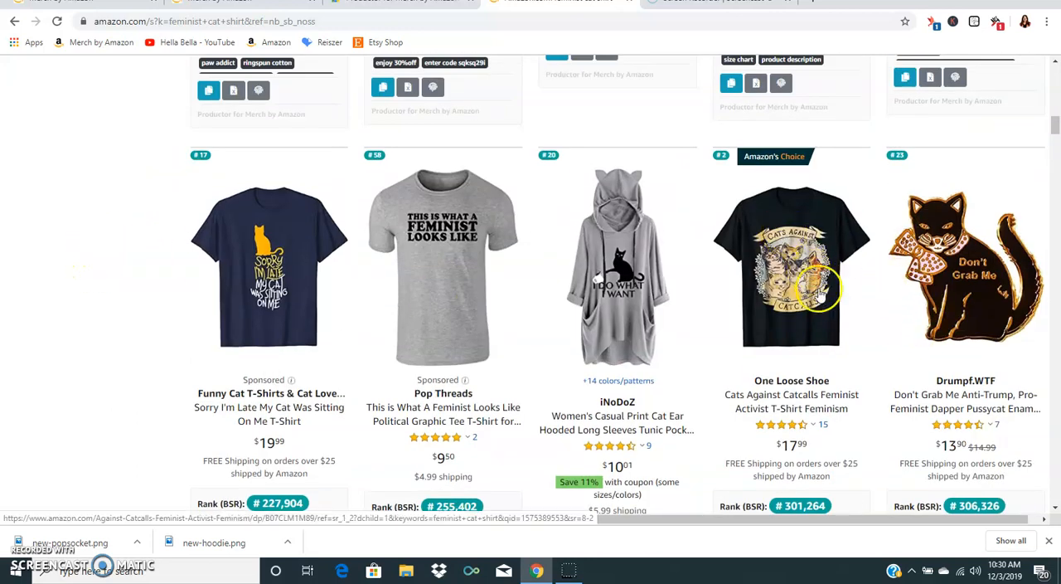
scroll(down, 3)
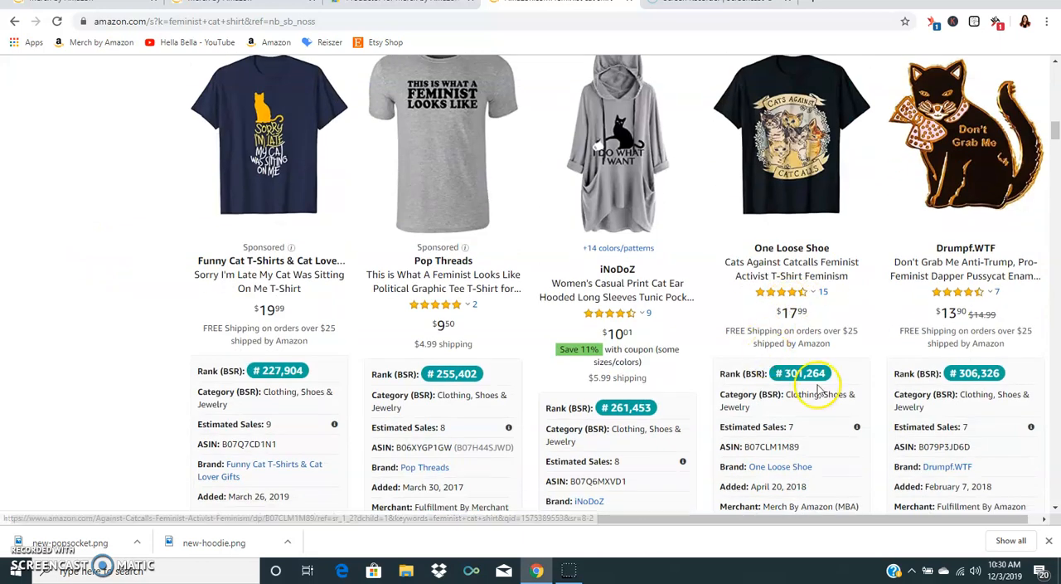
scroll(down, 3)
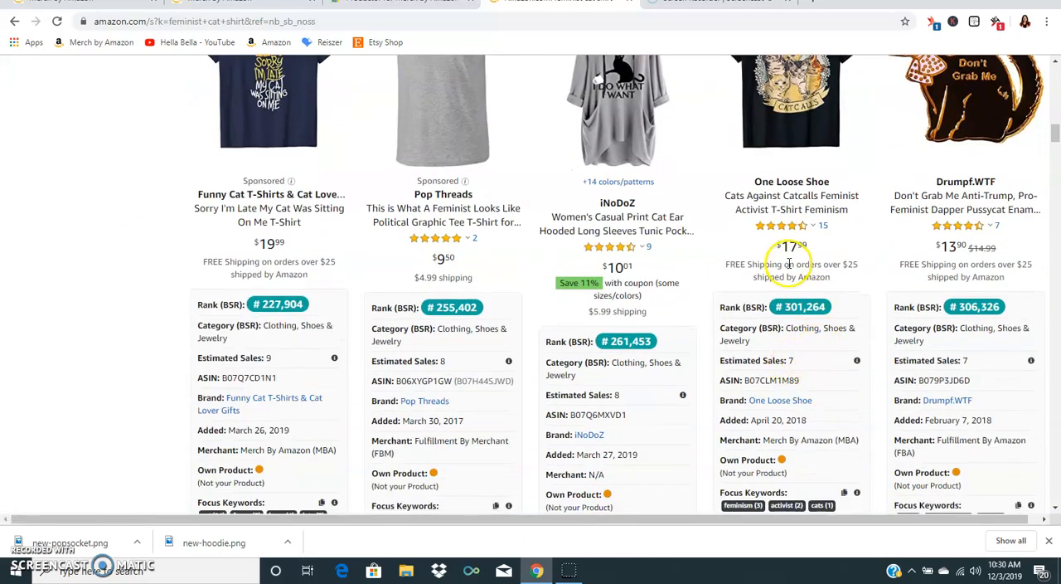
scroll(down, 3)
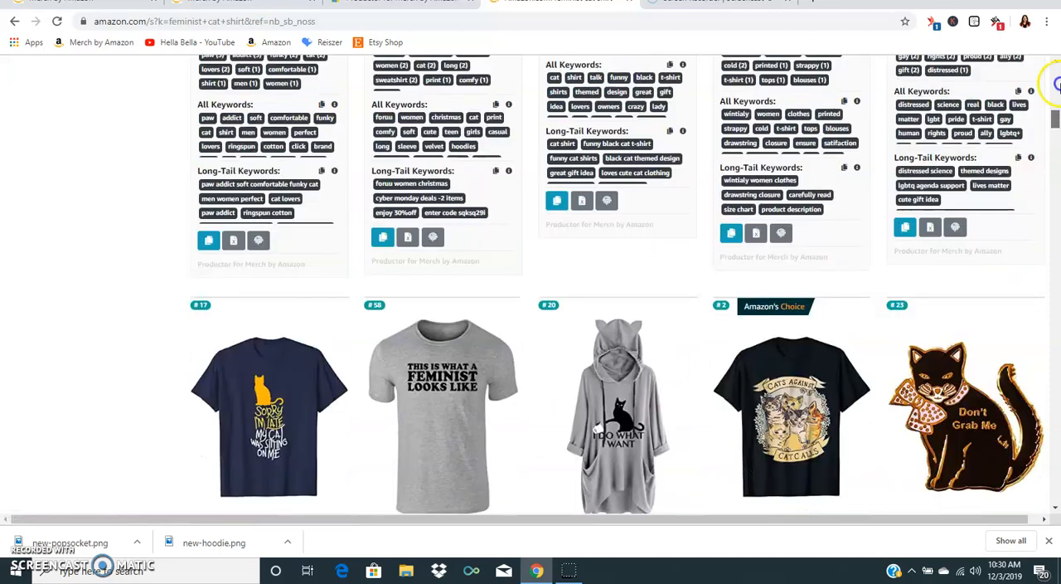
scroll(up, 3)
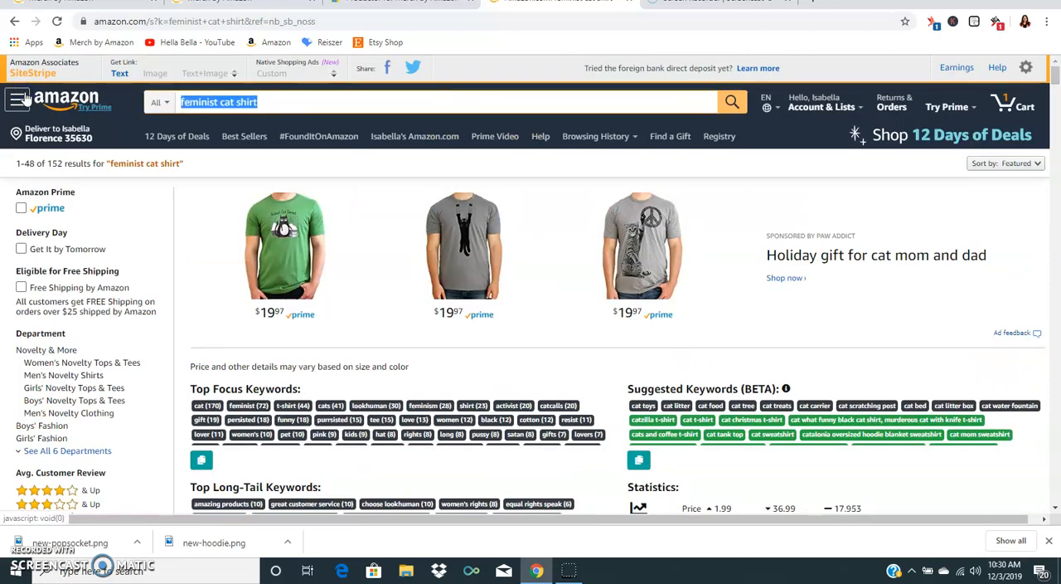
- Search Amazon for 'cats against catcalls shirt' and bring up the Productor keyword panel
text(cats against c)
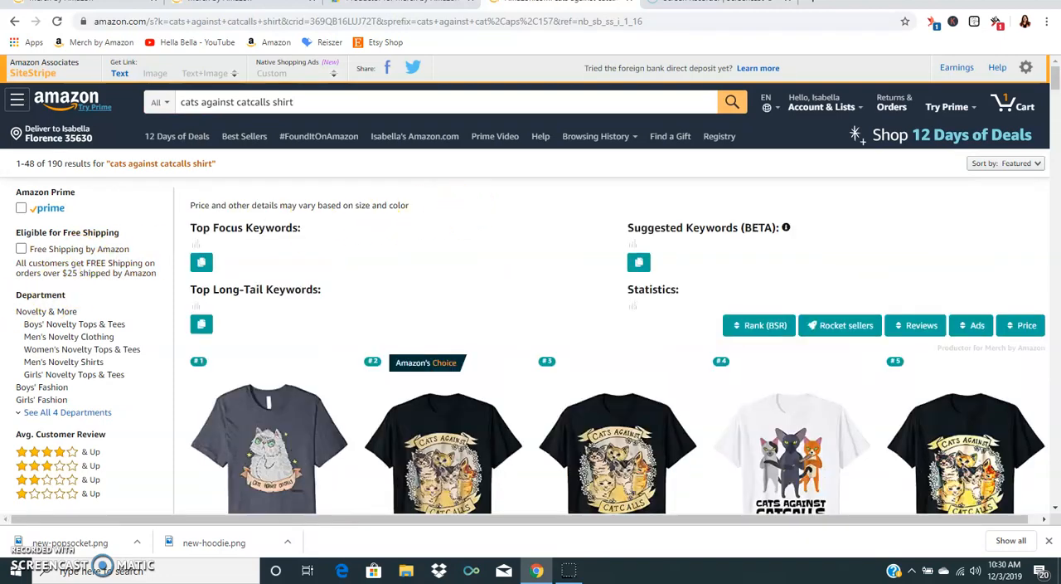
scroll(down, 3)
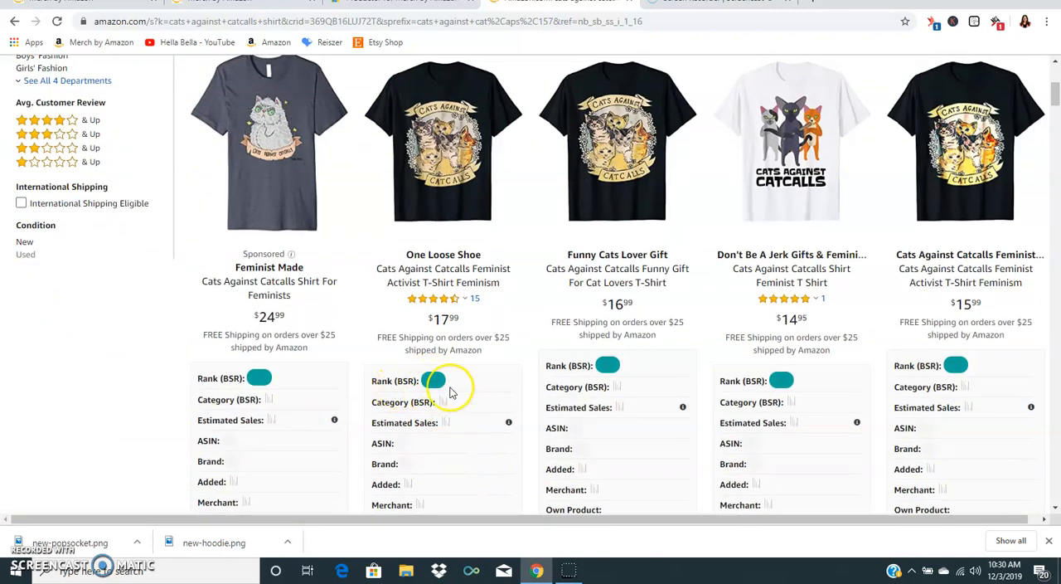
scroll(down, 3)
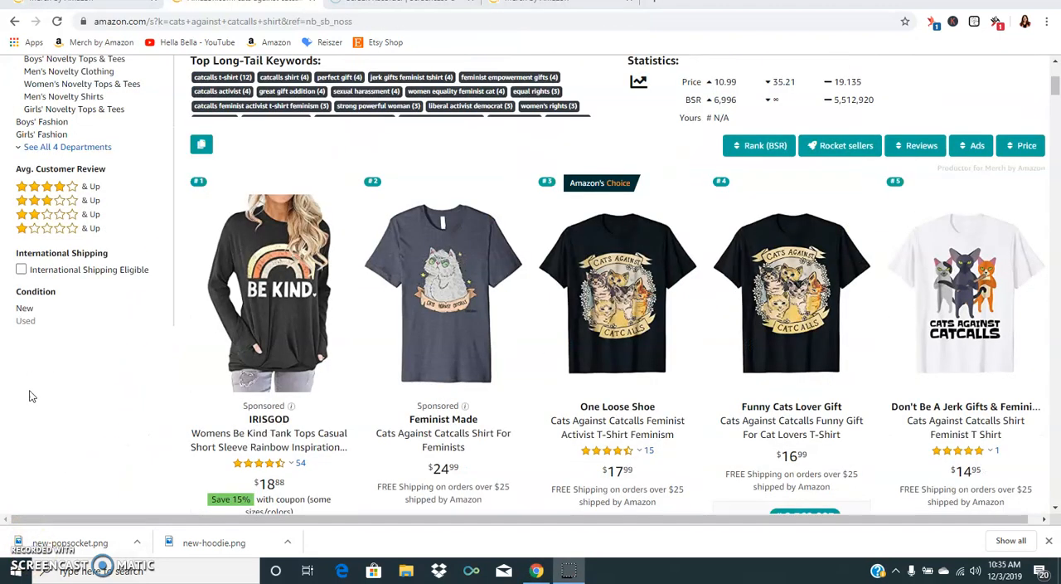
- Scroll through the cats against catcalls results reading each listing's Productor BSR rank, sales and brand
scroll(down, 3)
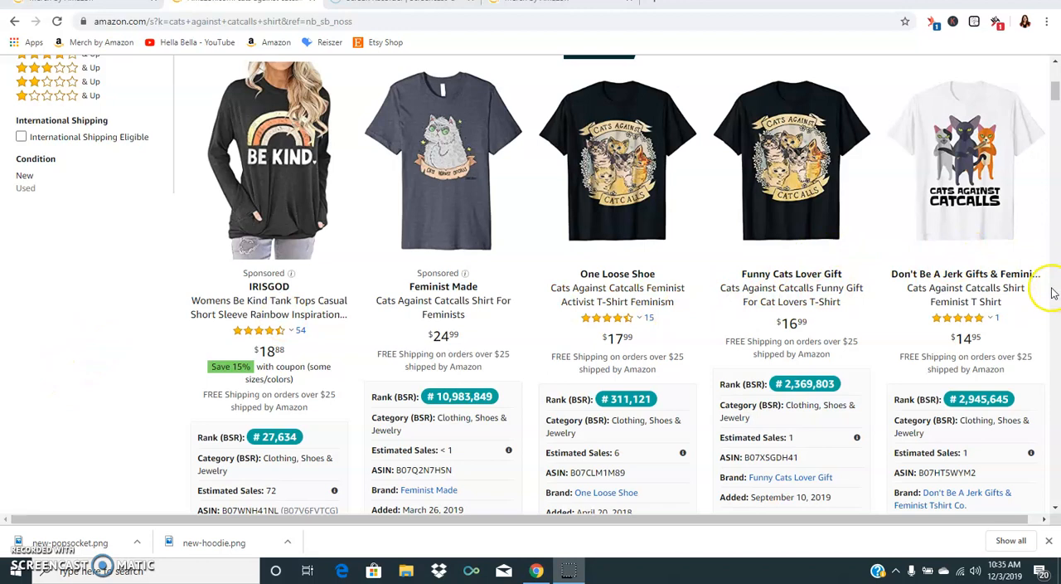
scroll(down, 3)
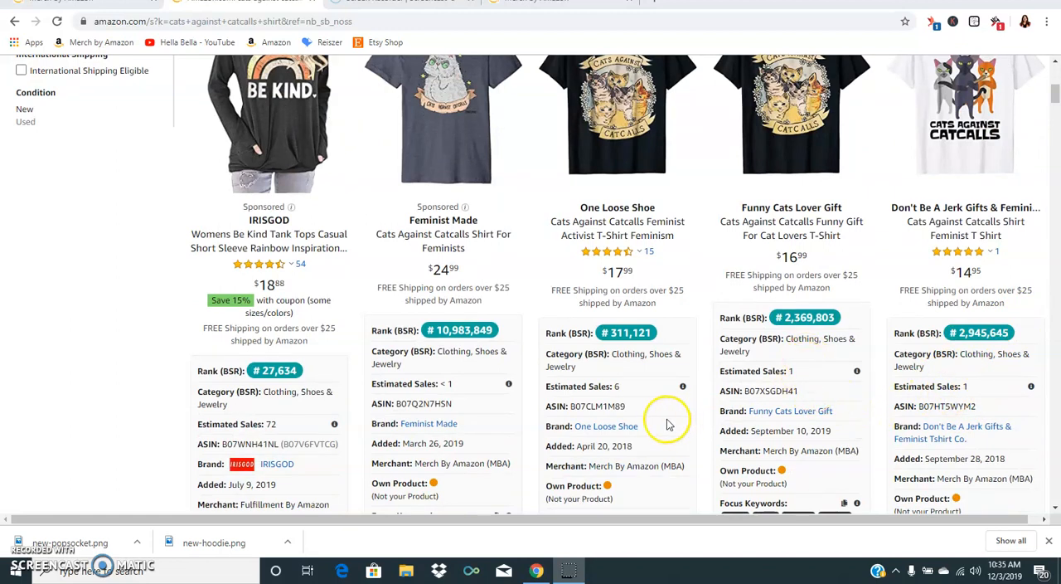
mouse_move(610, 272)
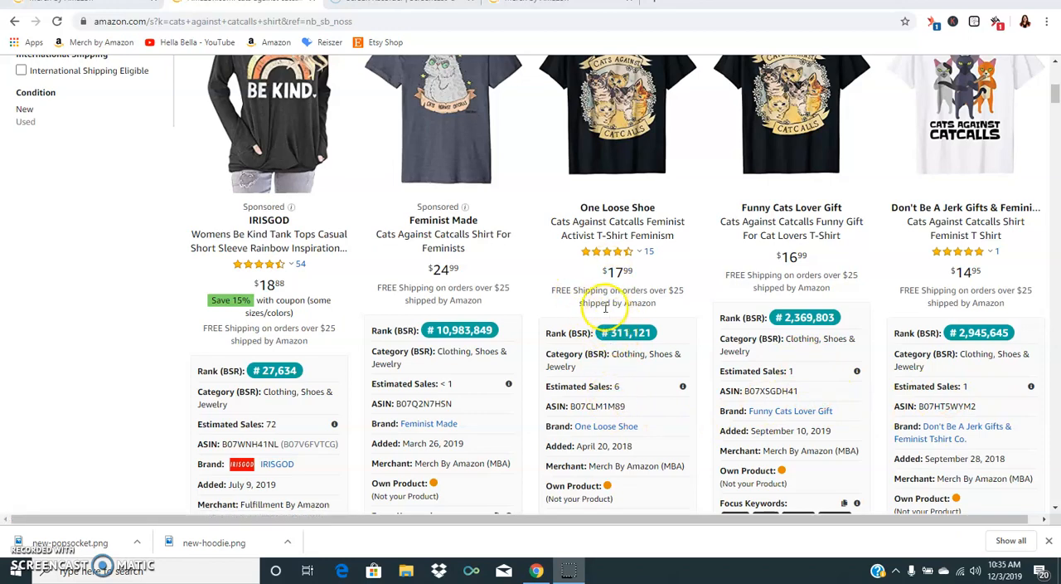
scroll(down, 3)
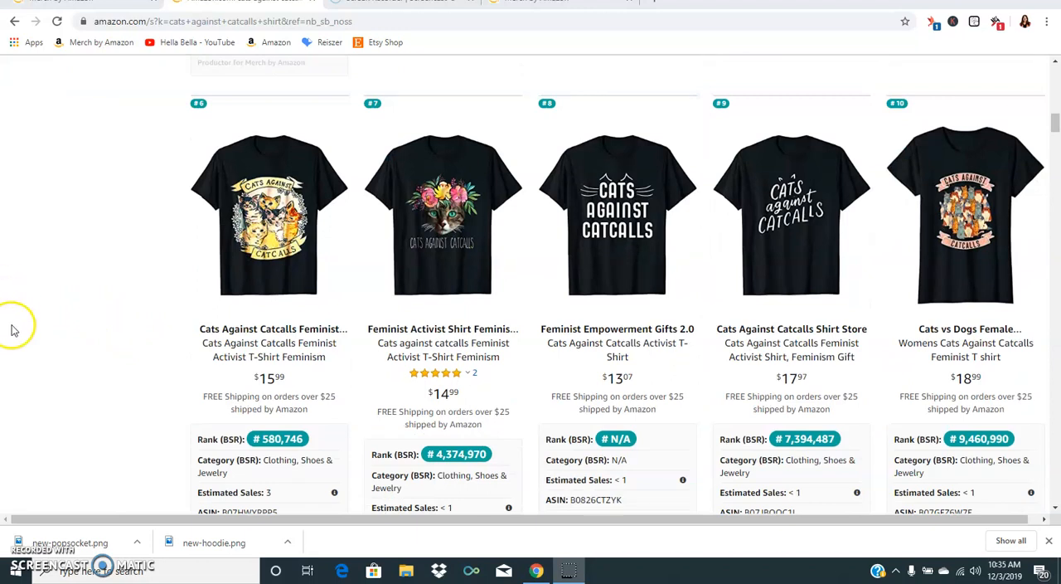
mouse_move(176, 406)
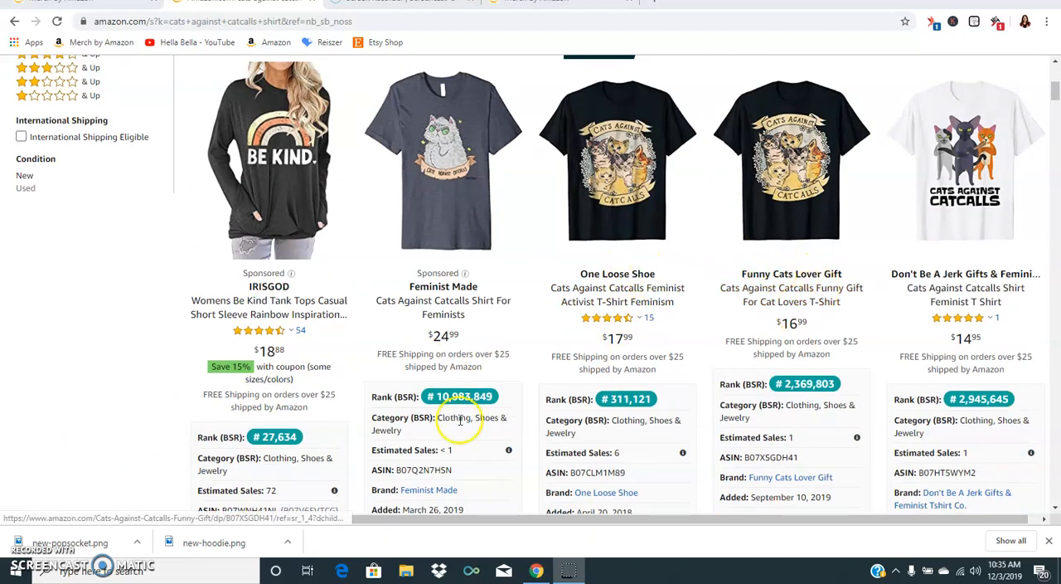
scroll(down, 3)
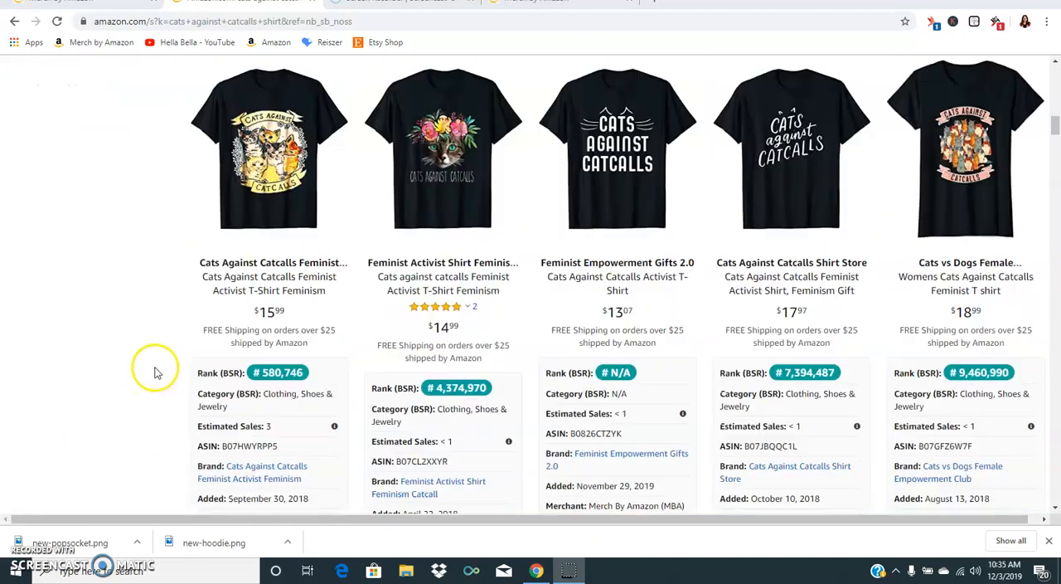
mouse_move(186, 265)
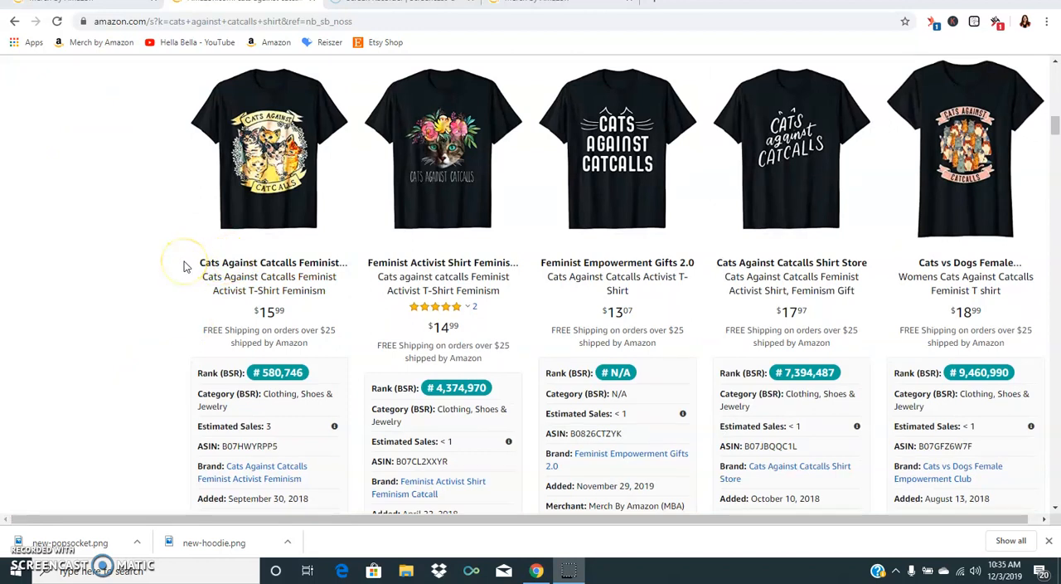
mouse_move(153, 331)
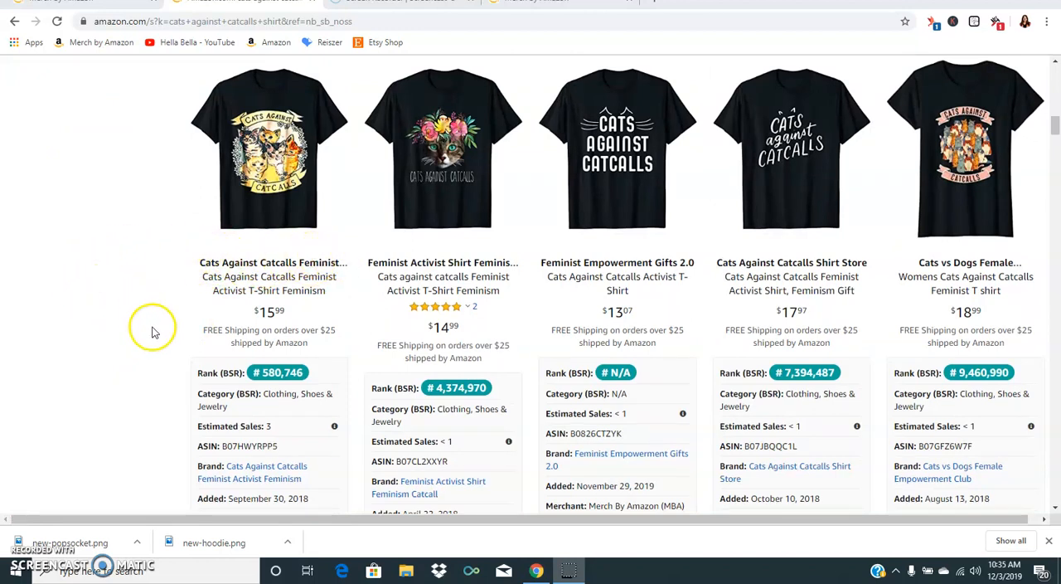
mouse_move(153, 233)
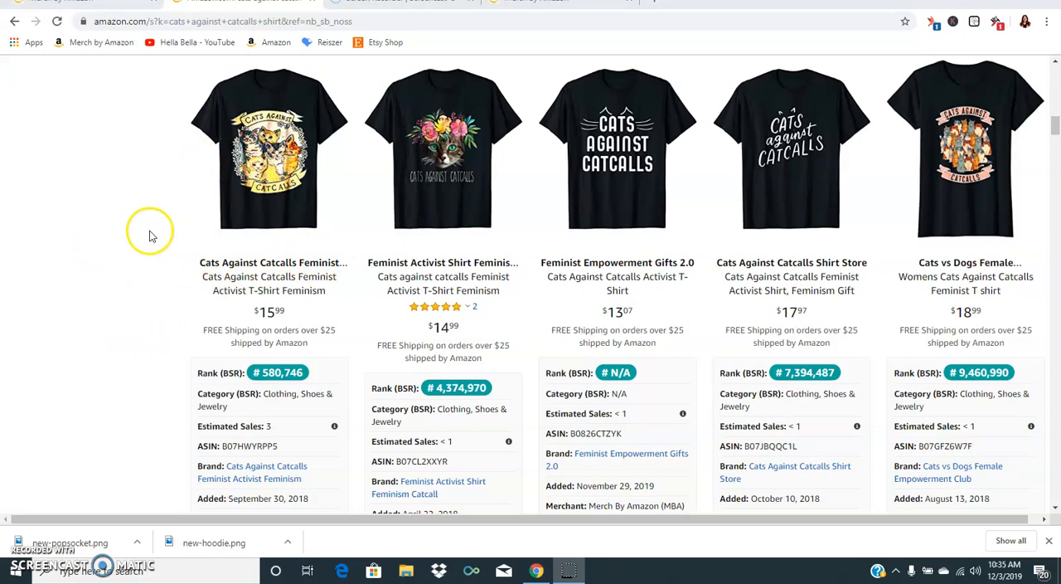
scroll(down, 3)
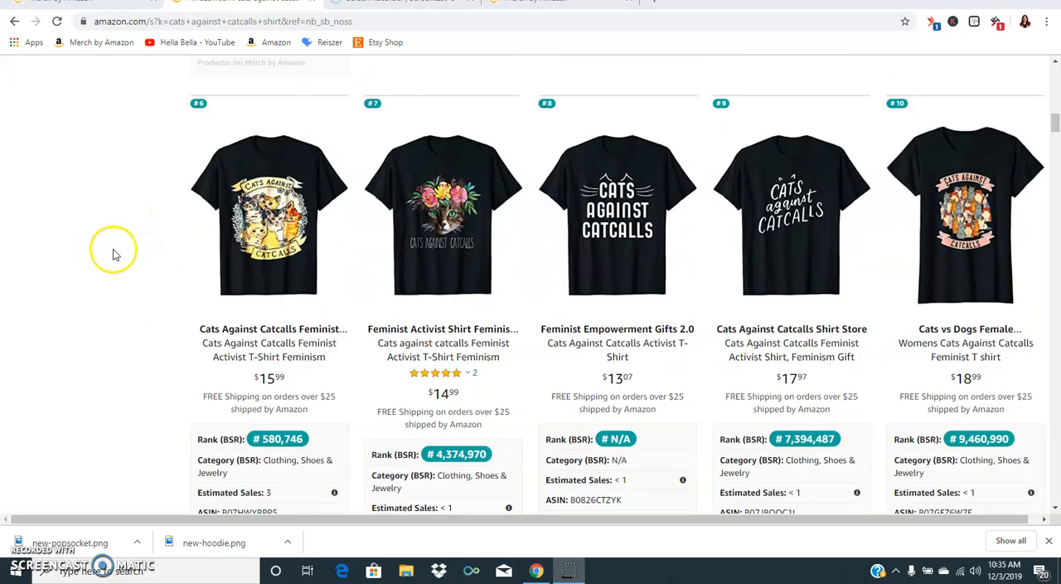
scroll(down, 3)
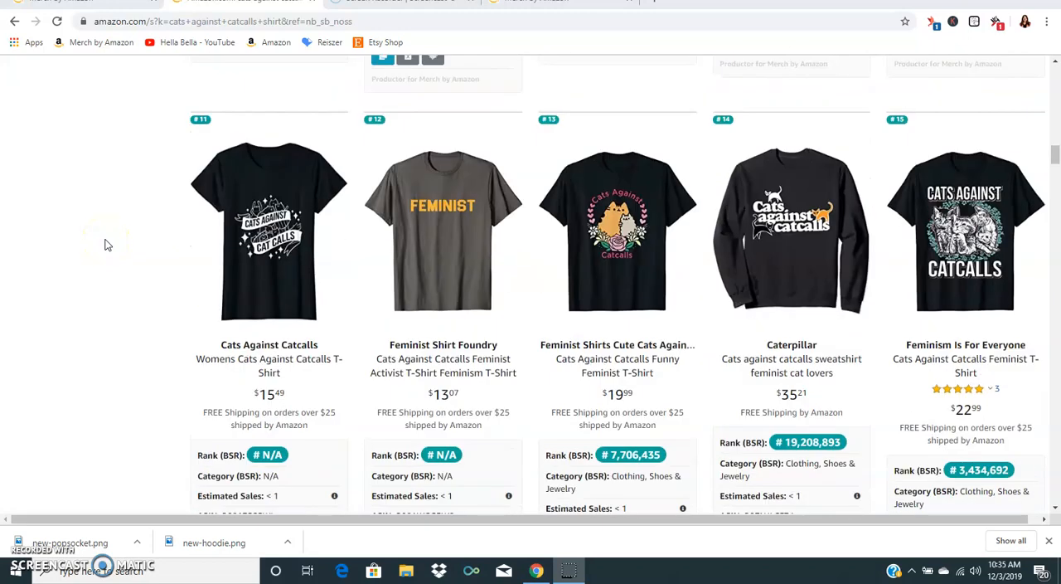
scroll(down, 3)
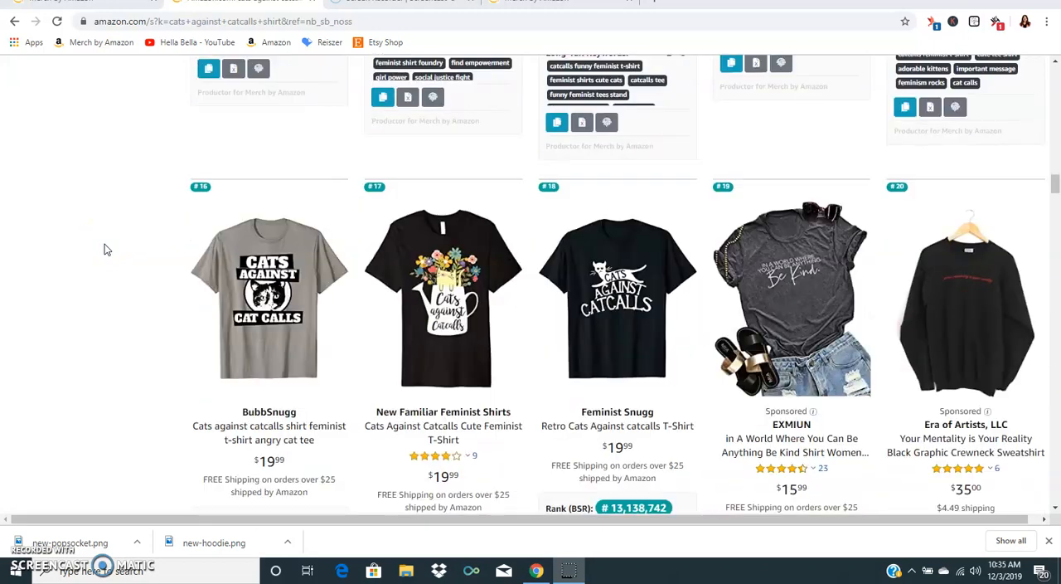
scroll(down, 3)
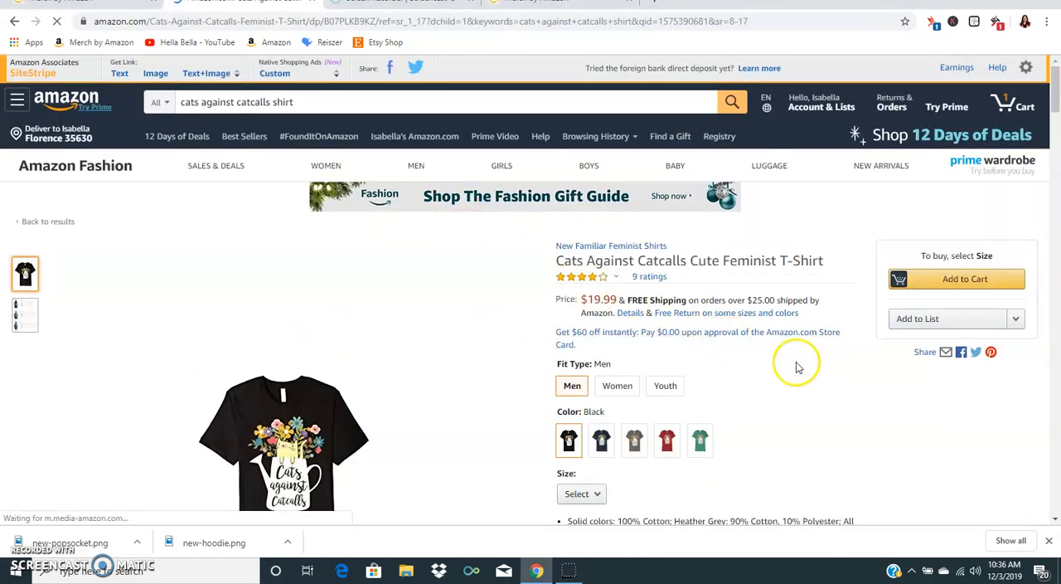
- Scroll the Cats Against Catcalls t-shirt page to Productor's BSR rank of #2,389,250
scroll(down, 3)
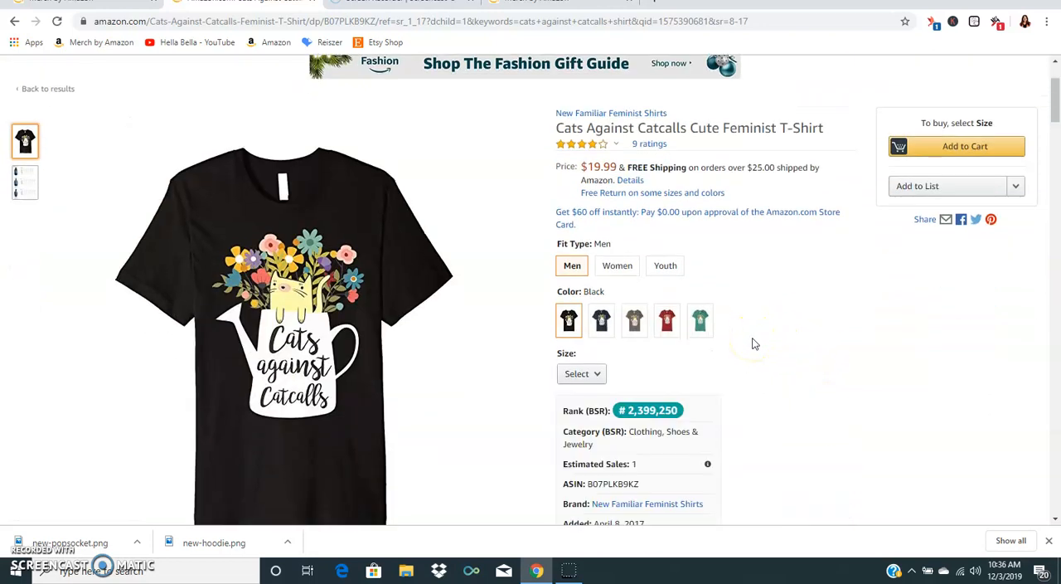
mouse_move(788, 392)
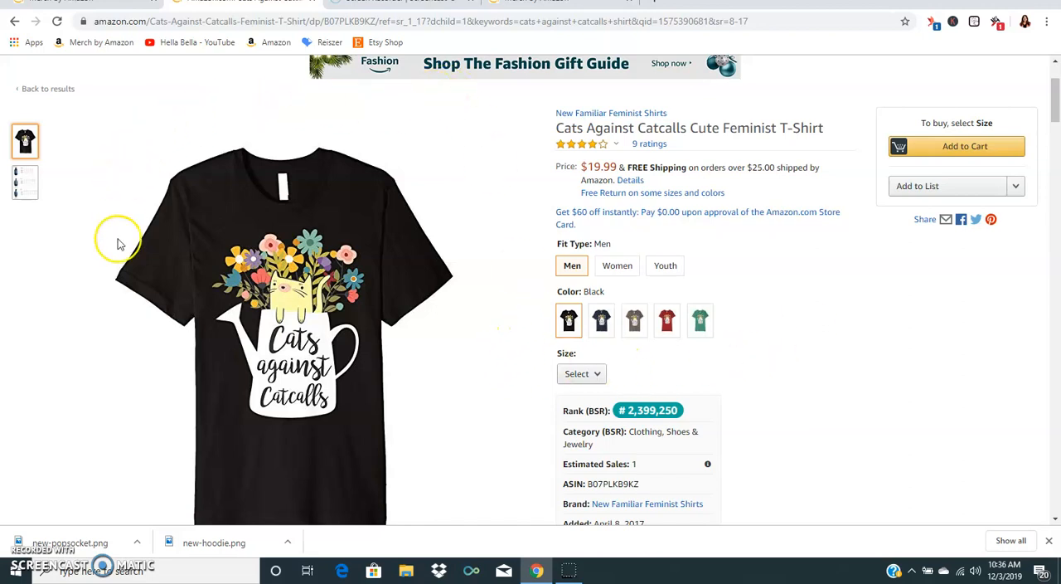
mouse_move(79, 401)
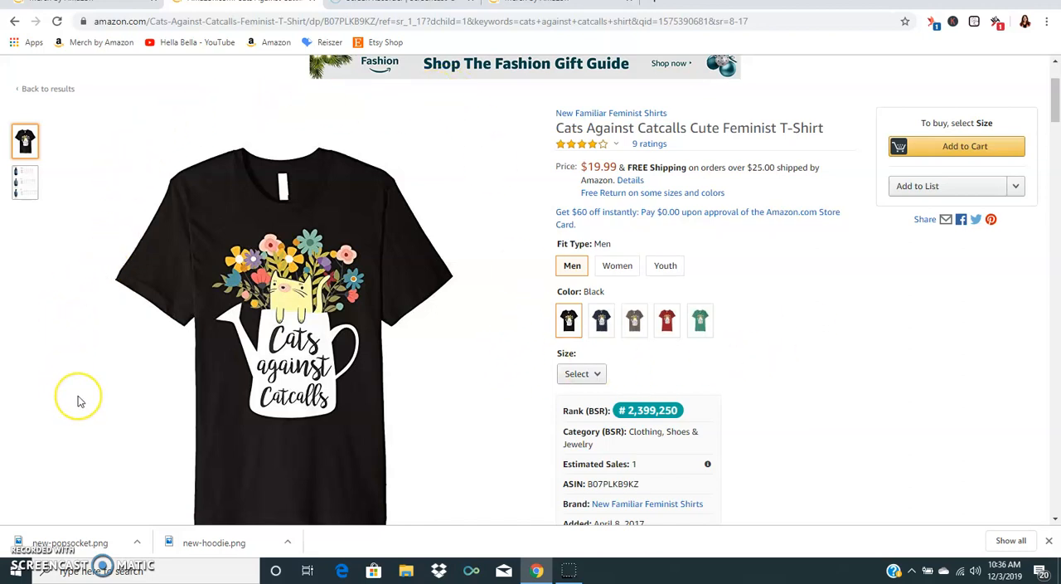
mouse_move(42, 448)
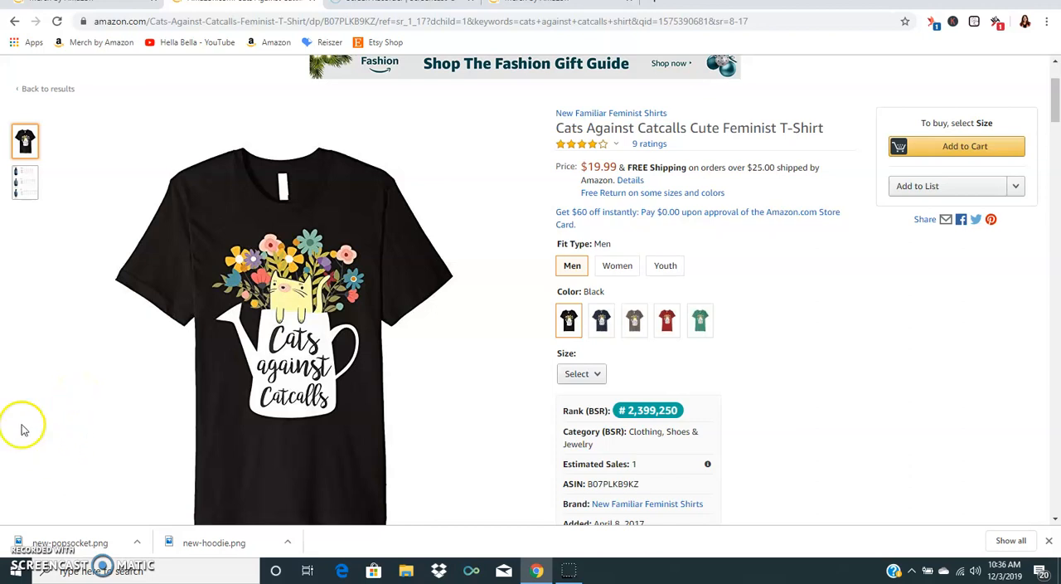
mouse_move(30, 458)
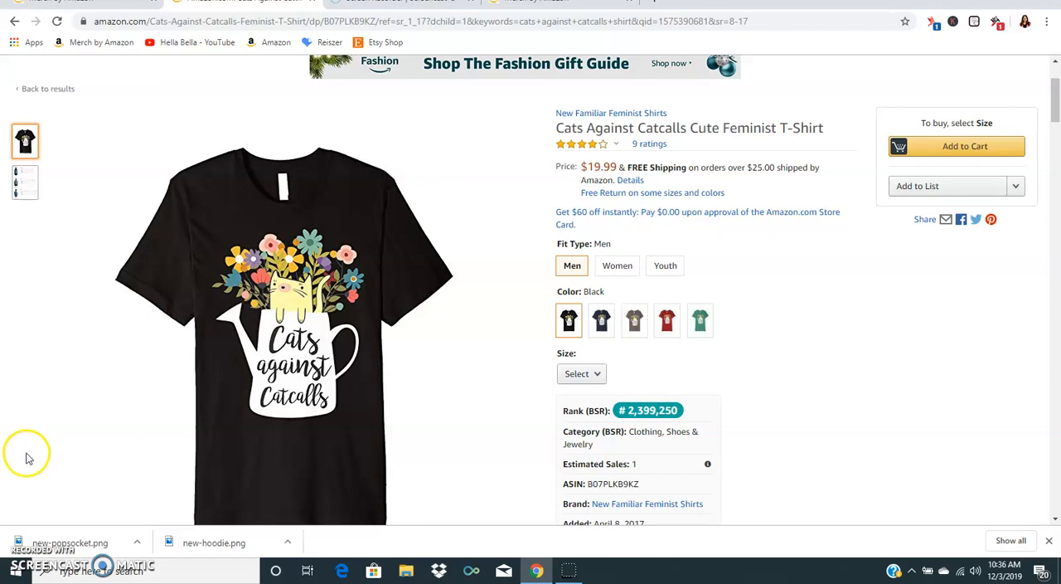
mouse_move(51, 468)
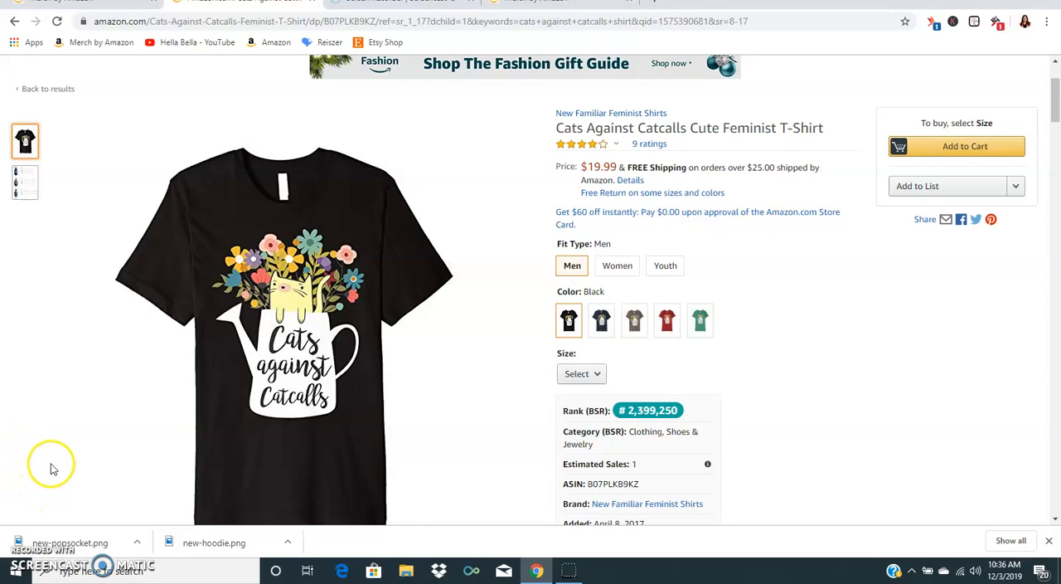
mouse_move(34, 556)
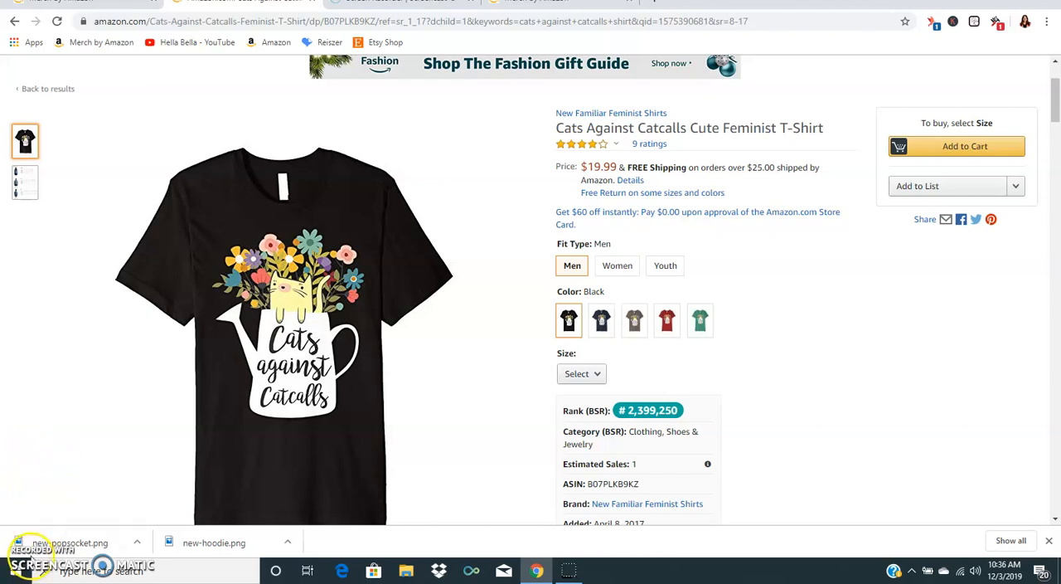